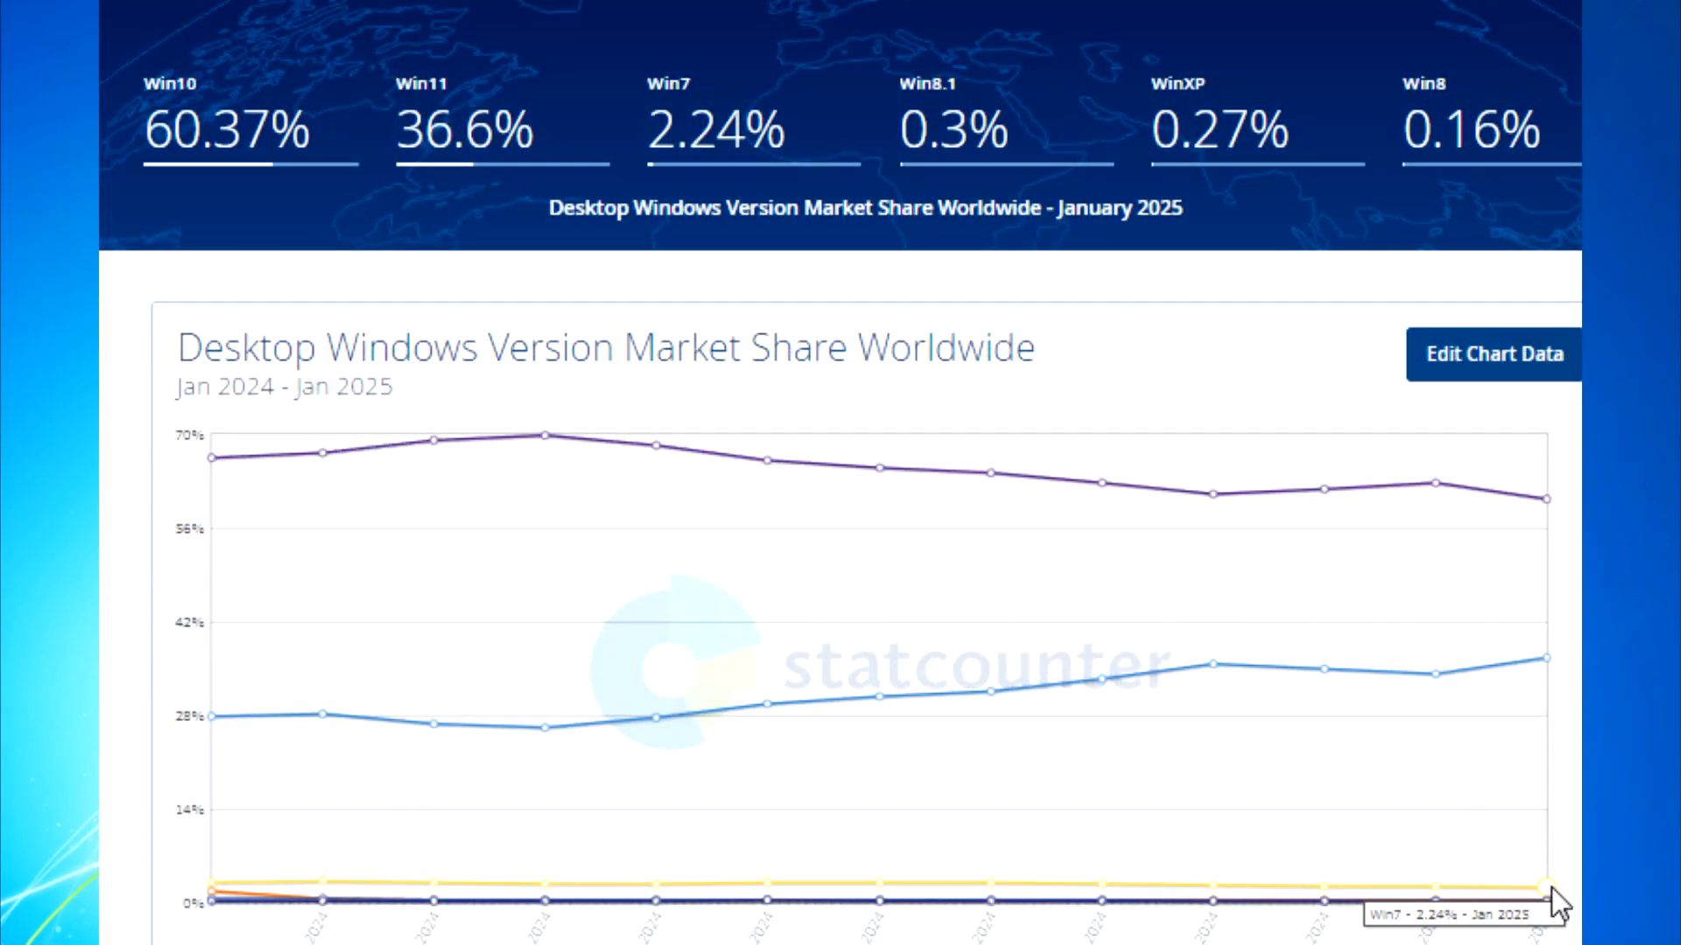
Step: Leave the market share chart and open the 'Windows XP vs Vista vs 7 vs 8.1 vs 10 | Speed Test' video
left_click(15, 925)
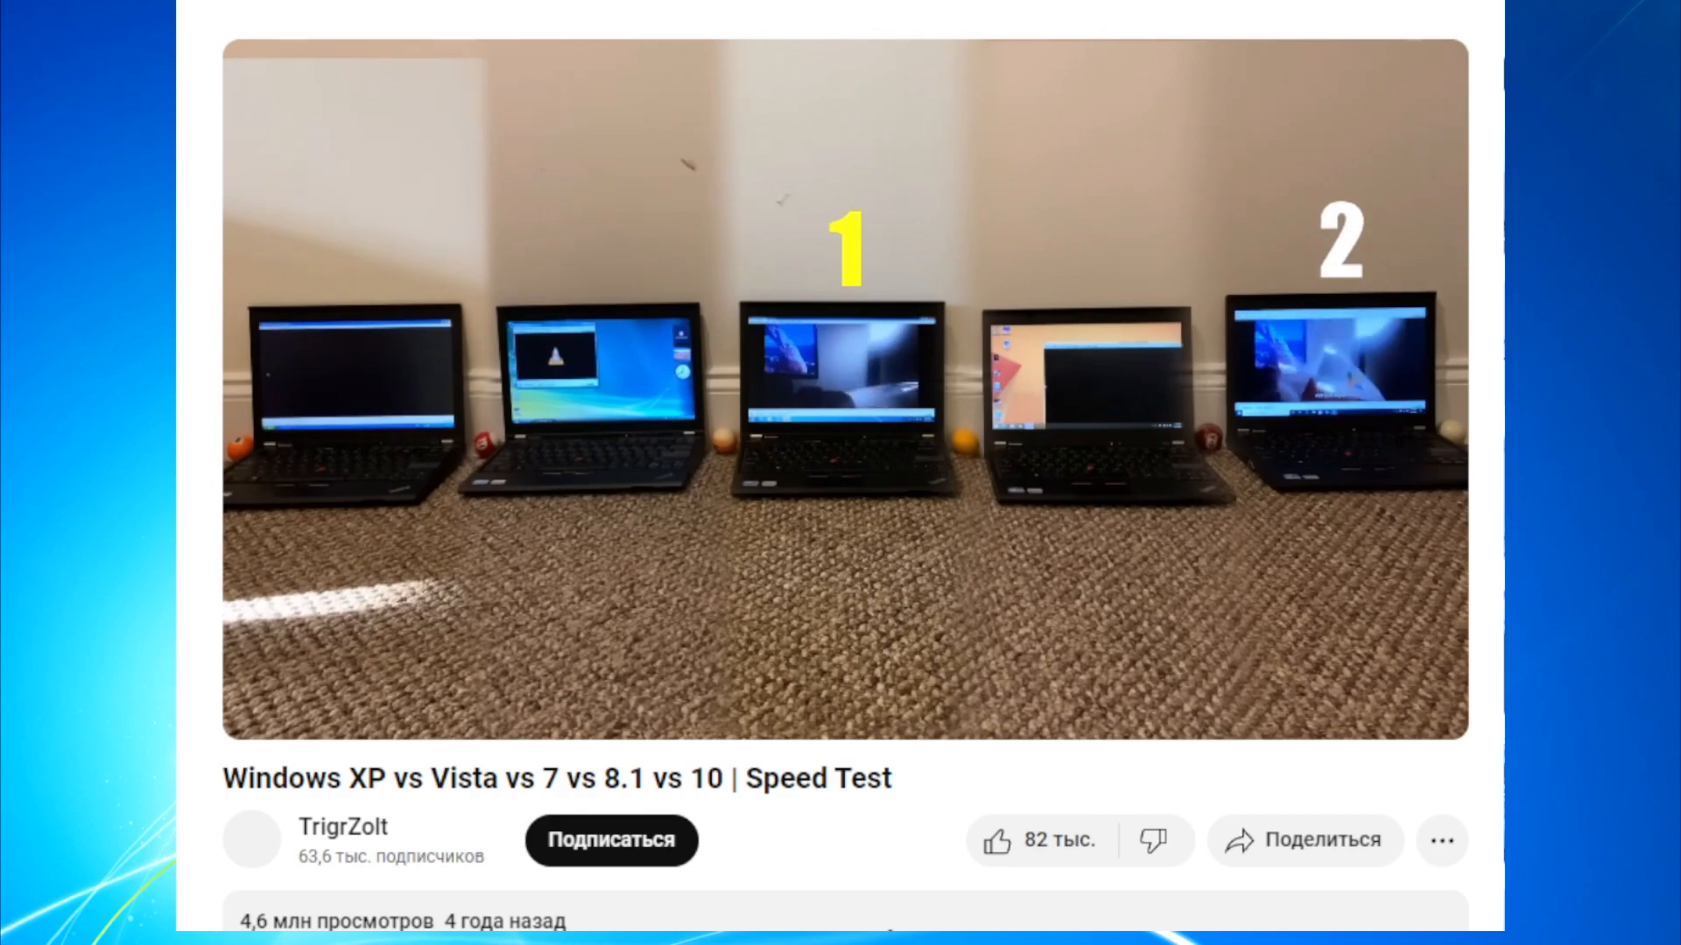
left_click(841, 396)
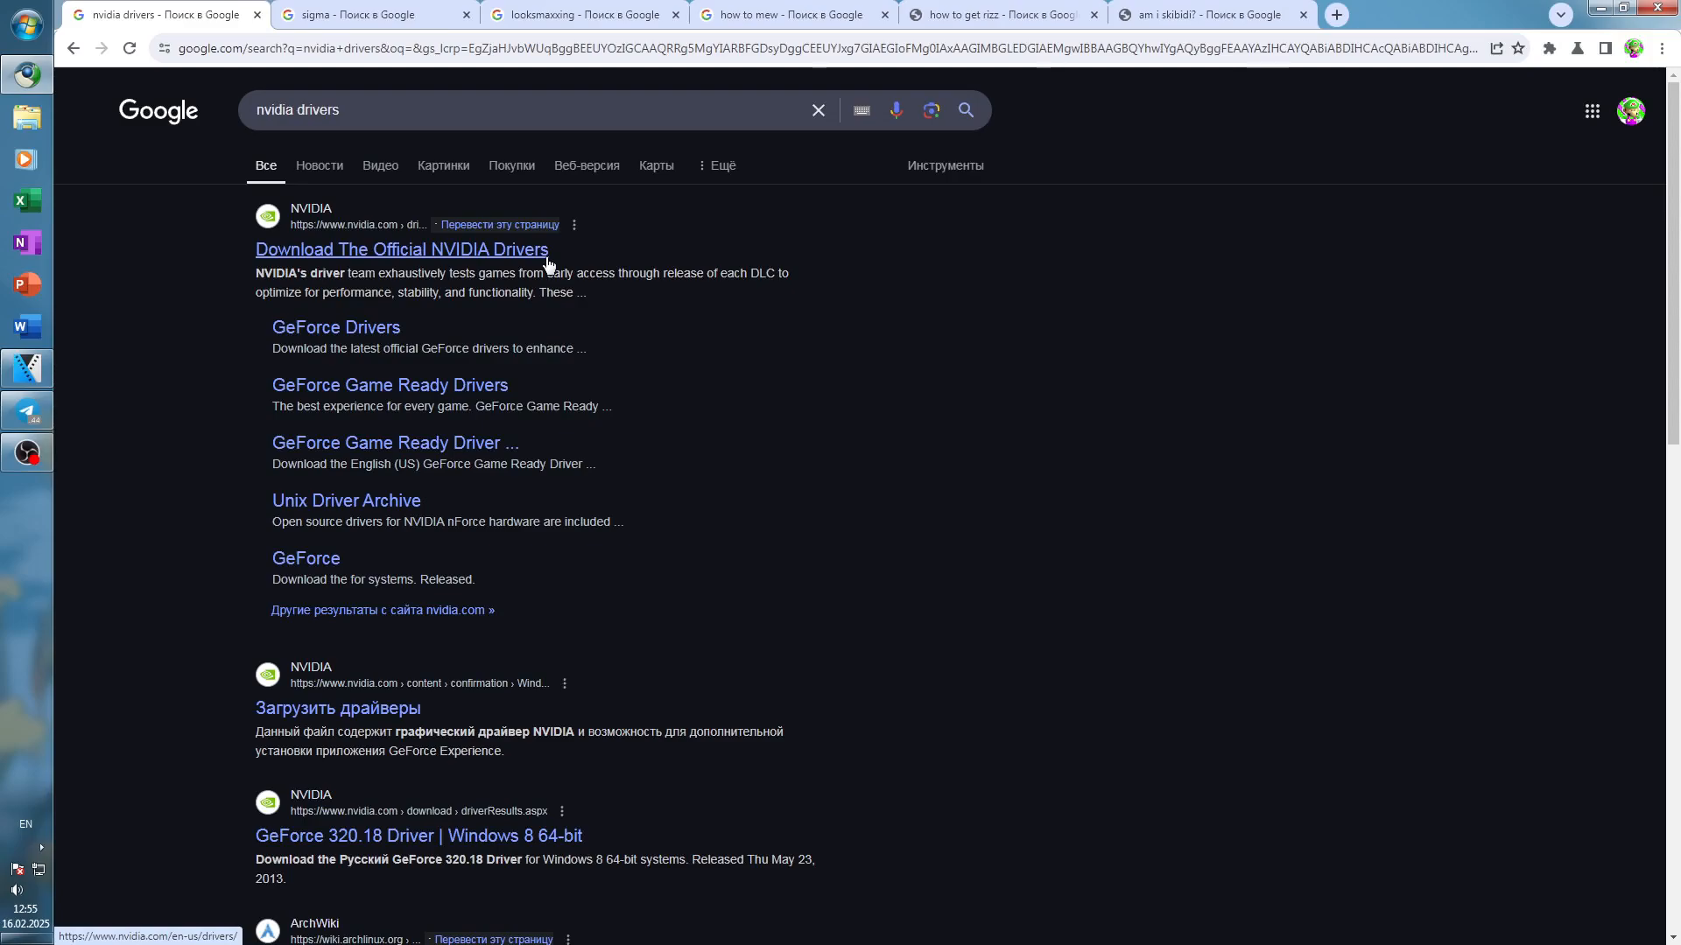
Step: Open the 'Download The Official NVIDIA Drivers' result and reveal its product category choices
left_click(401, 249)
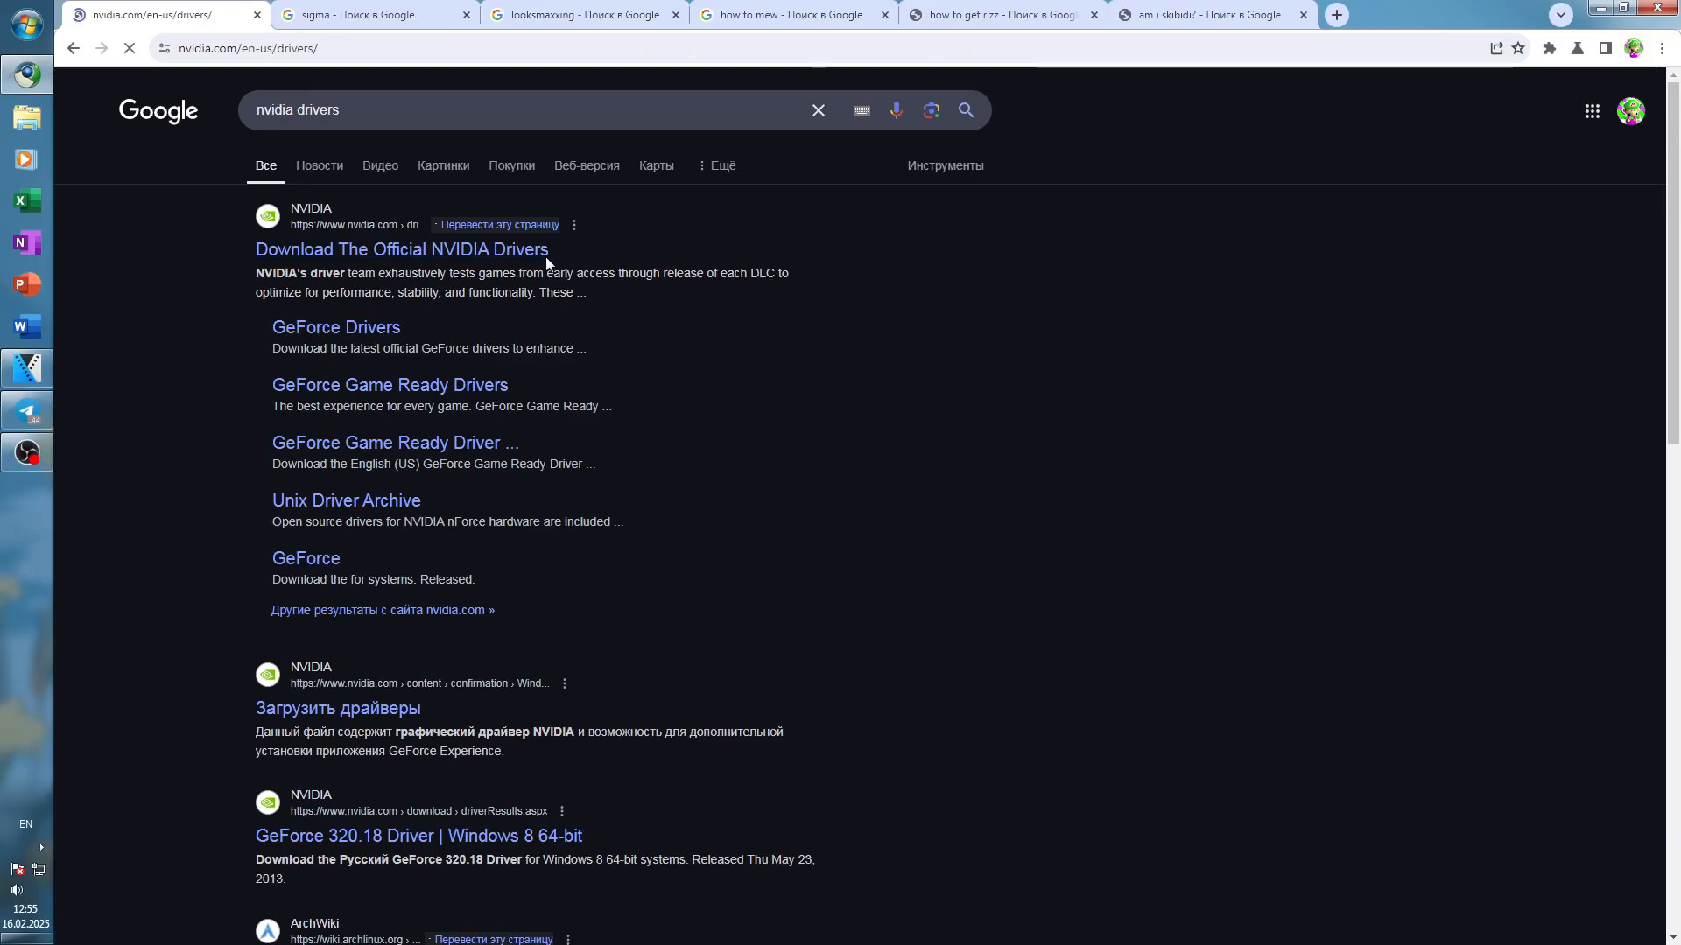
left_click(401, 249)
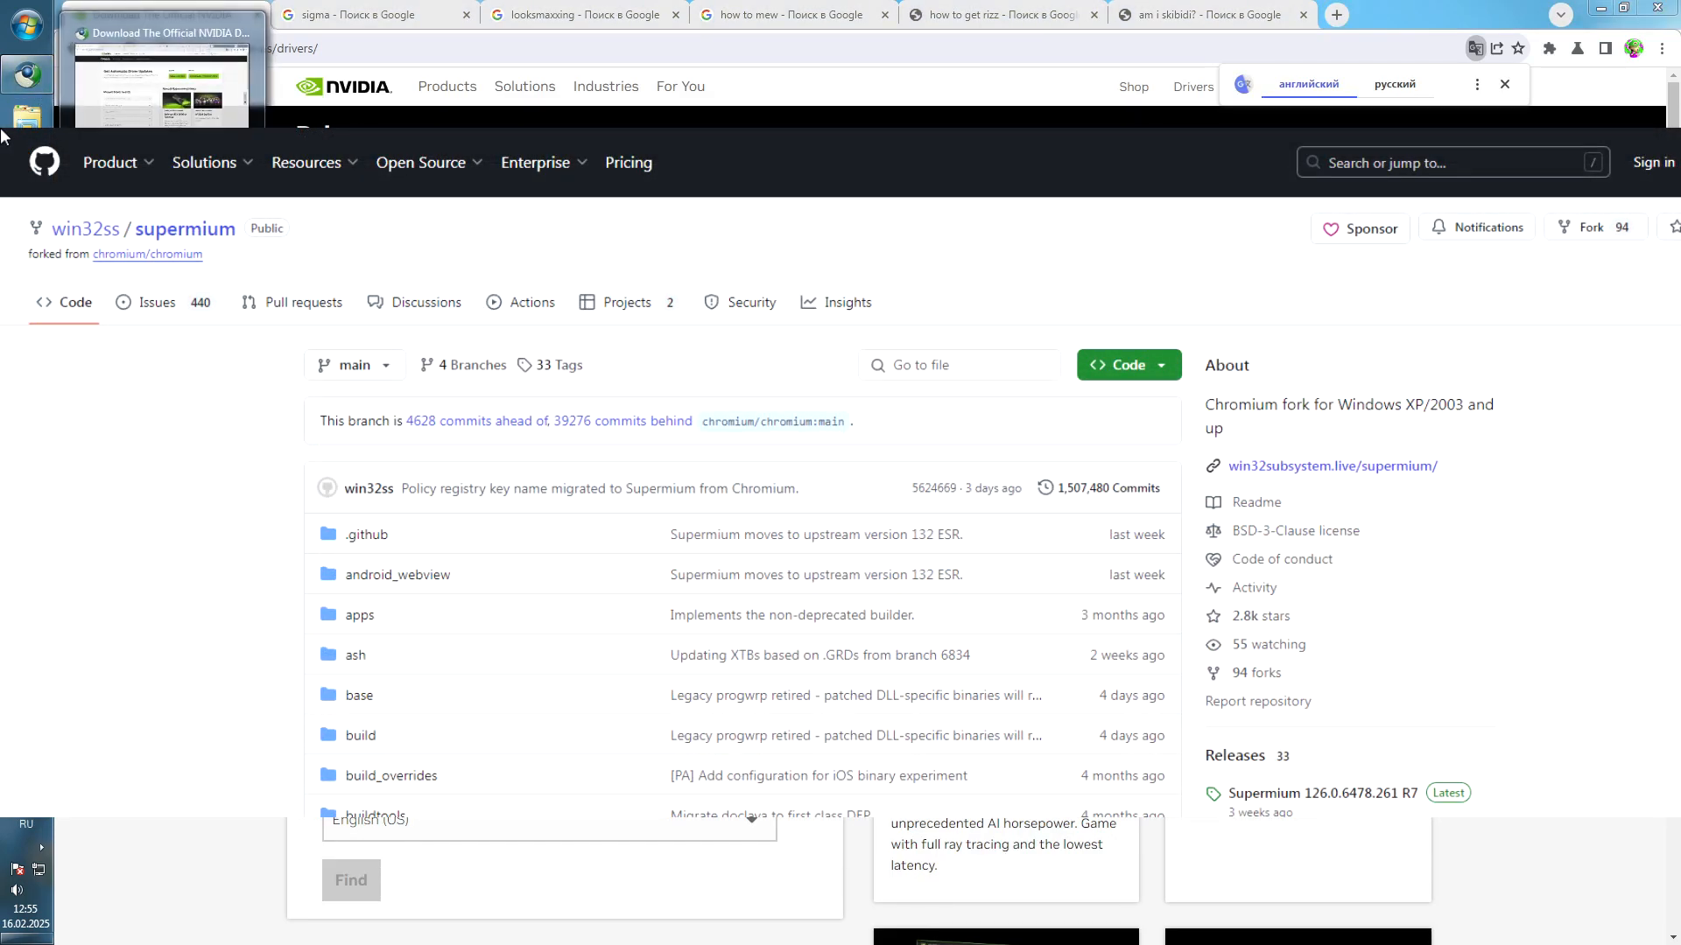
left_click(161, 14)
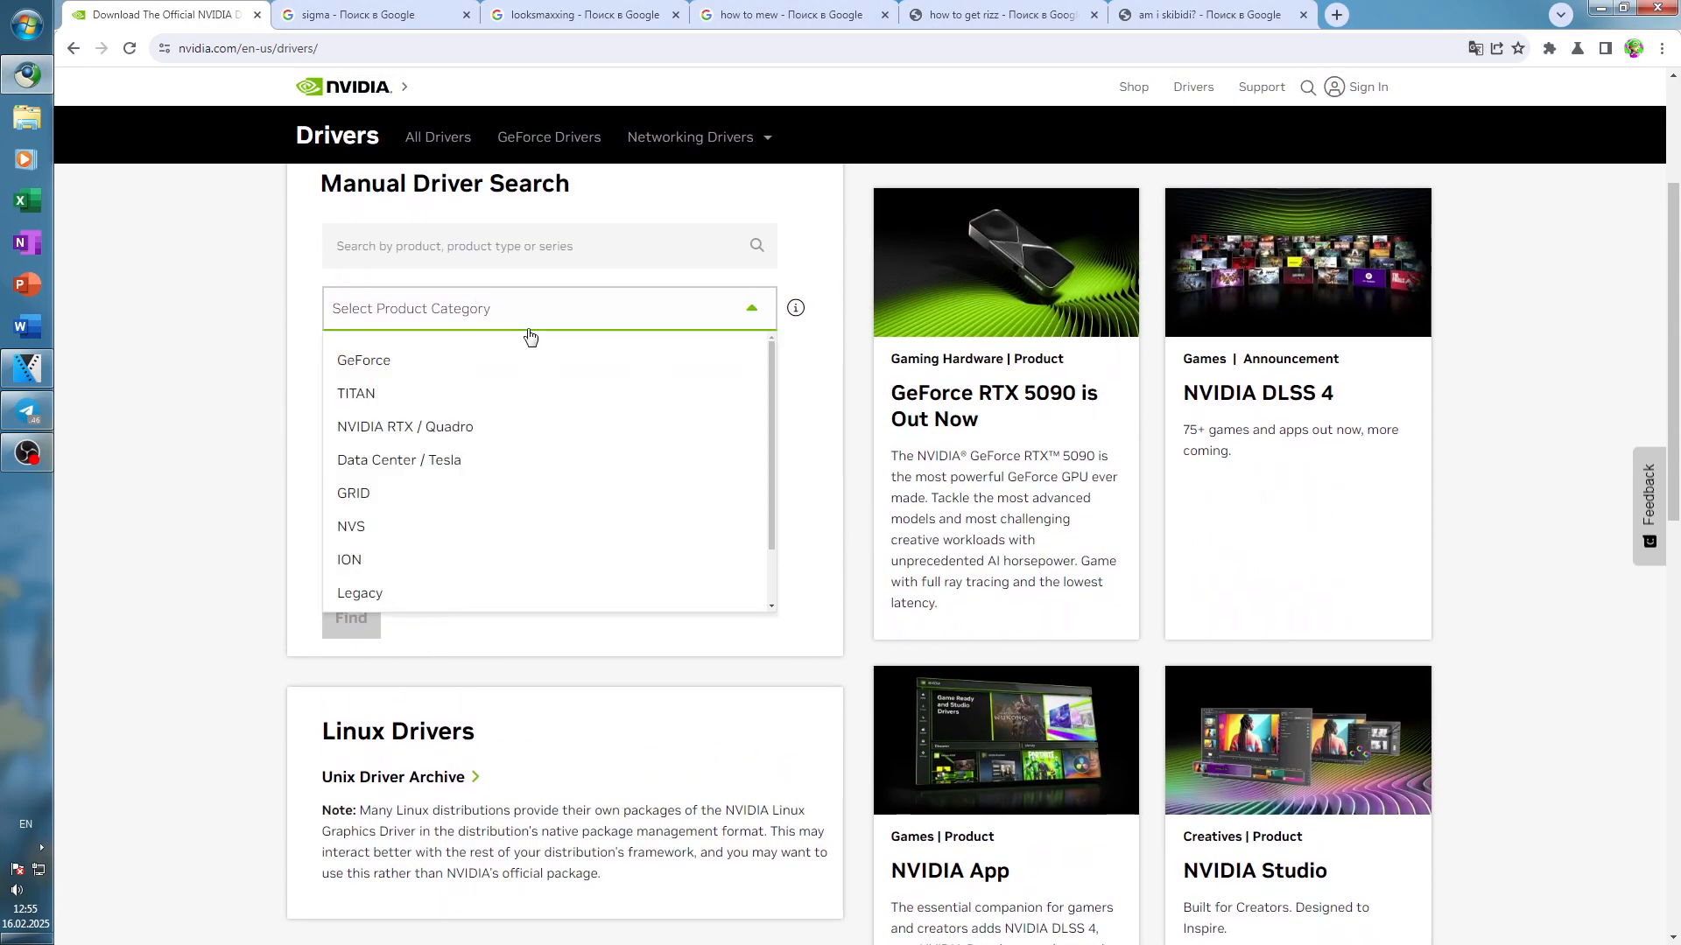
Step: Search GeForce RTX 3090 Ti drivers for Windows 7 64-bit, English (US)
left_click(363, 360)
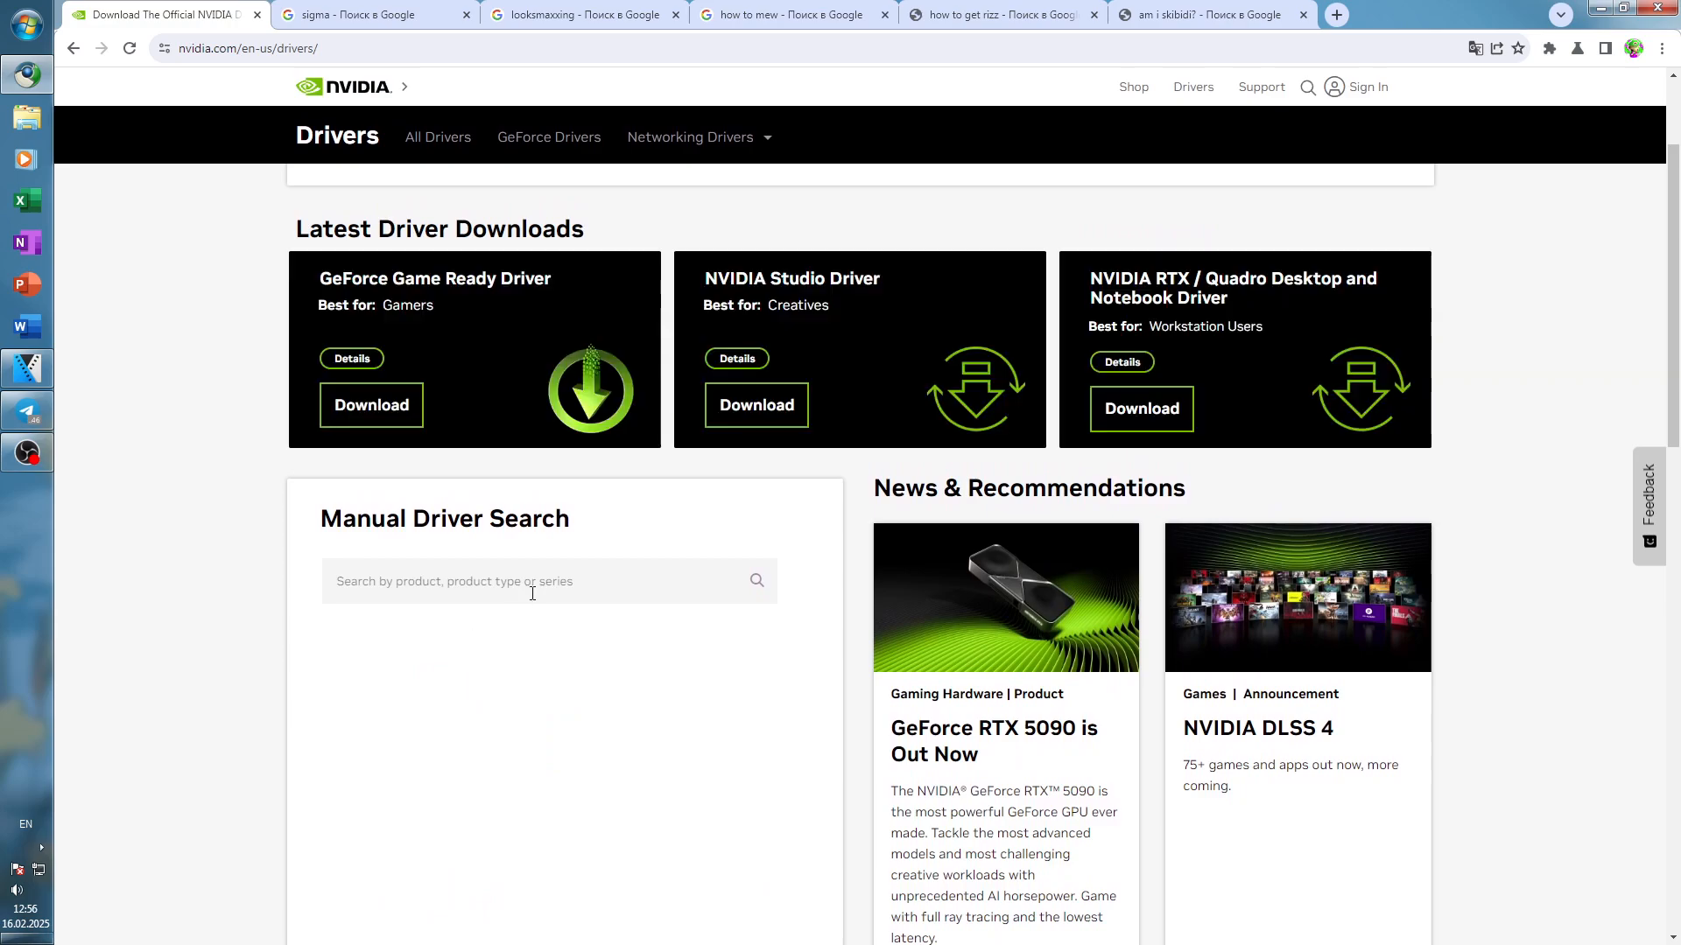
left_click(549, 529)
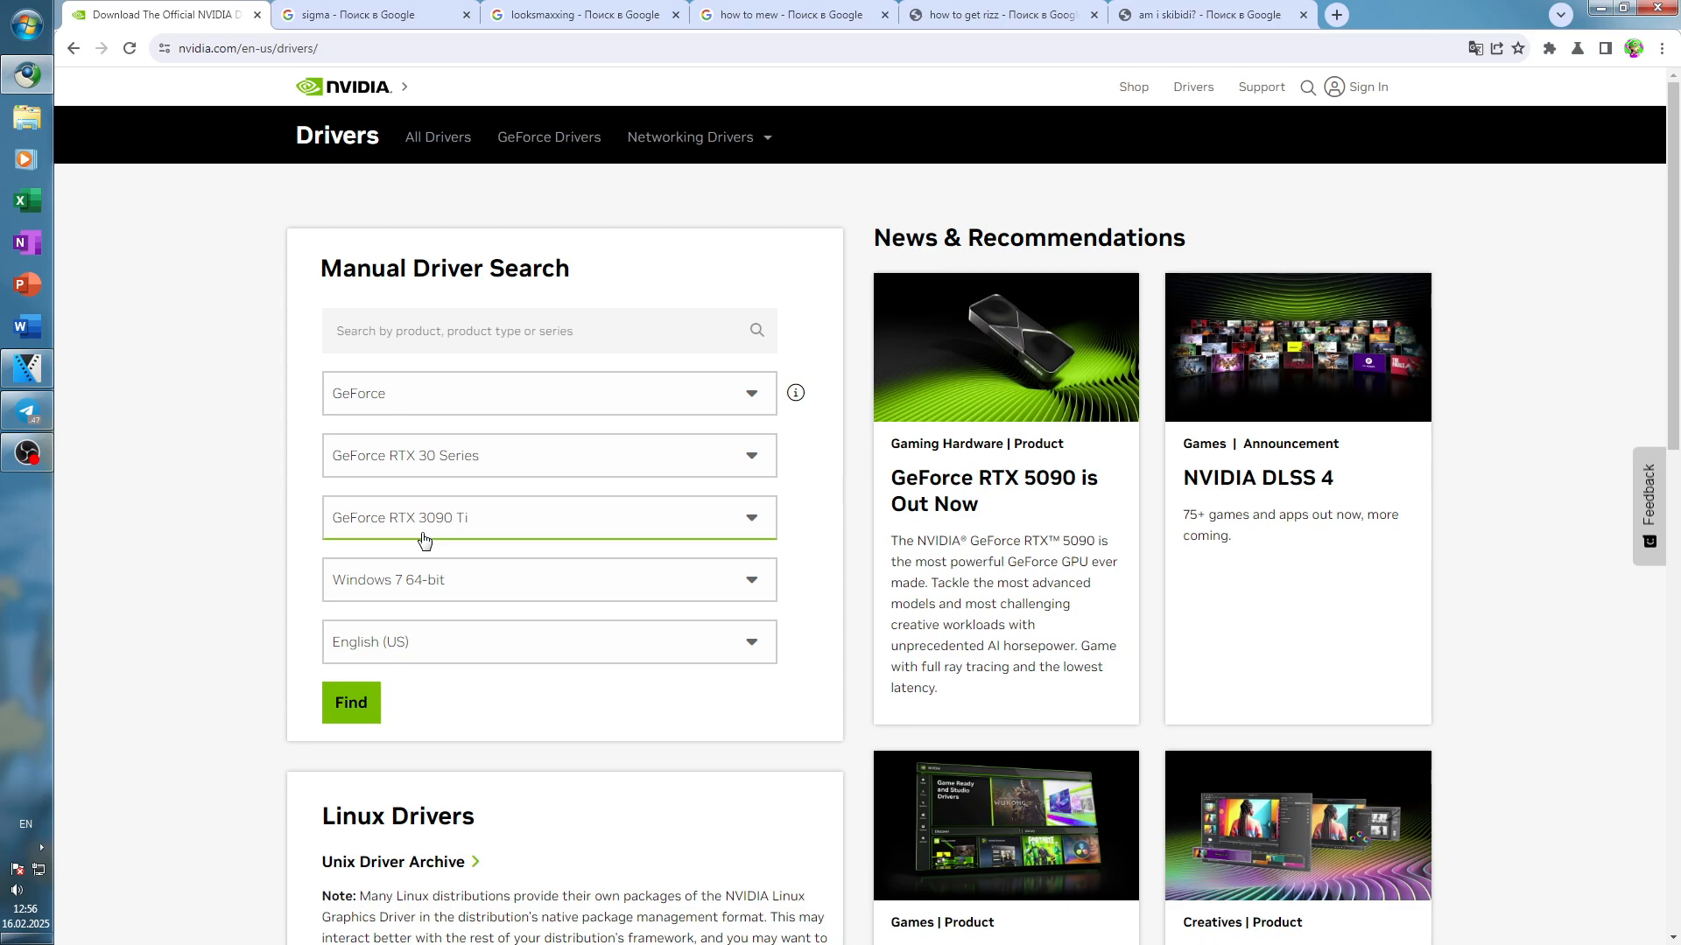
left_click(351, 702)
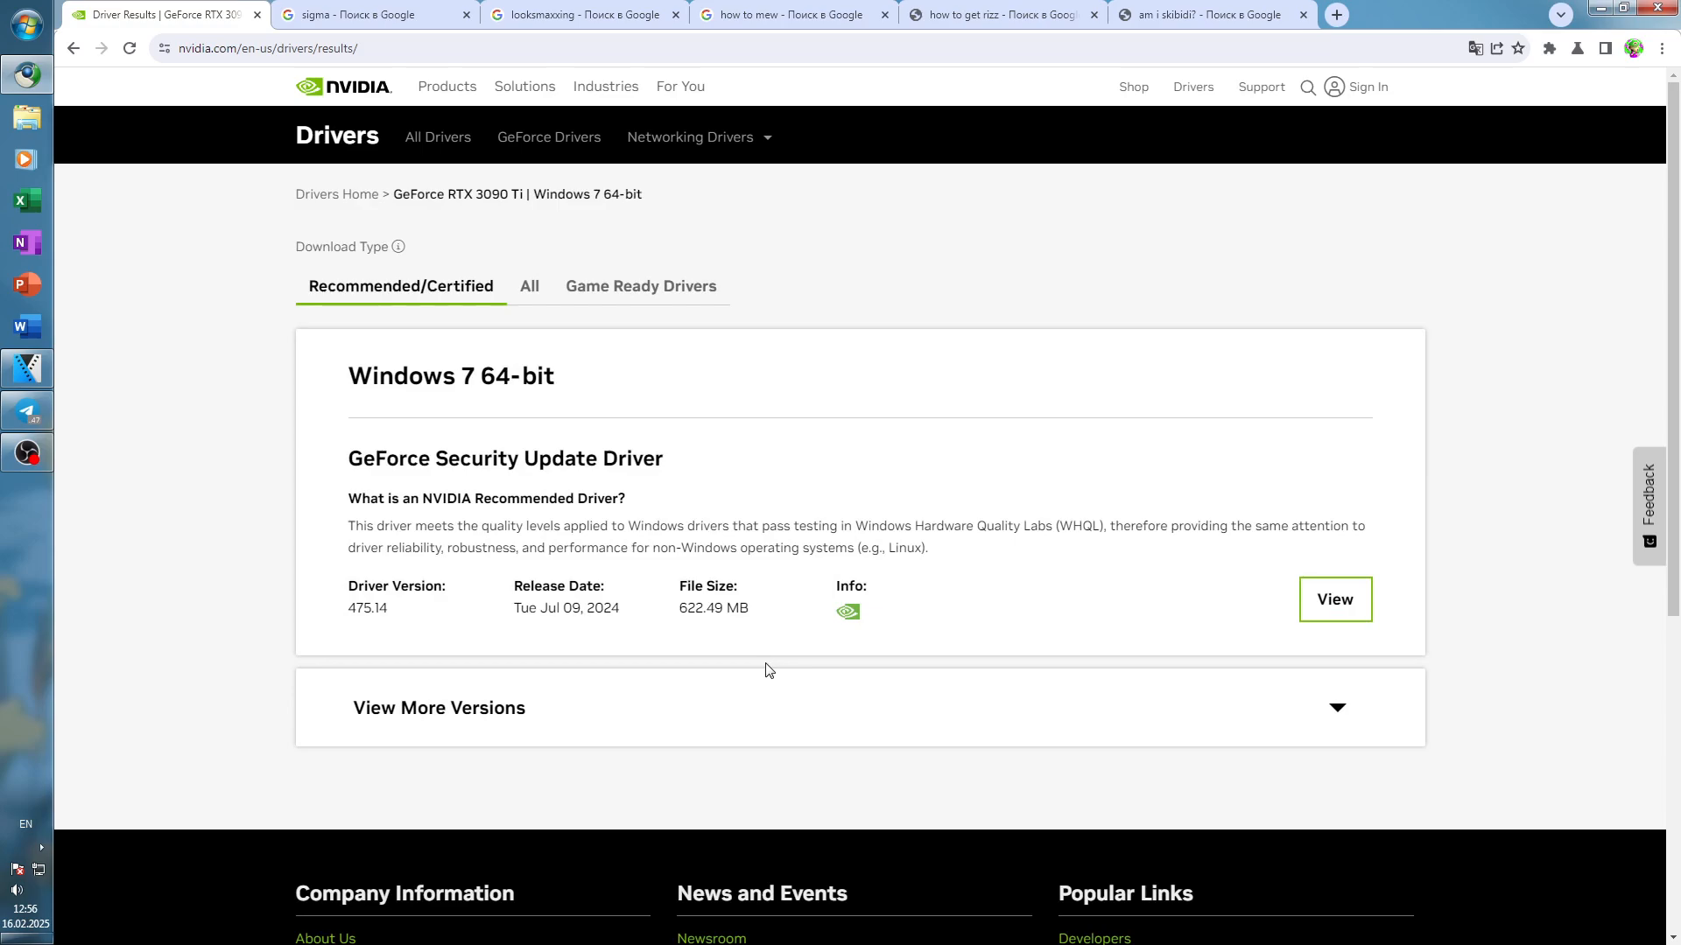
mouse_move(954, 414)
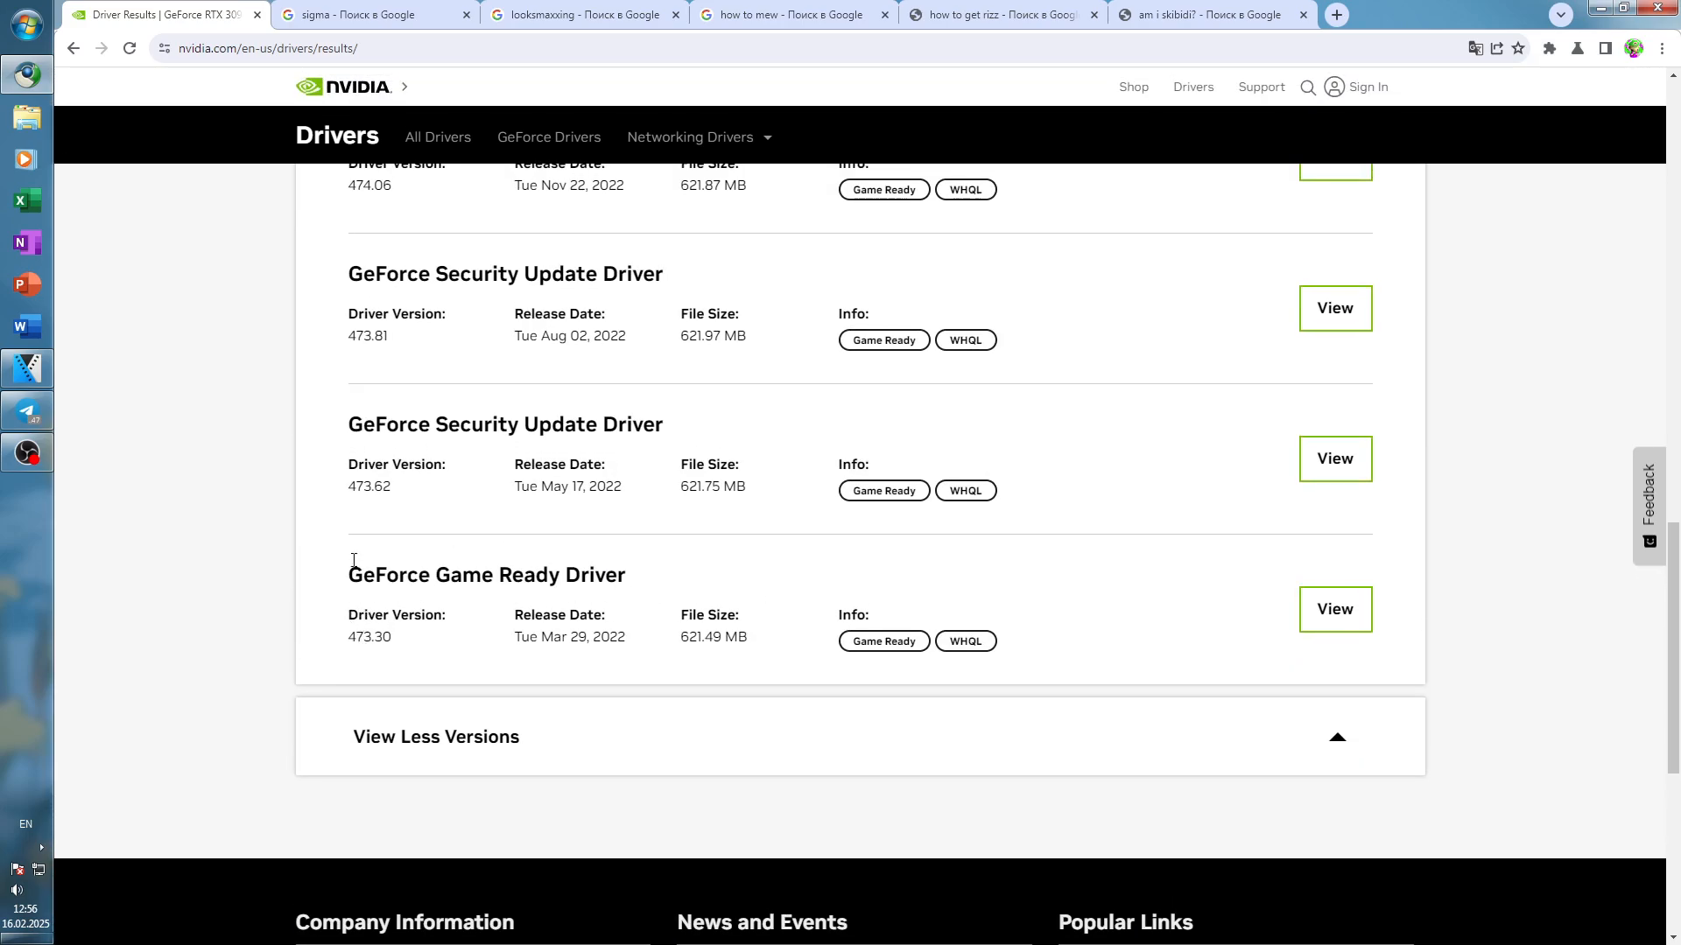
mouse_move(1118, 632)
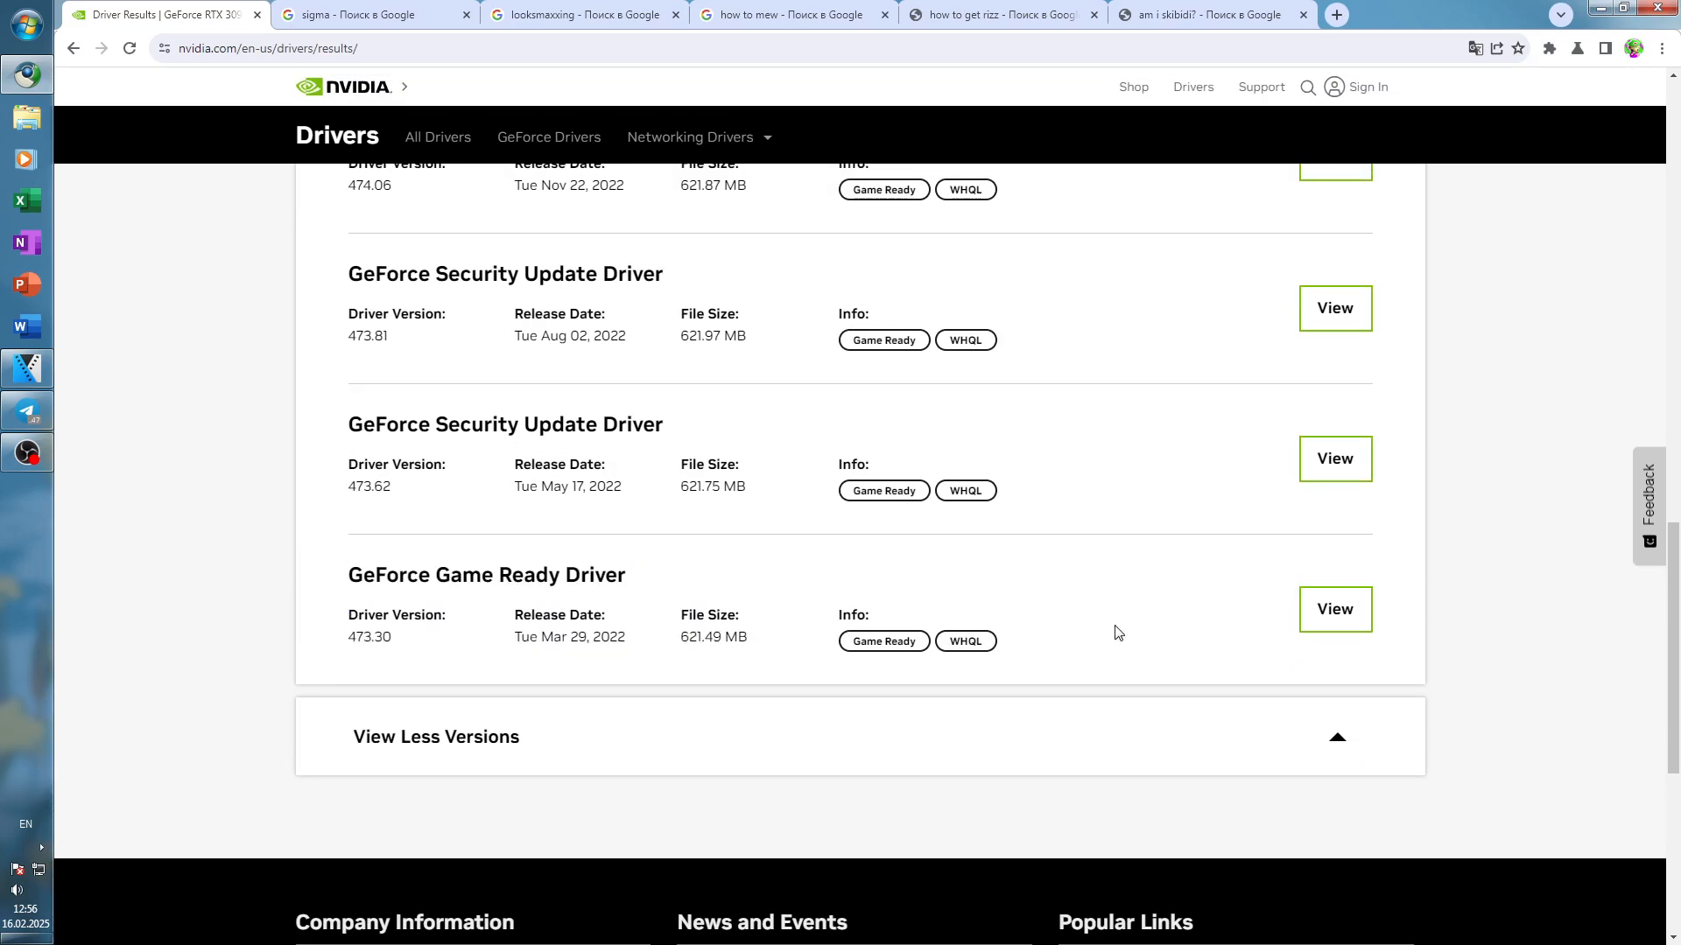
mouse_move(1246, 641)
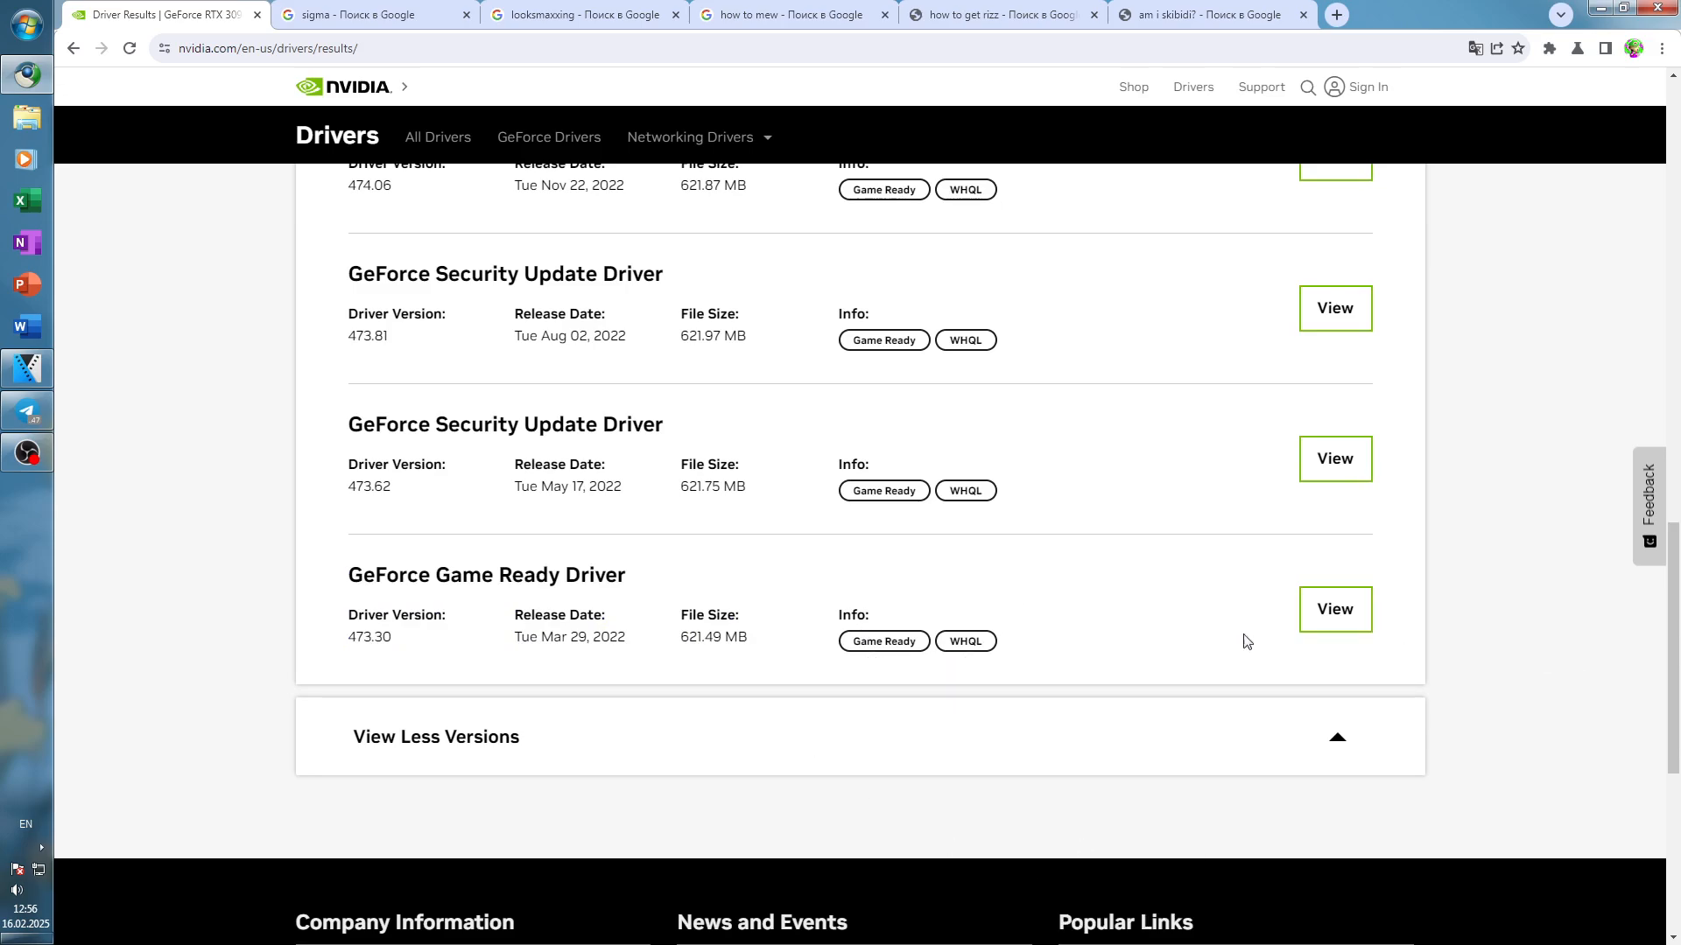
mouse_move(440, 492)
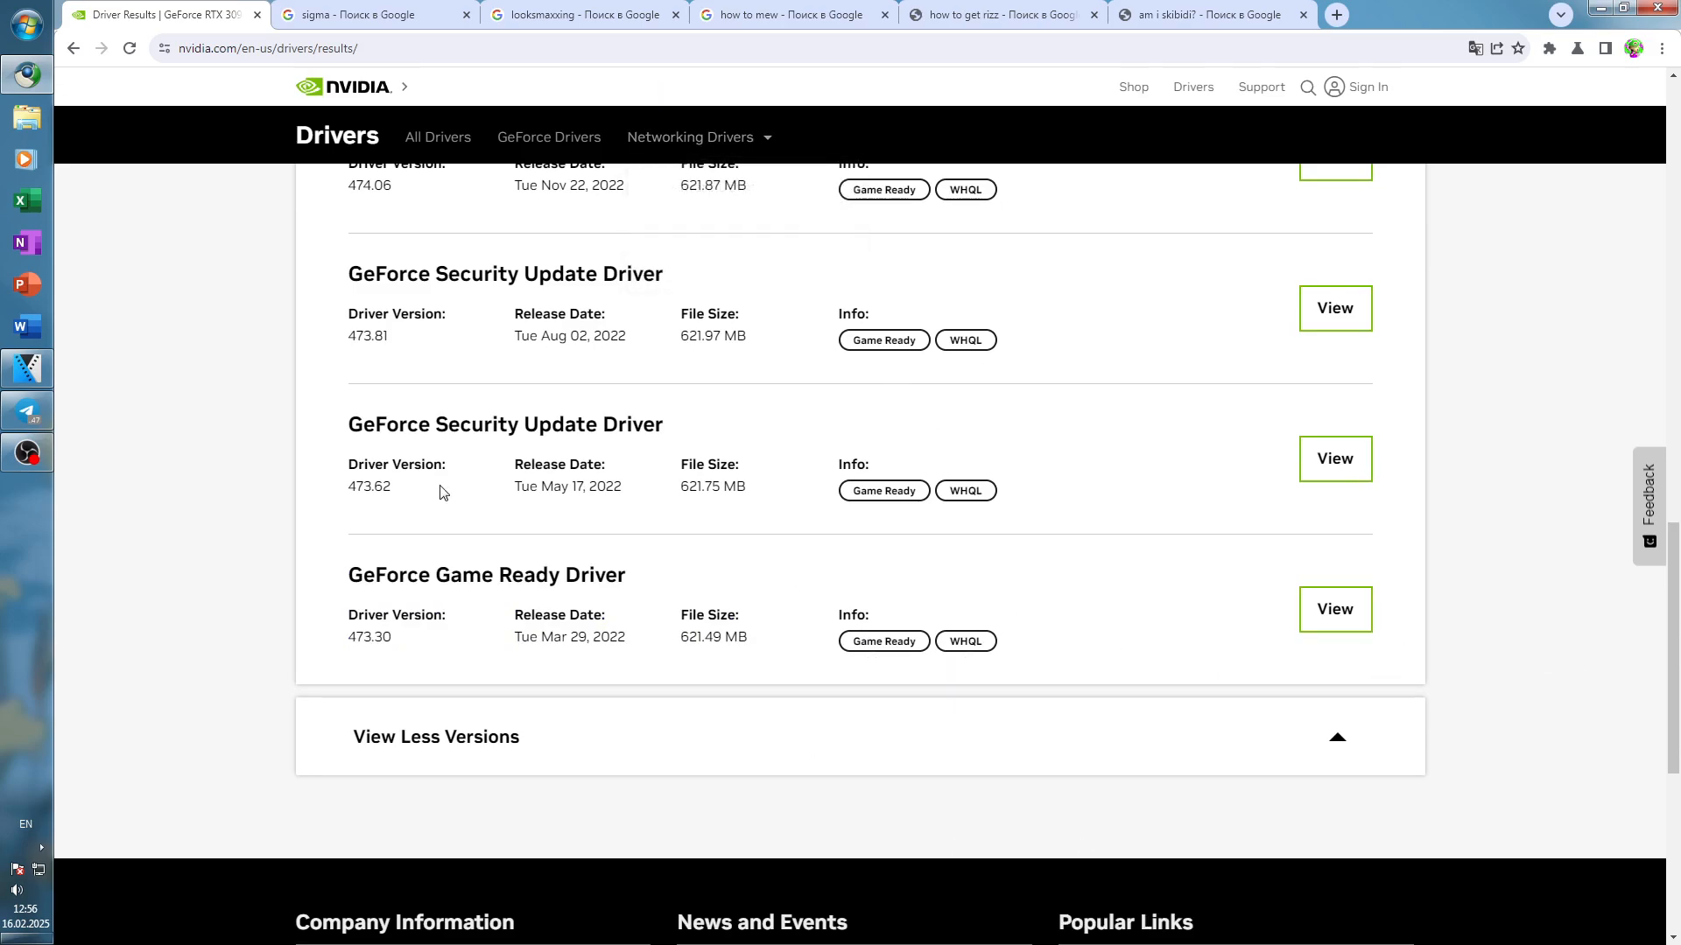
mouse_move(20, 257)
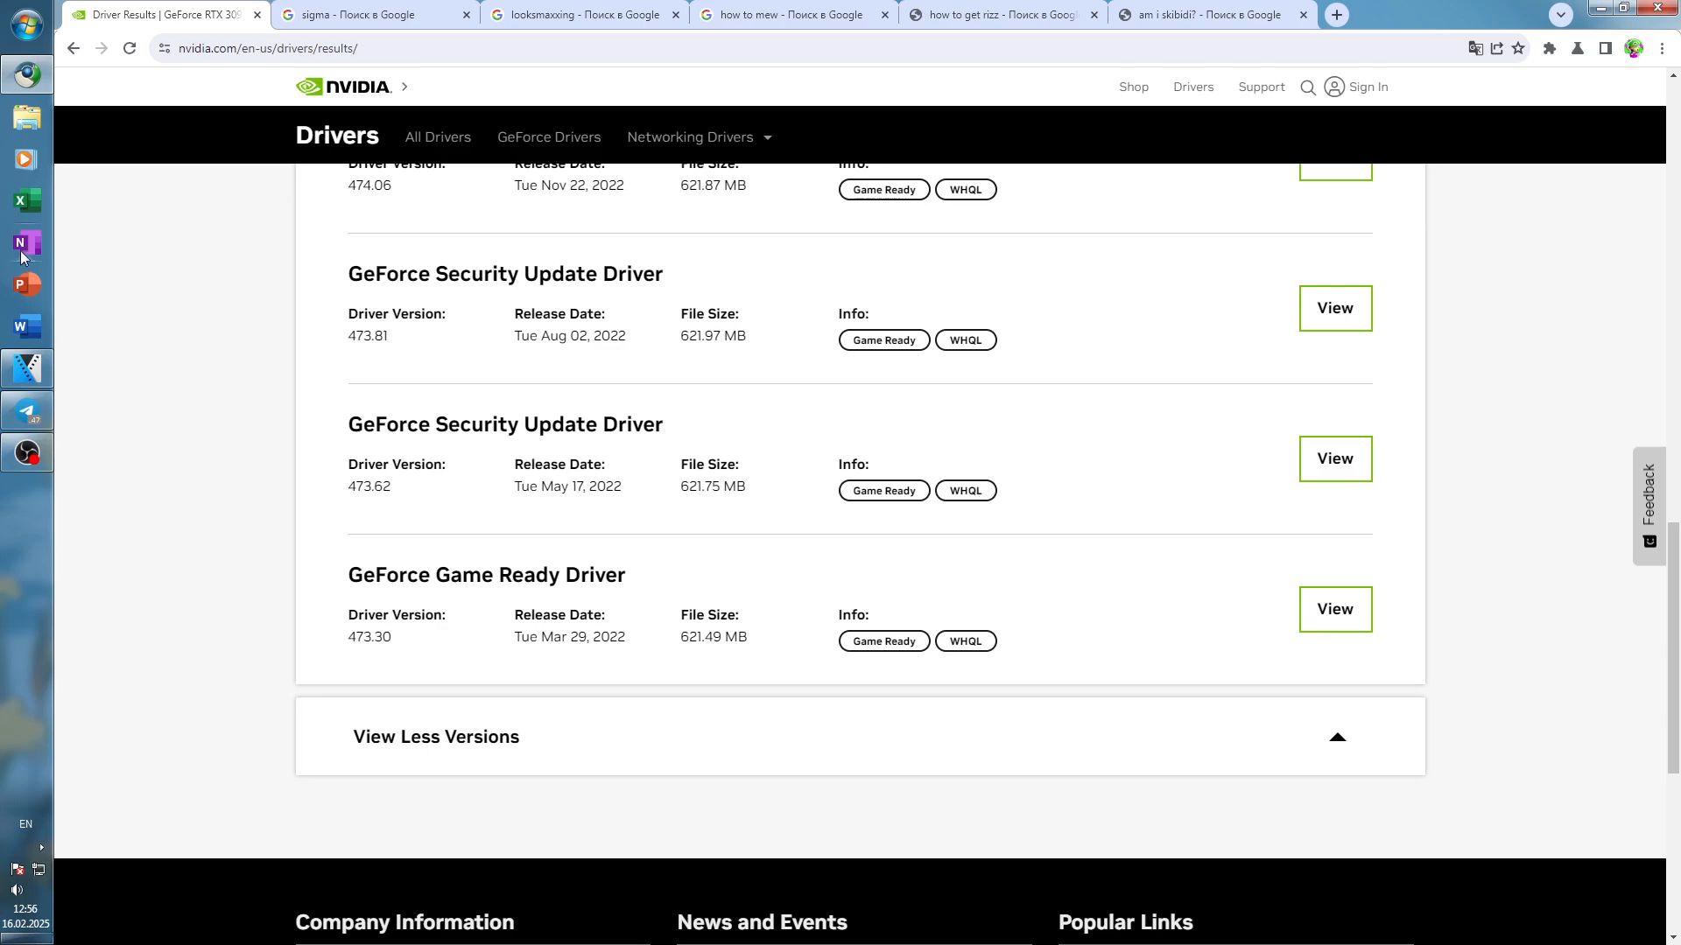
mouse_move(264, 280)
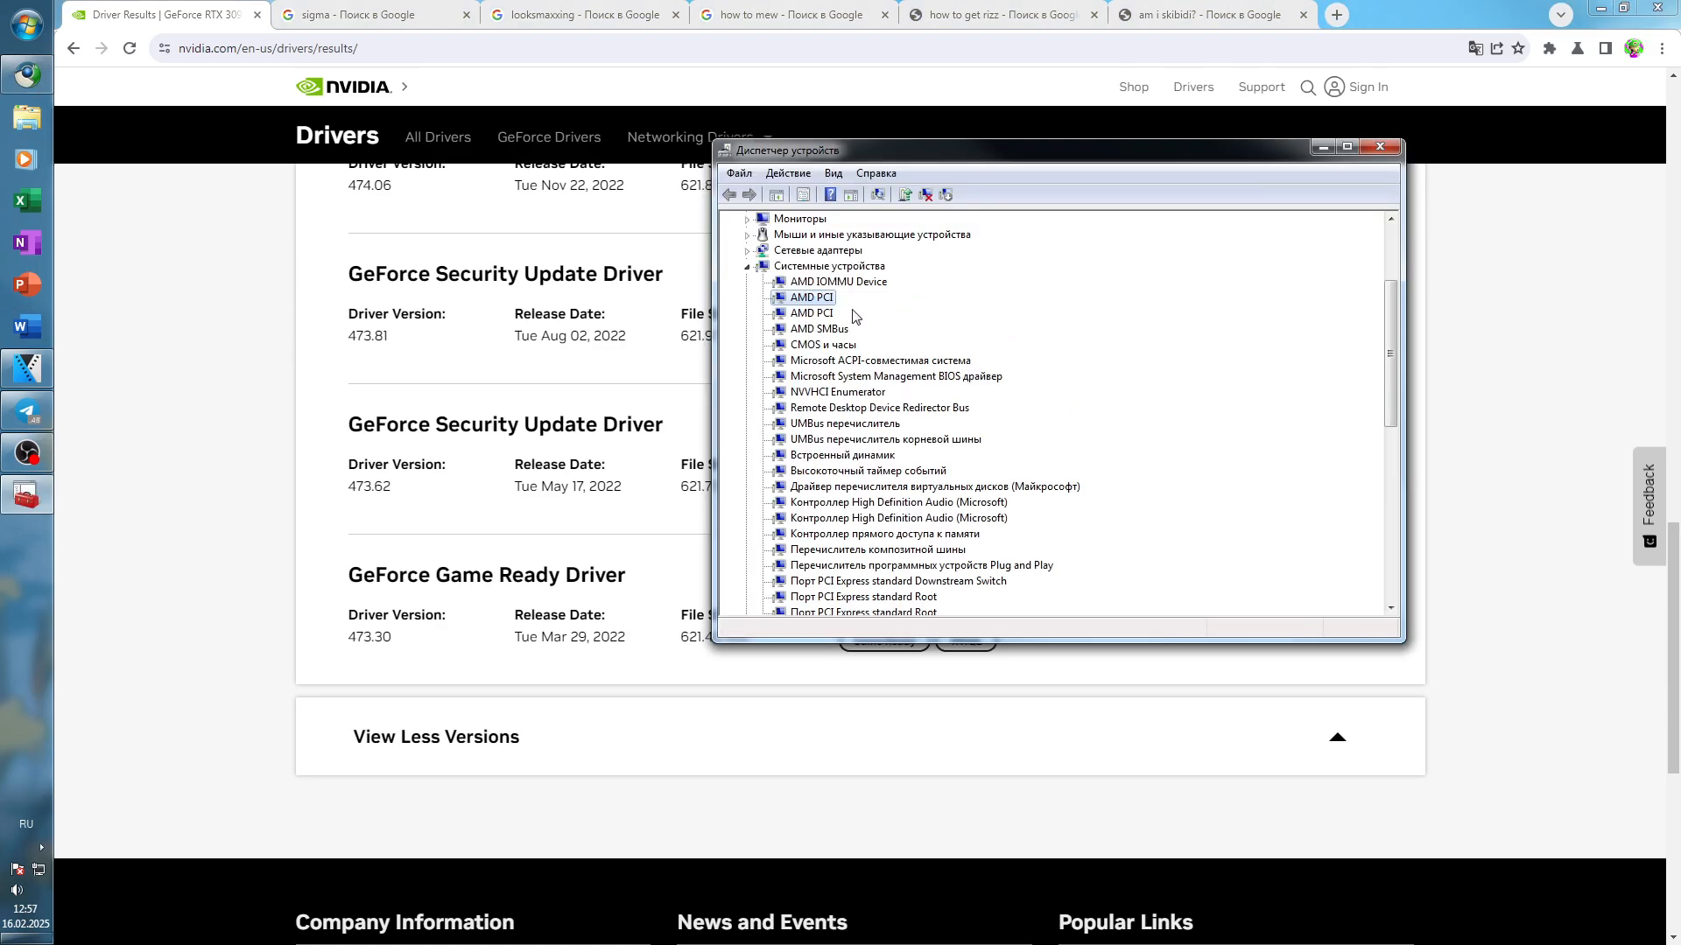
Step: Show Hardware Ids (PCI\VEN_1022&DEV_1485) in the AMD PCI device's Details tab
right_click(809, 296)
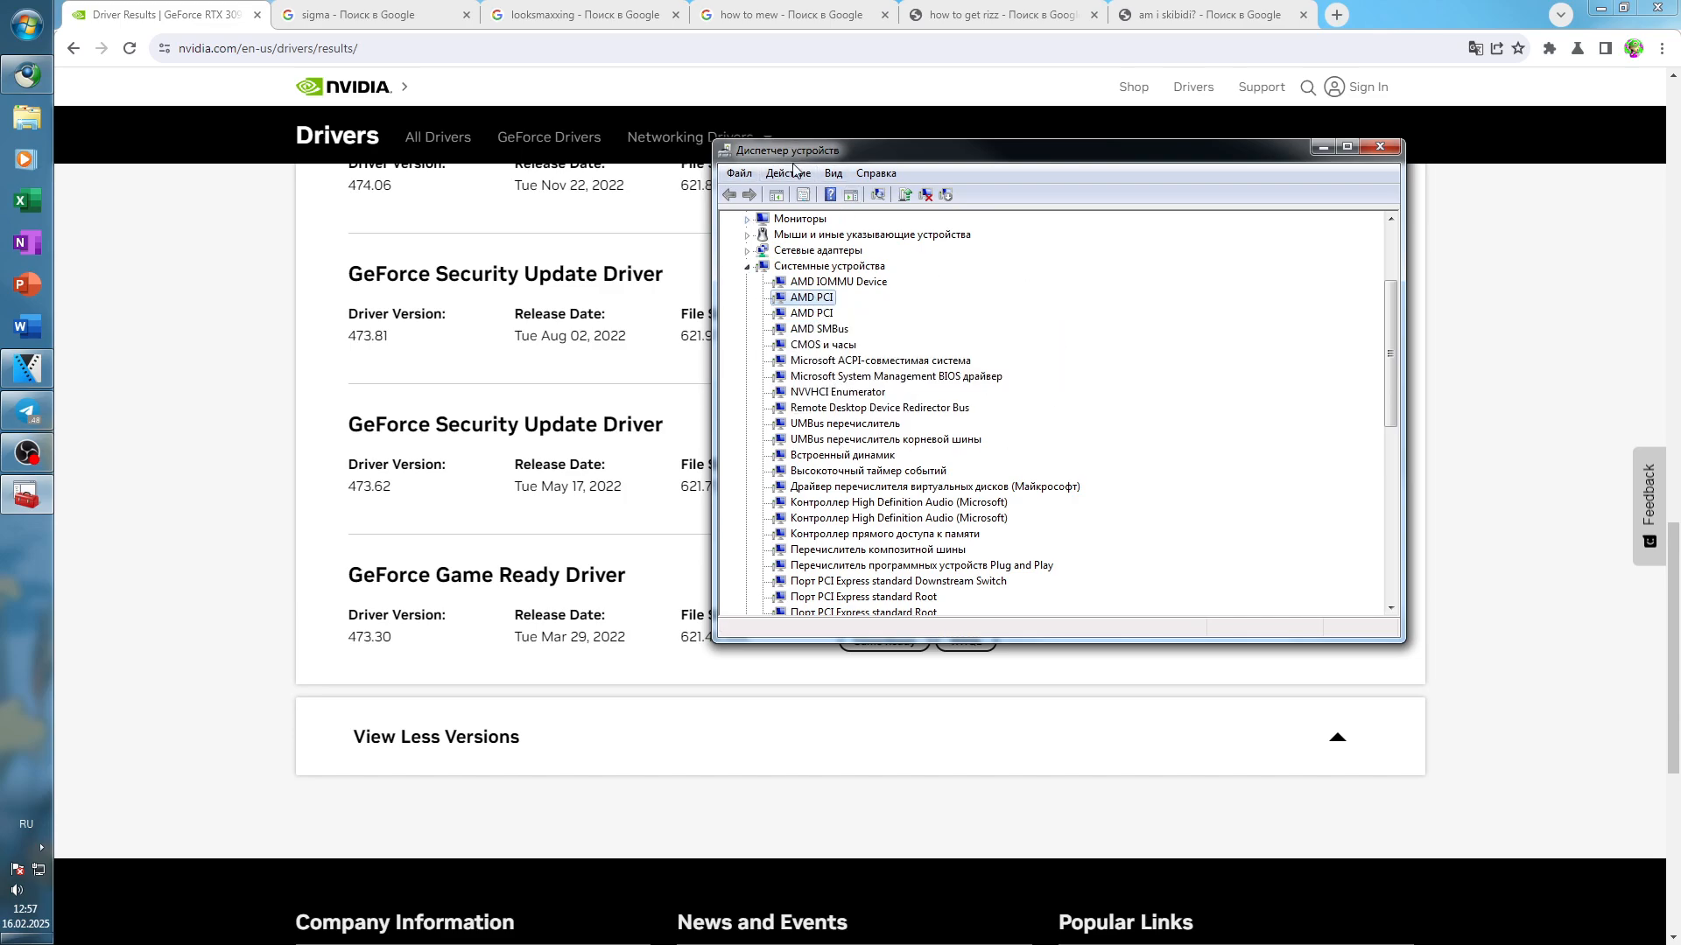
mouse_move(877, 339)
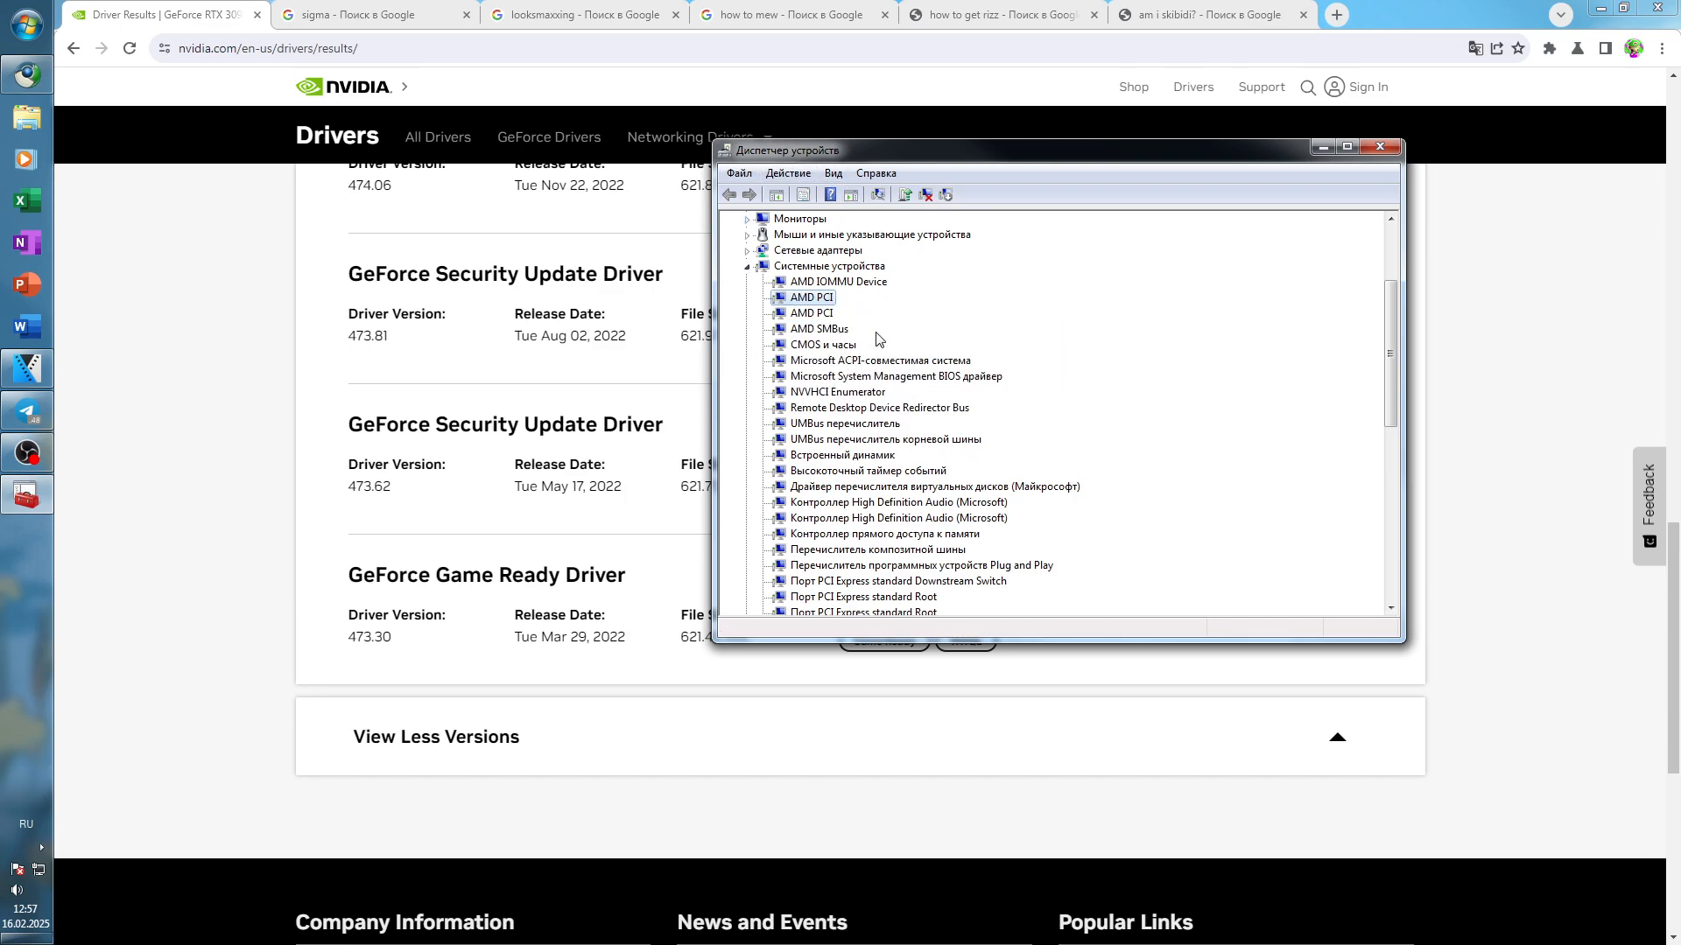
mouse_move(1098, 352)
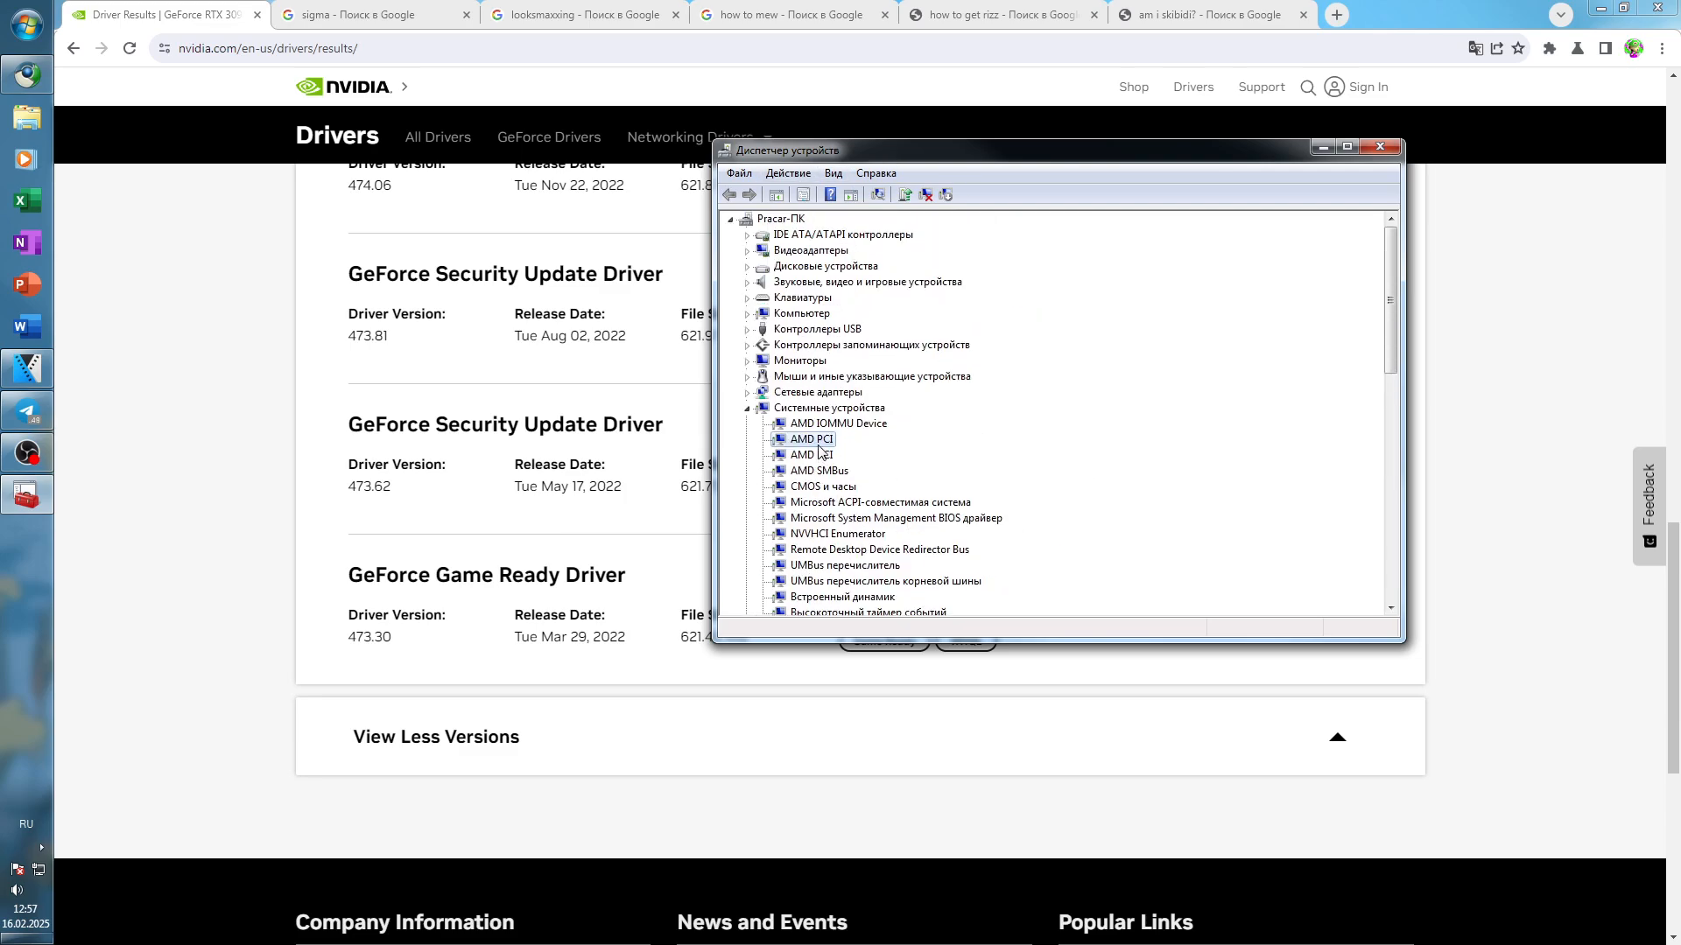
right_click(811, 439)
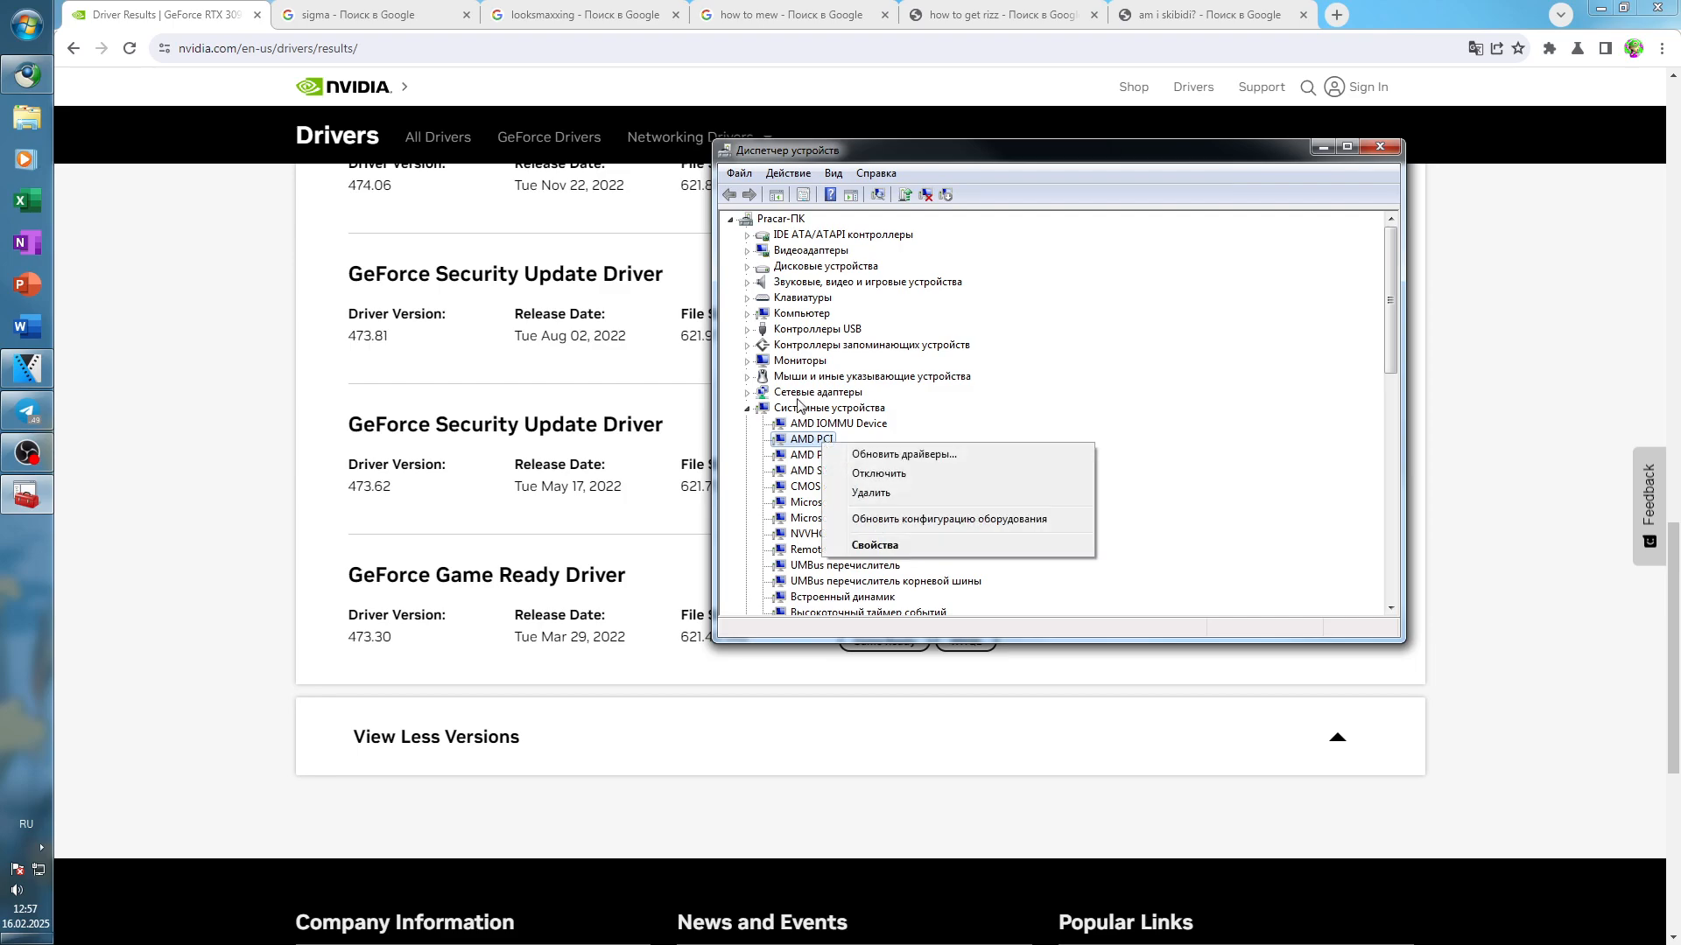
left_click(873, 544)
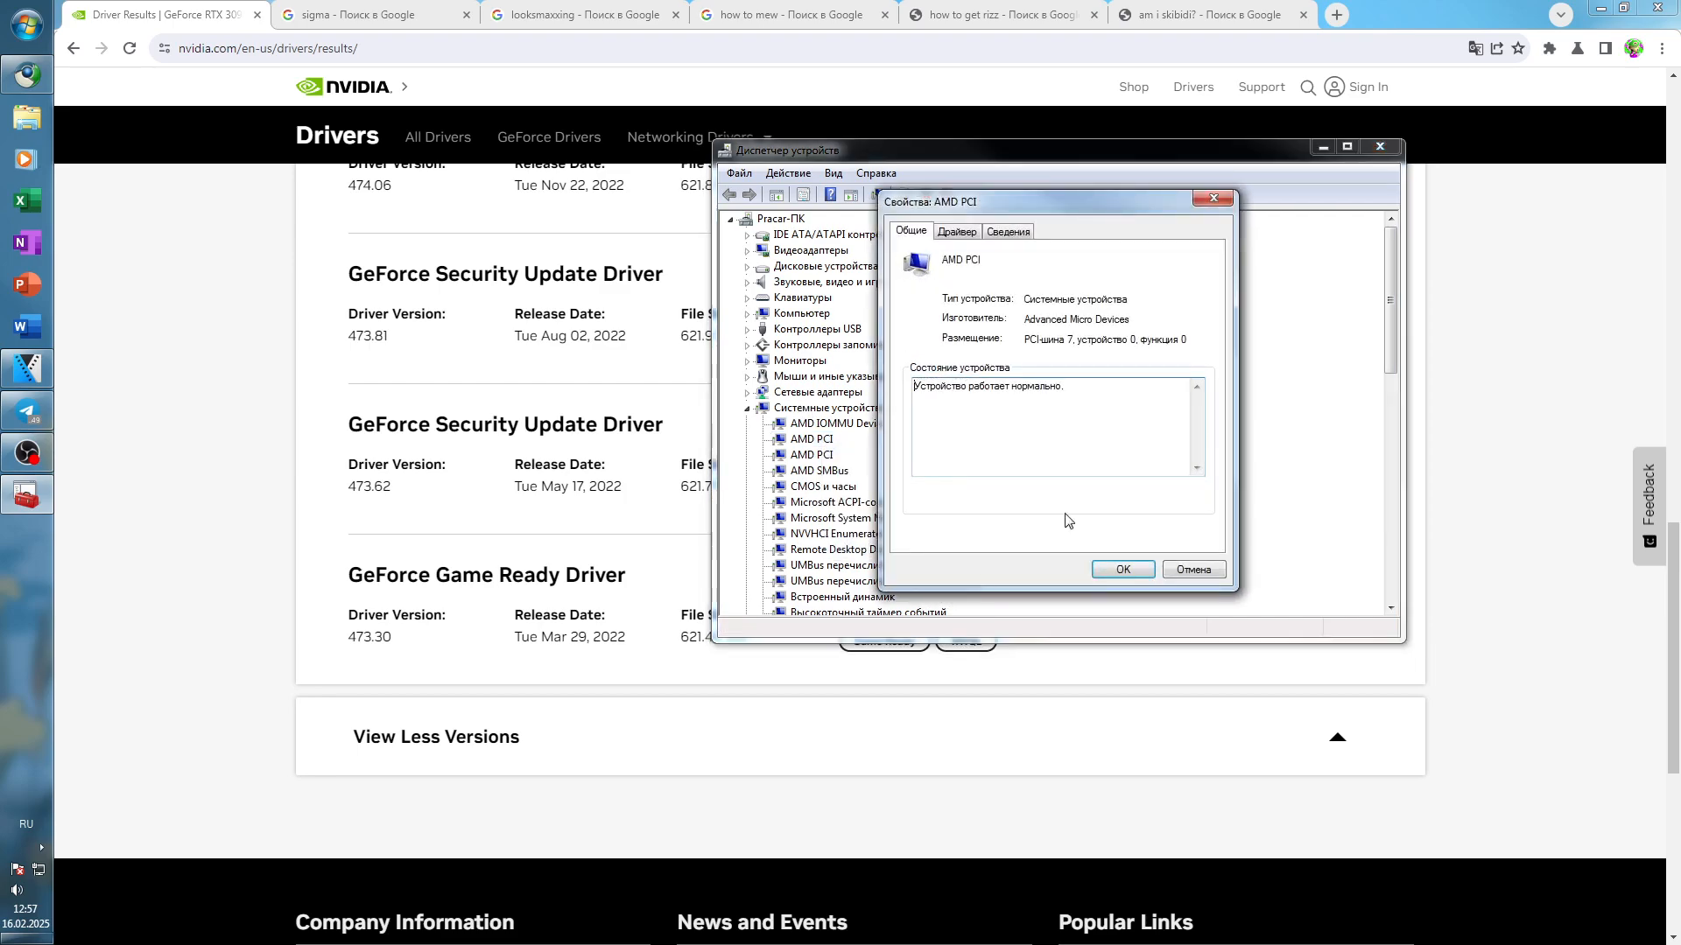
left_click(1007, 231)
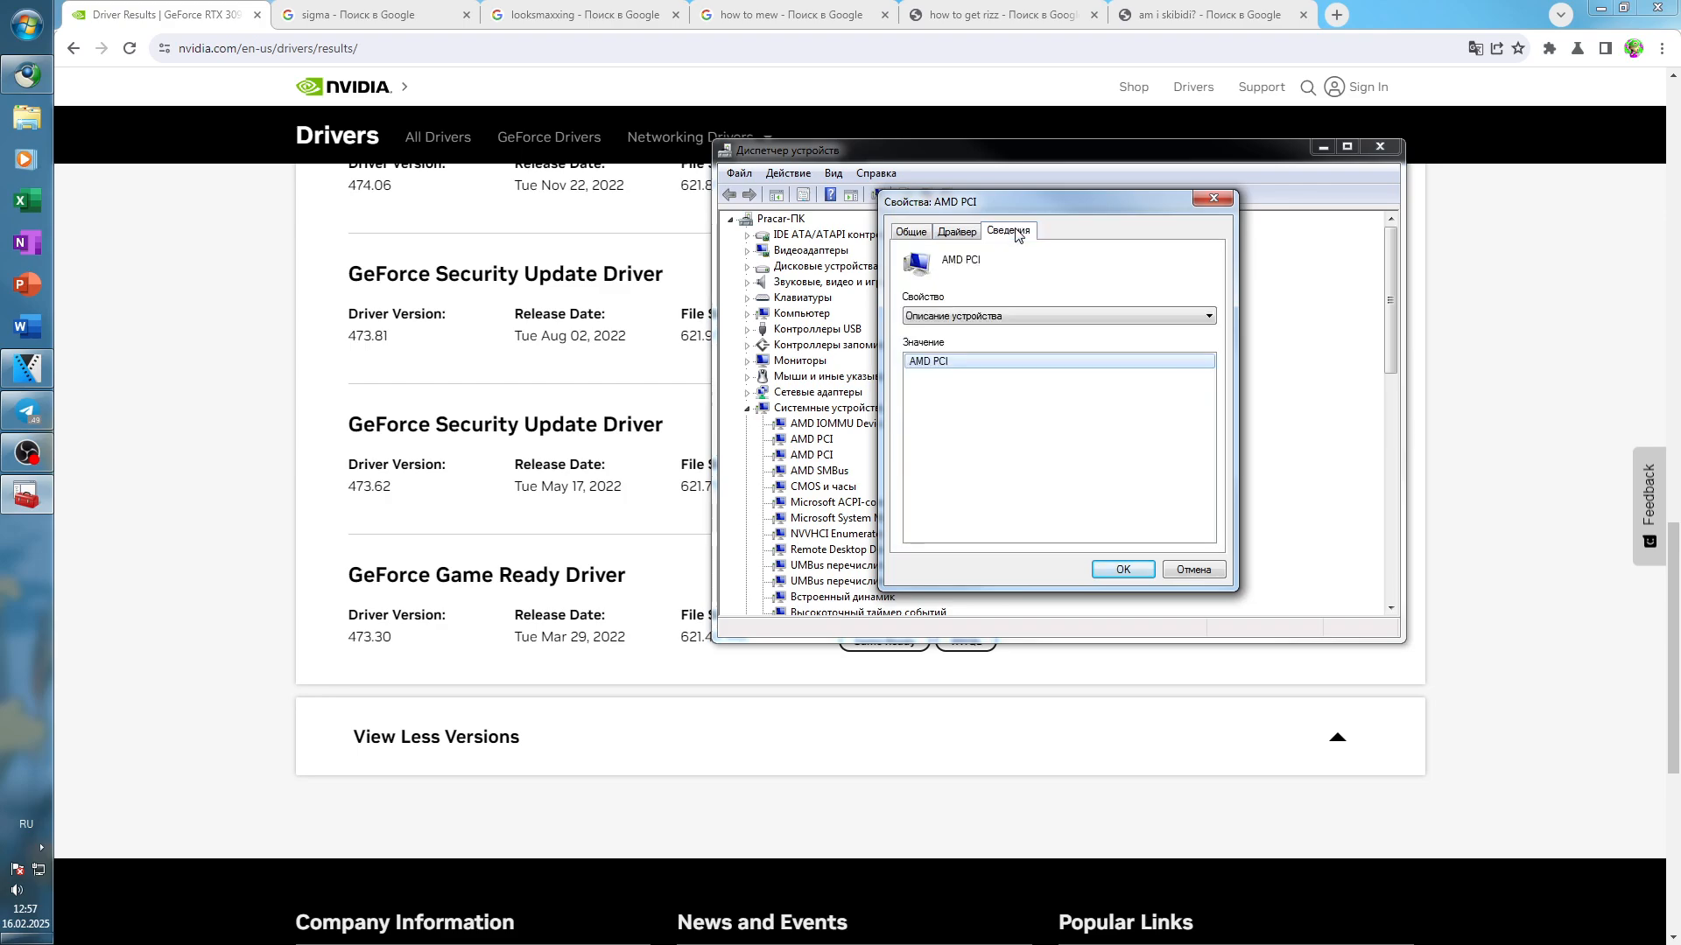
left_click(1207, 315)
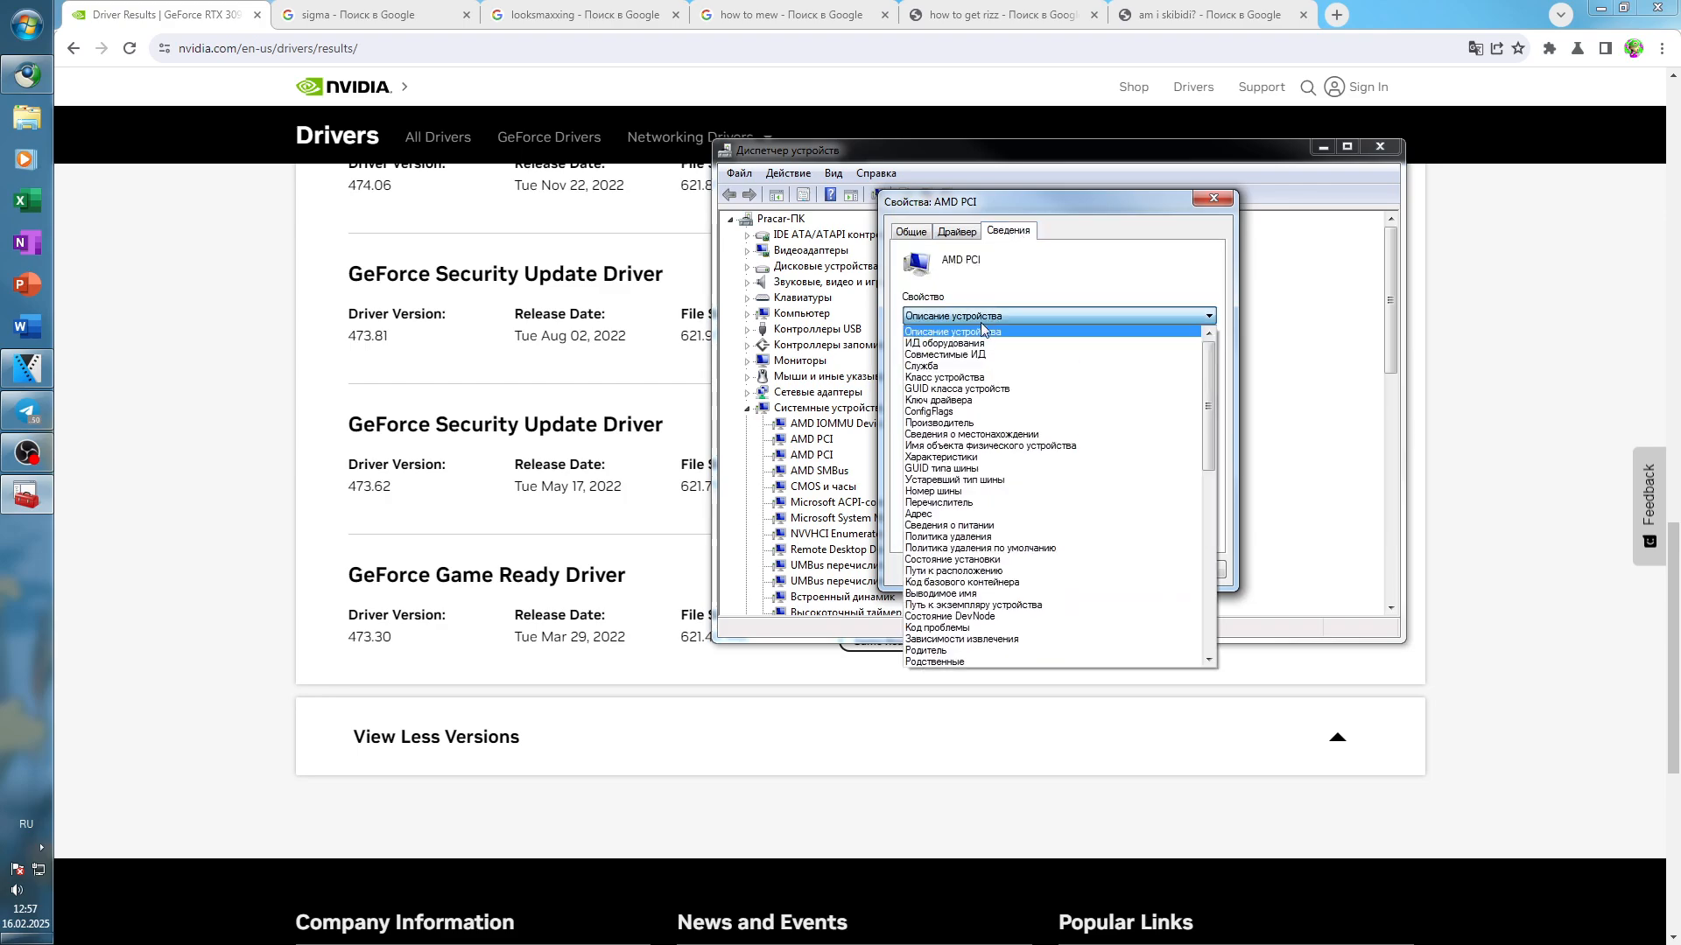
left_click(945, 344)
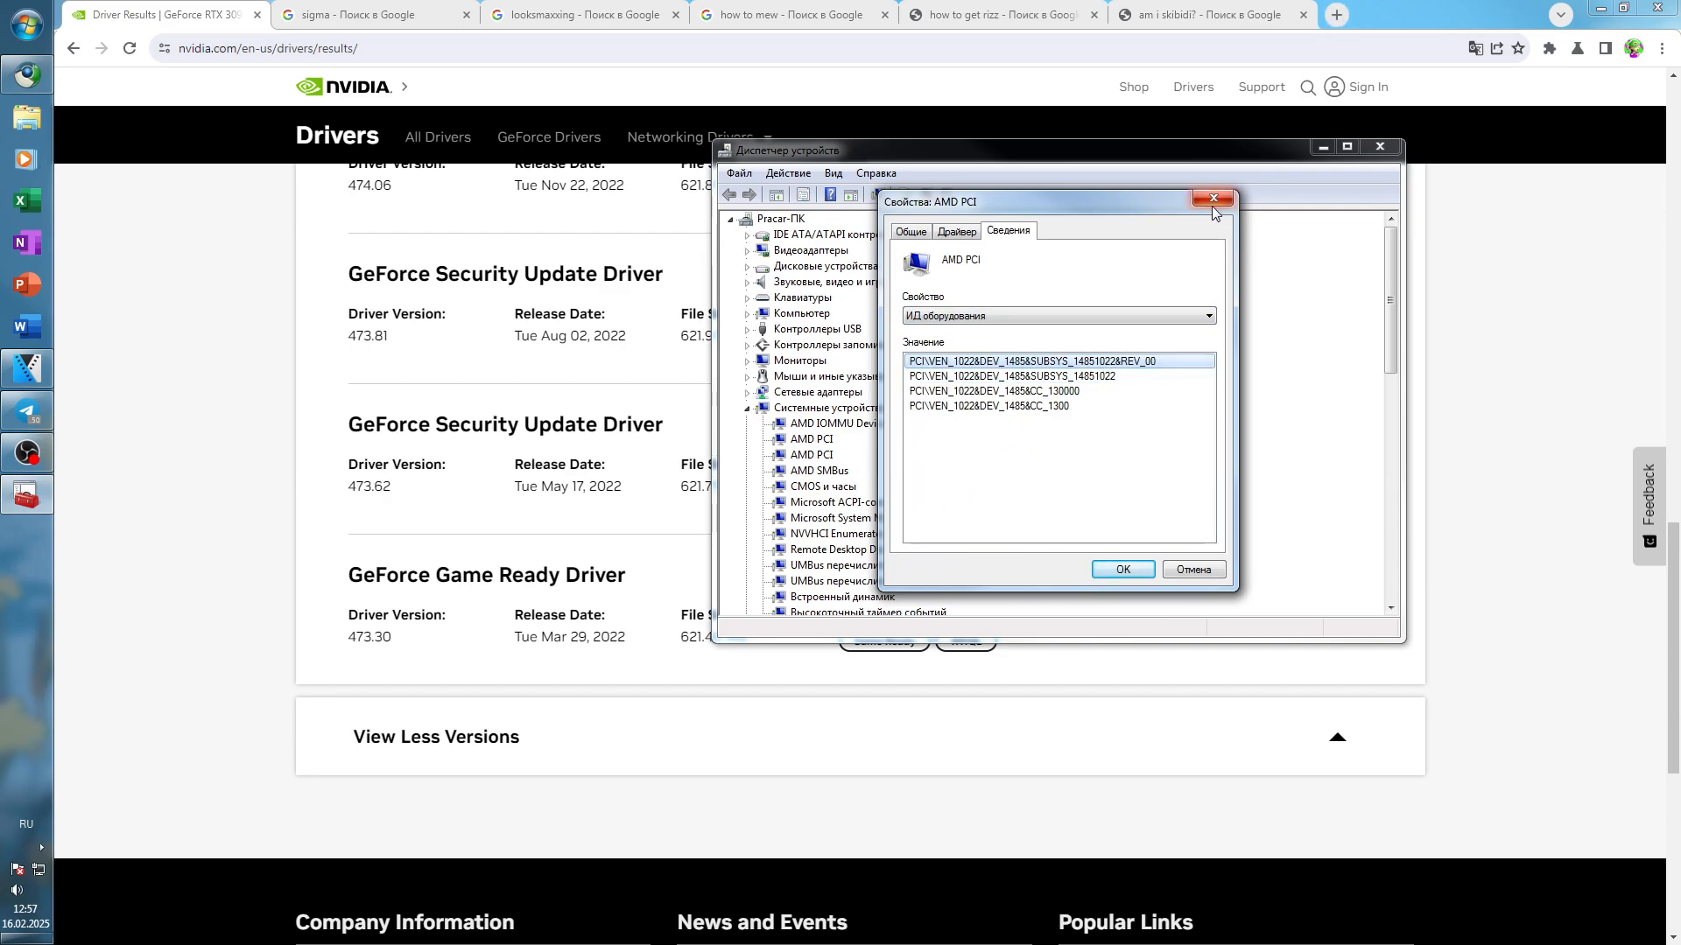
mouse_move(1212, 200)
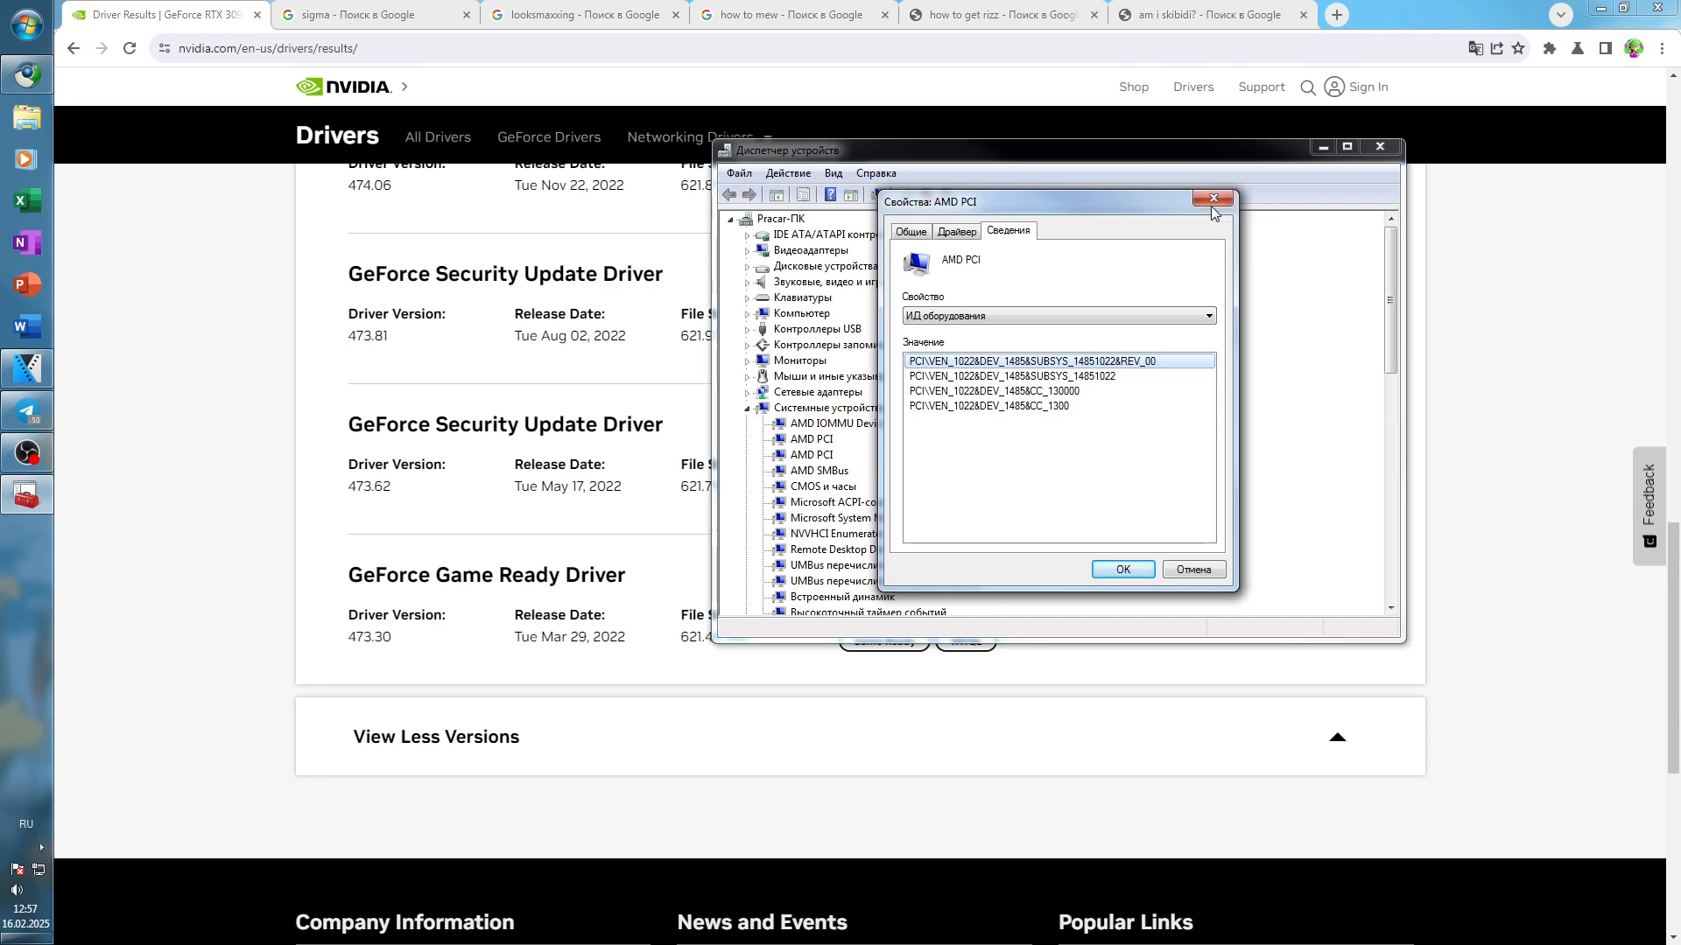
mouse_move(1213, 200)
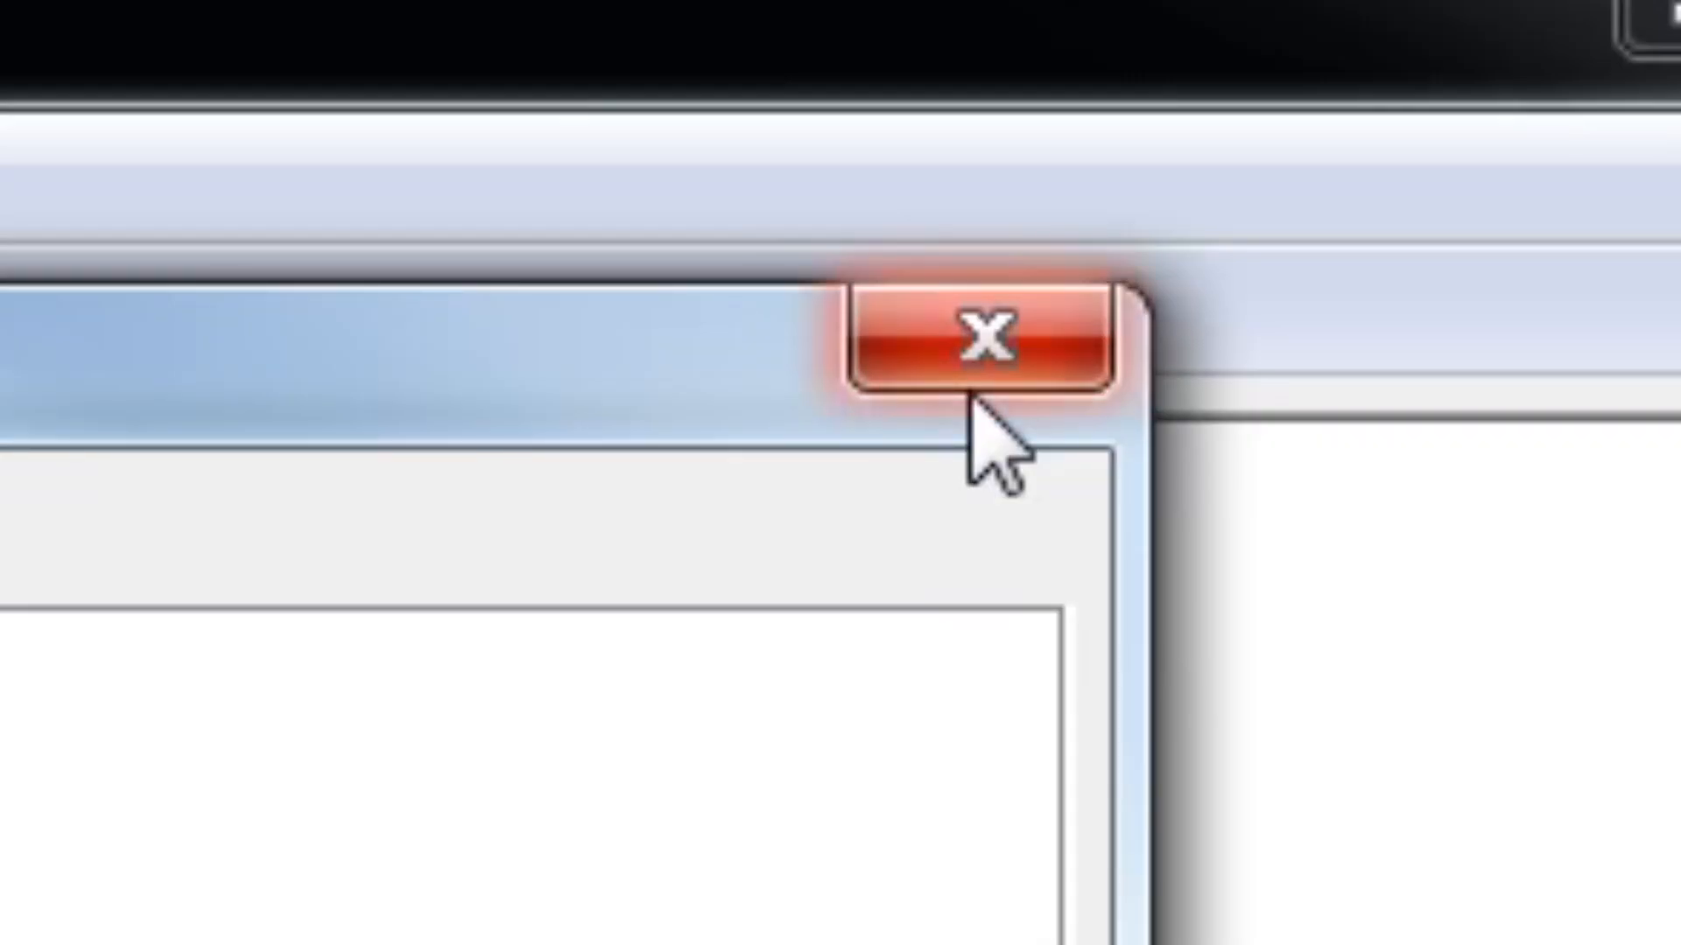
Step: Close the remaining window and highlight the Steam, EA, Telegram and Vegas Pro icons
left_click(975, 354)
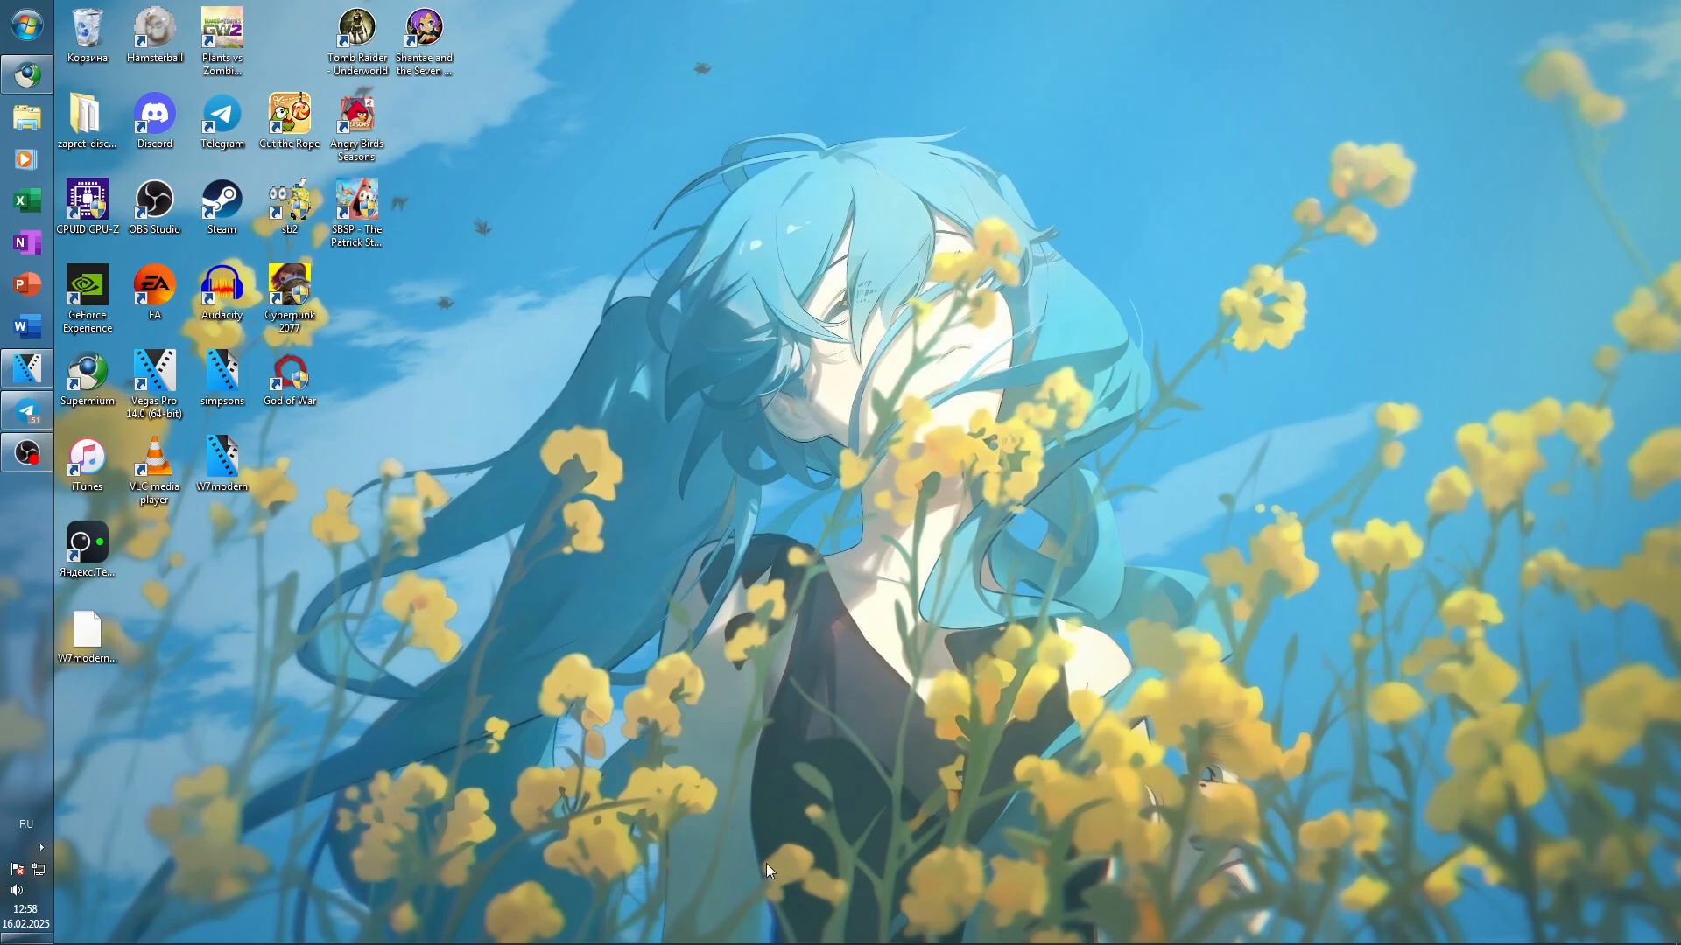
mouse_move(829, 577)
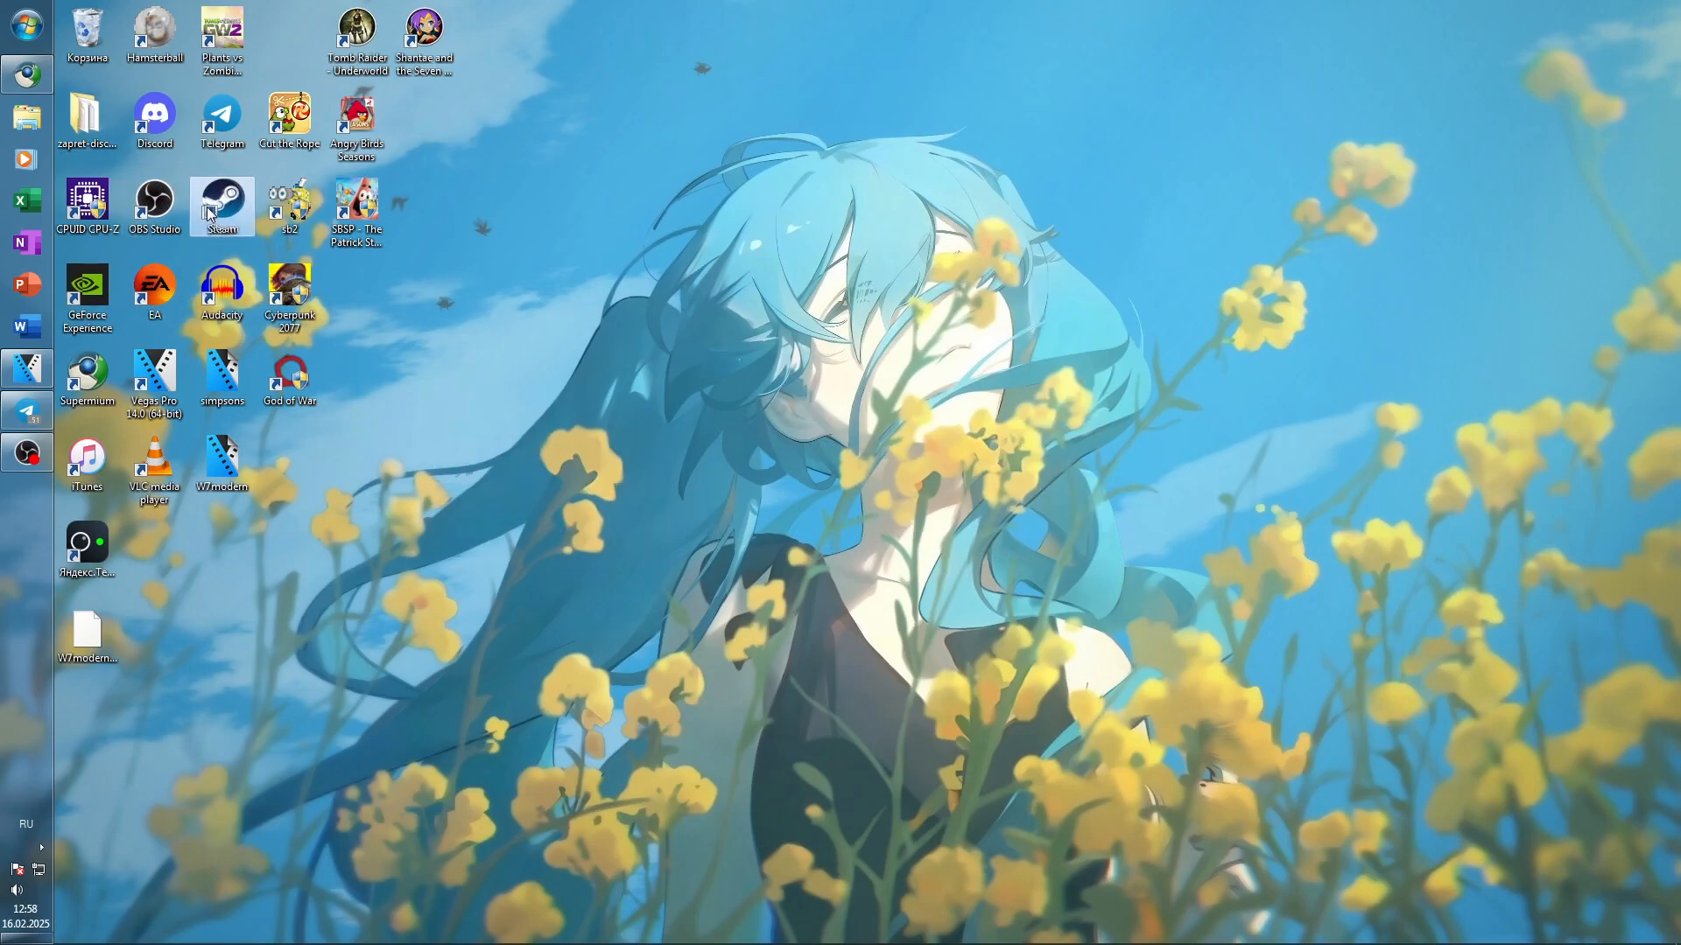
left_click(153, 290)
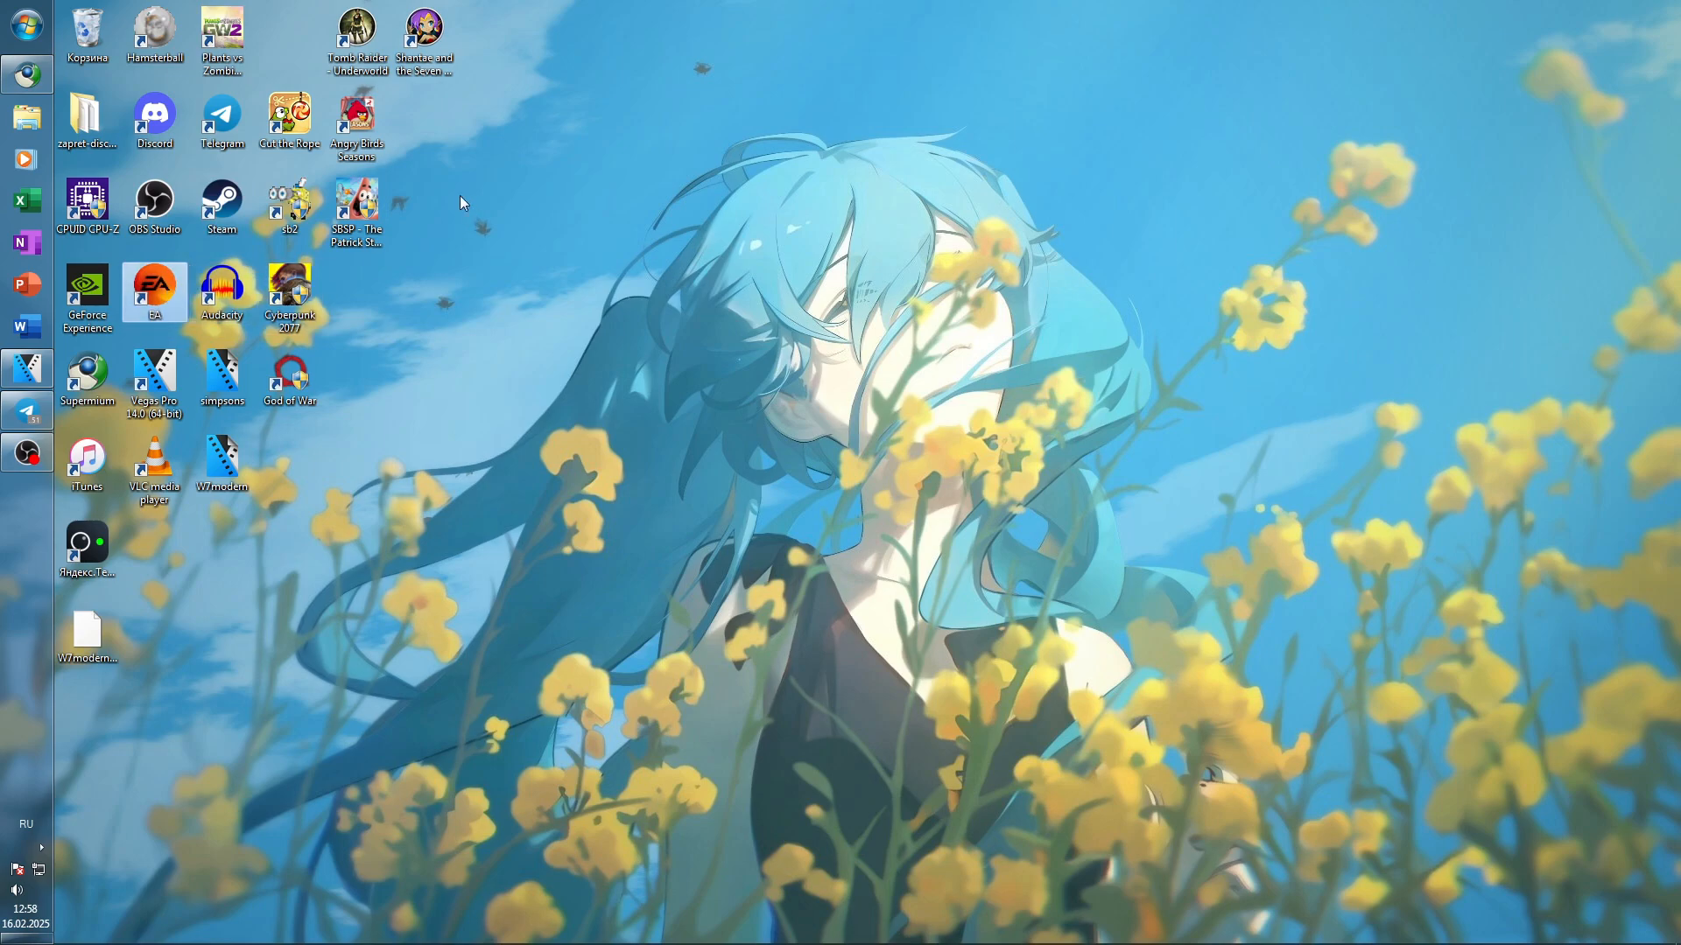
left_click(153, 118)
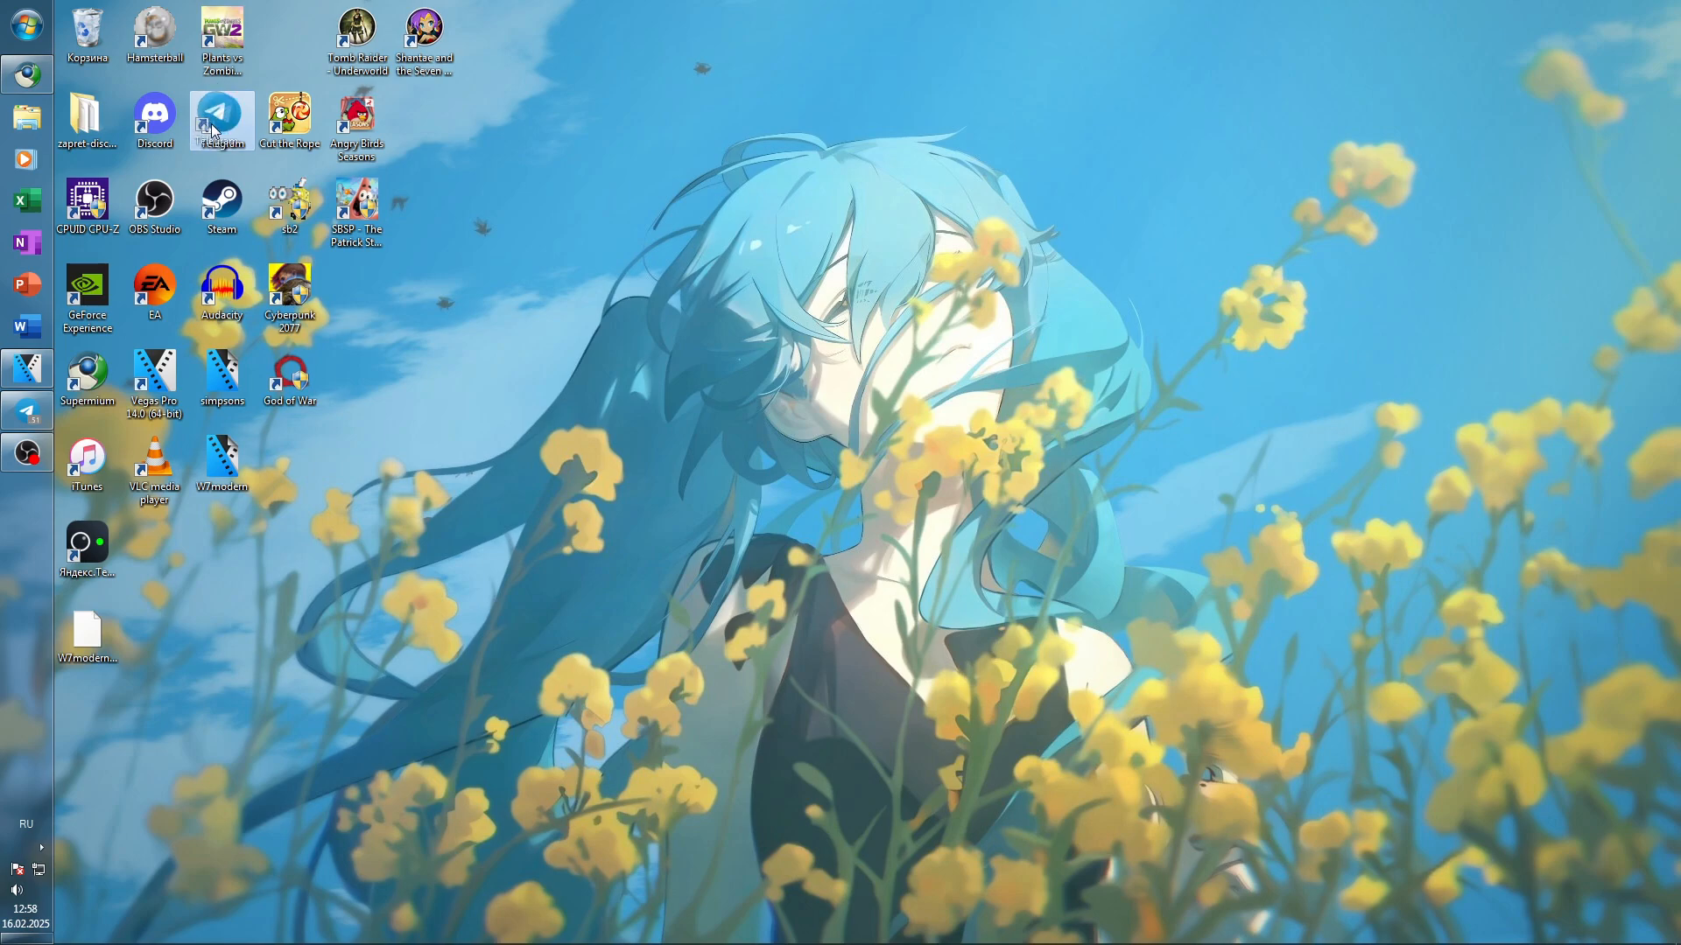
mouse_move(426, 277)
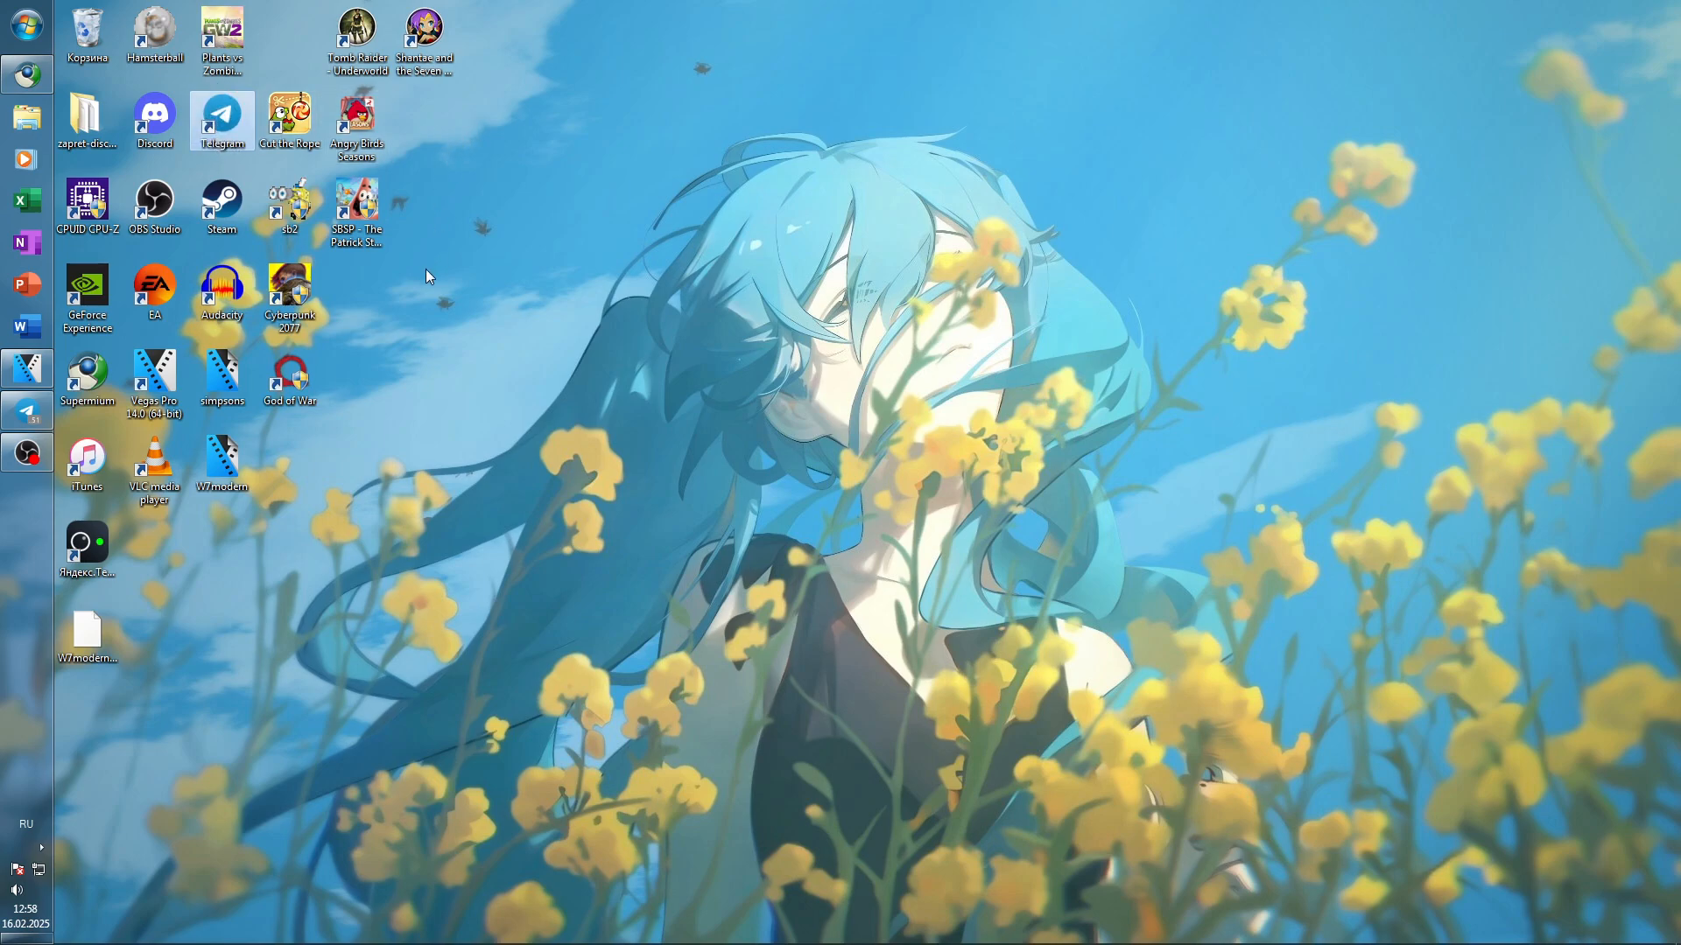
left_click(154, 378)
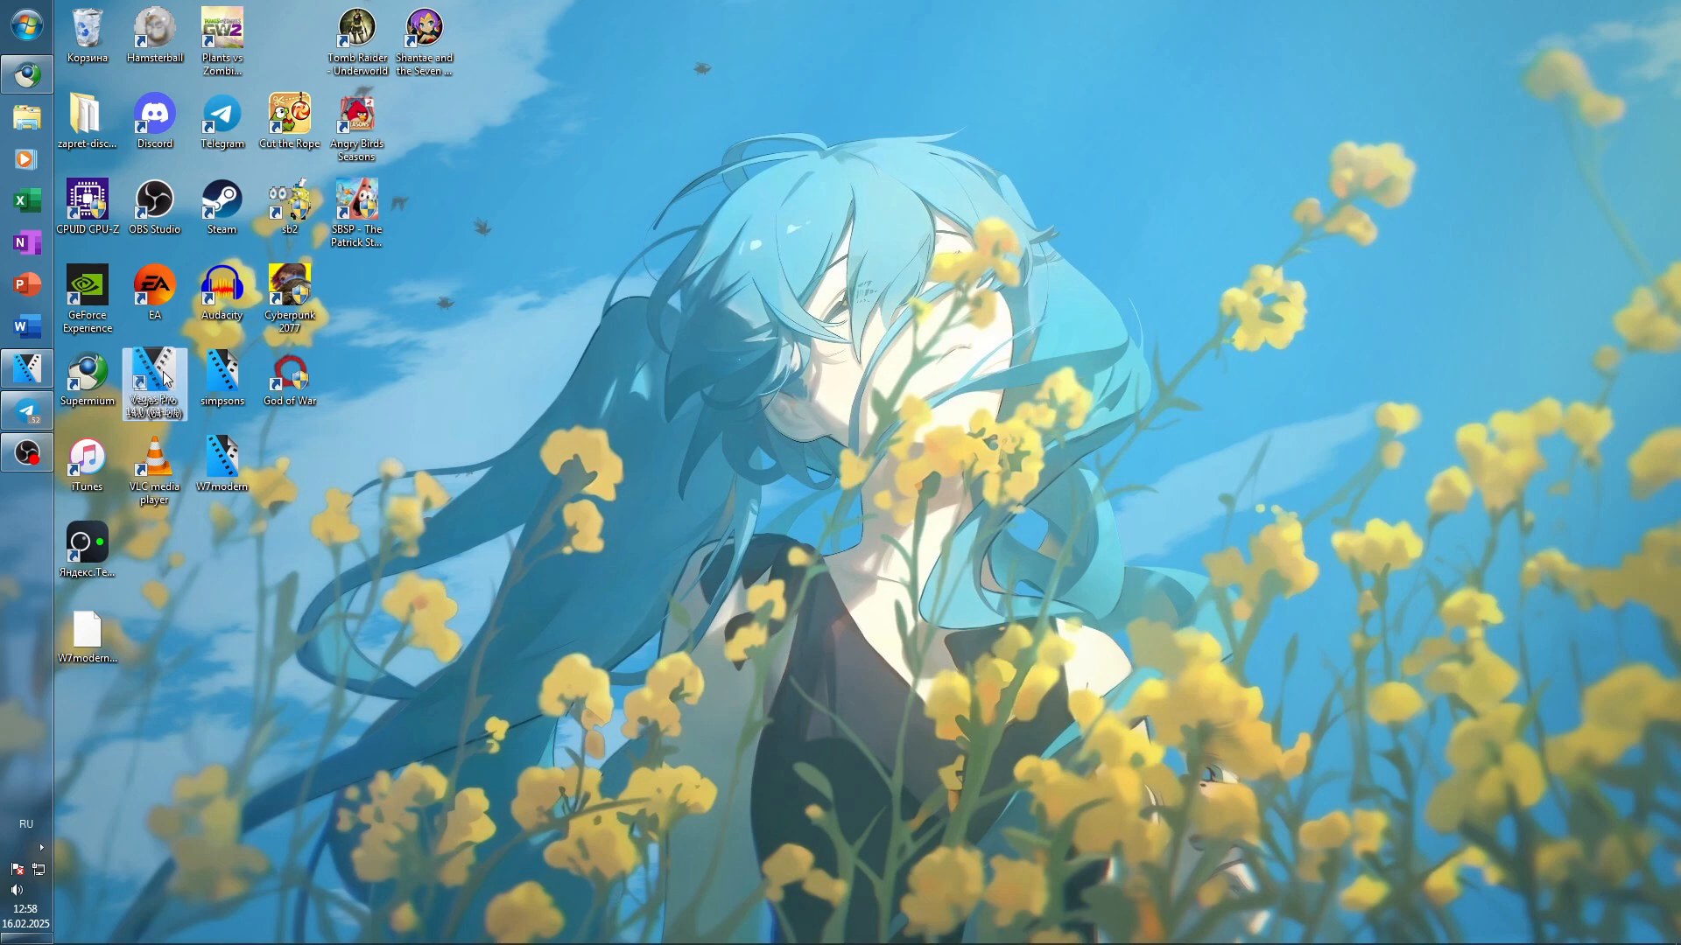
left_click(154, 380)
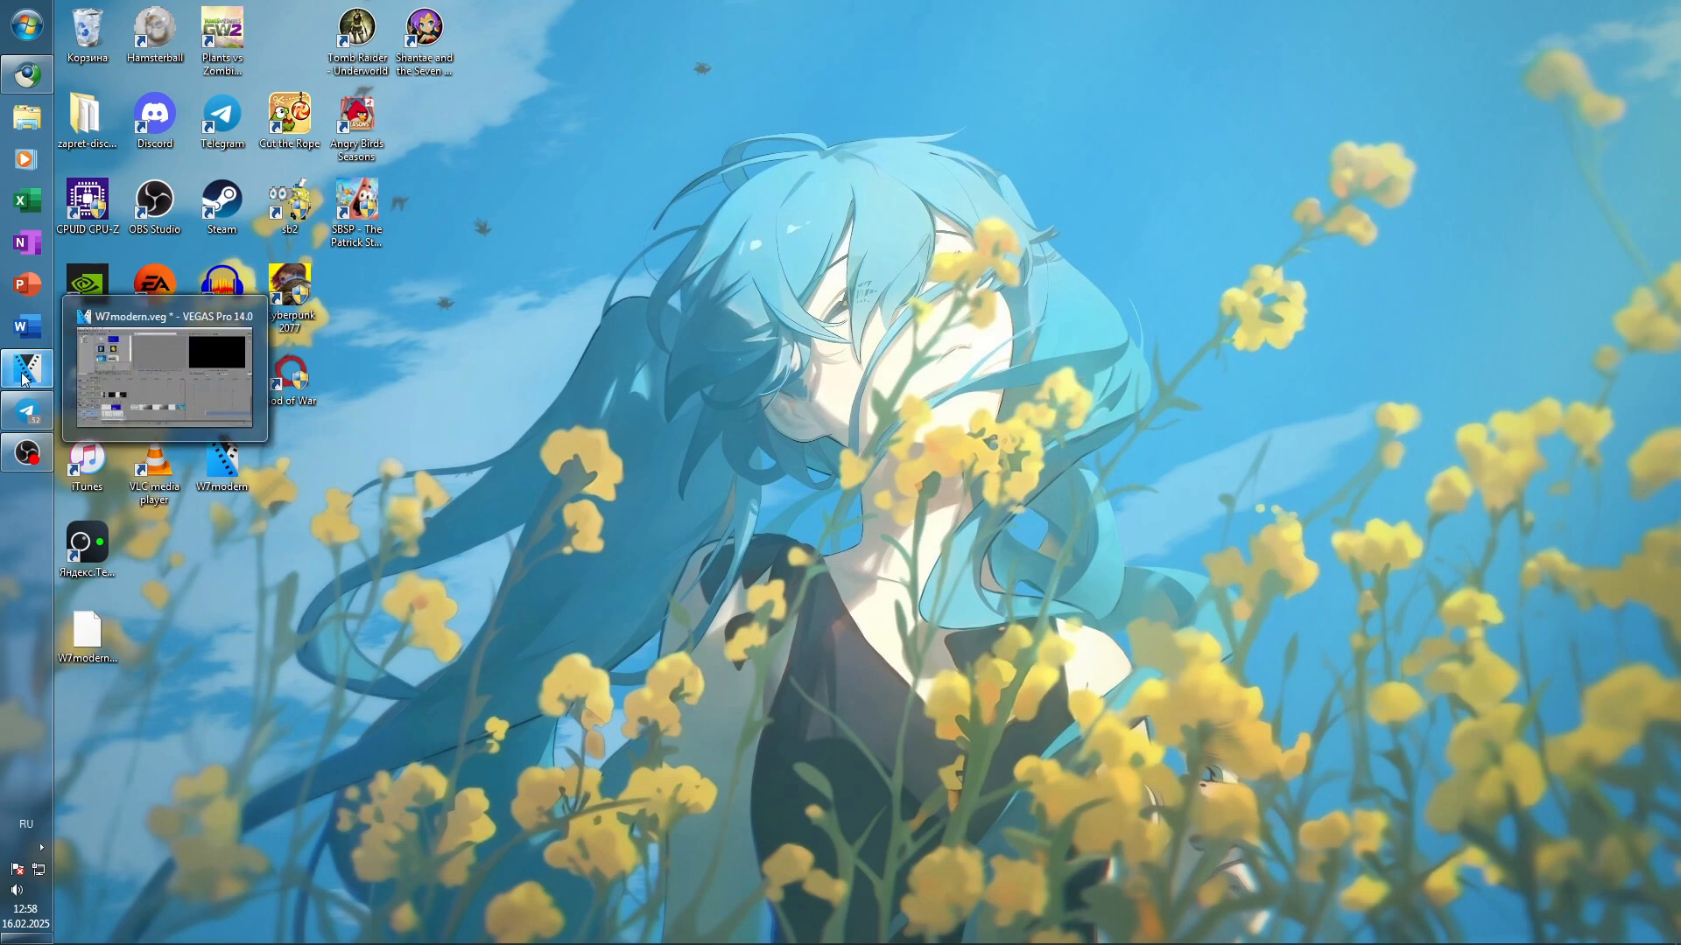
mouse_move(405, 579)
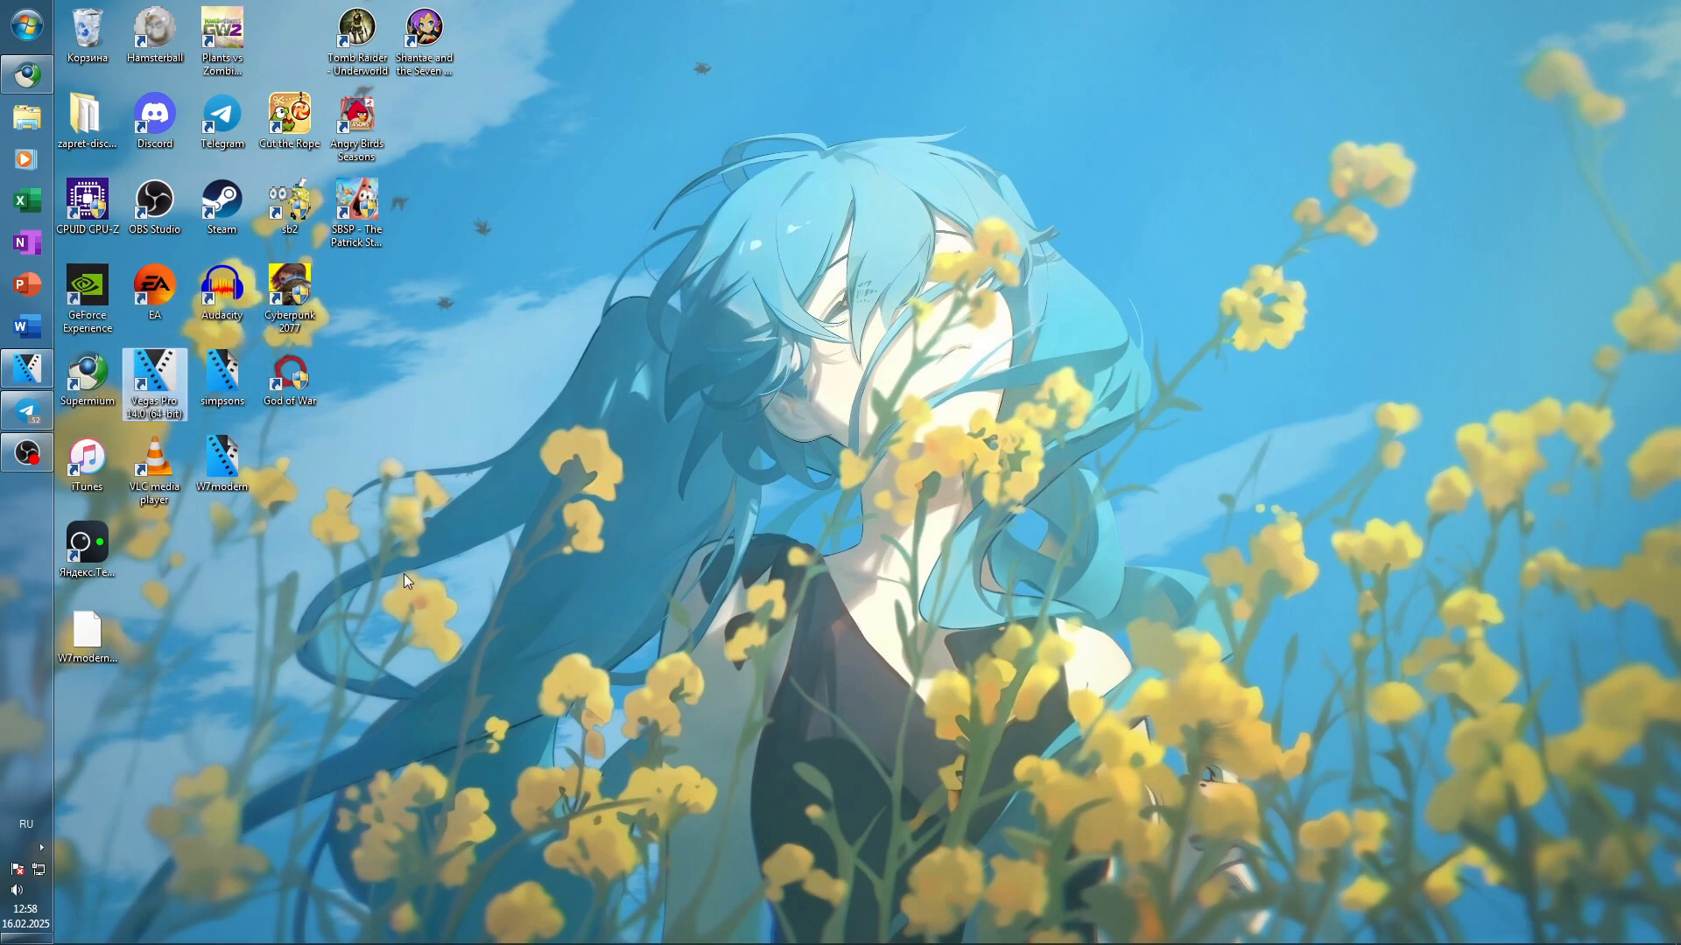
mouse_move(451, 549)
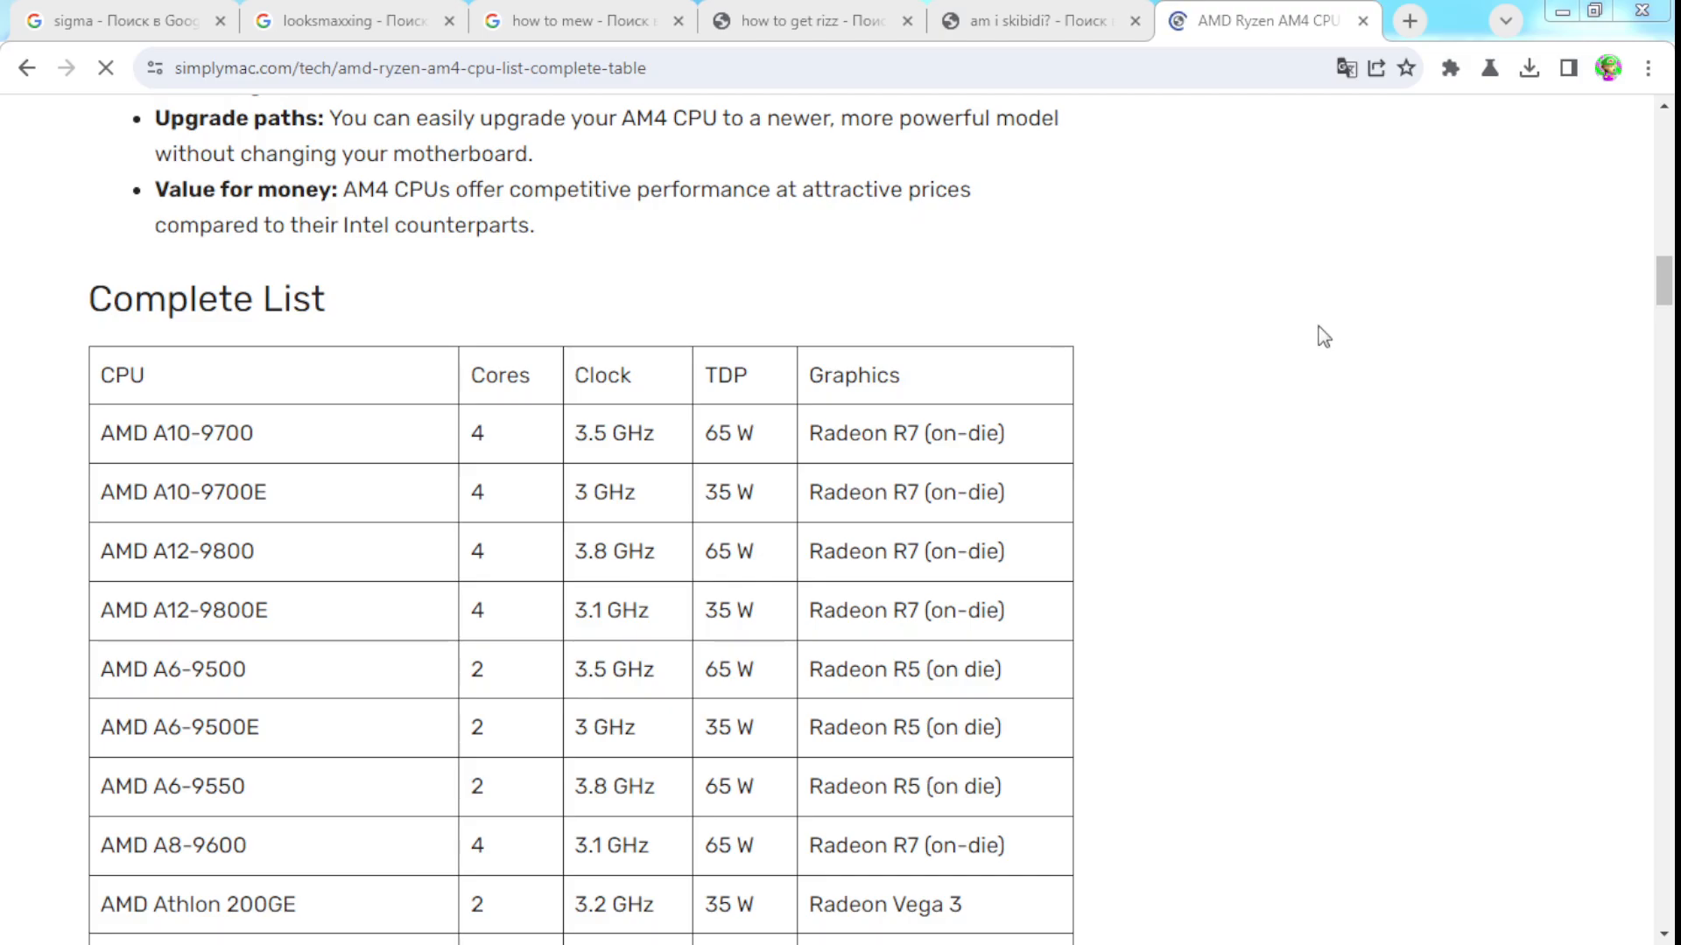
Step: Scroll past the A-series CPUs to the Athlon and Ryzen 3 rows
scroll("down", 3)
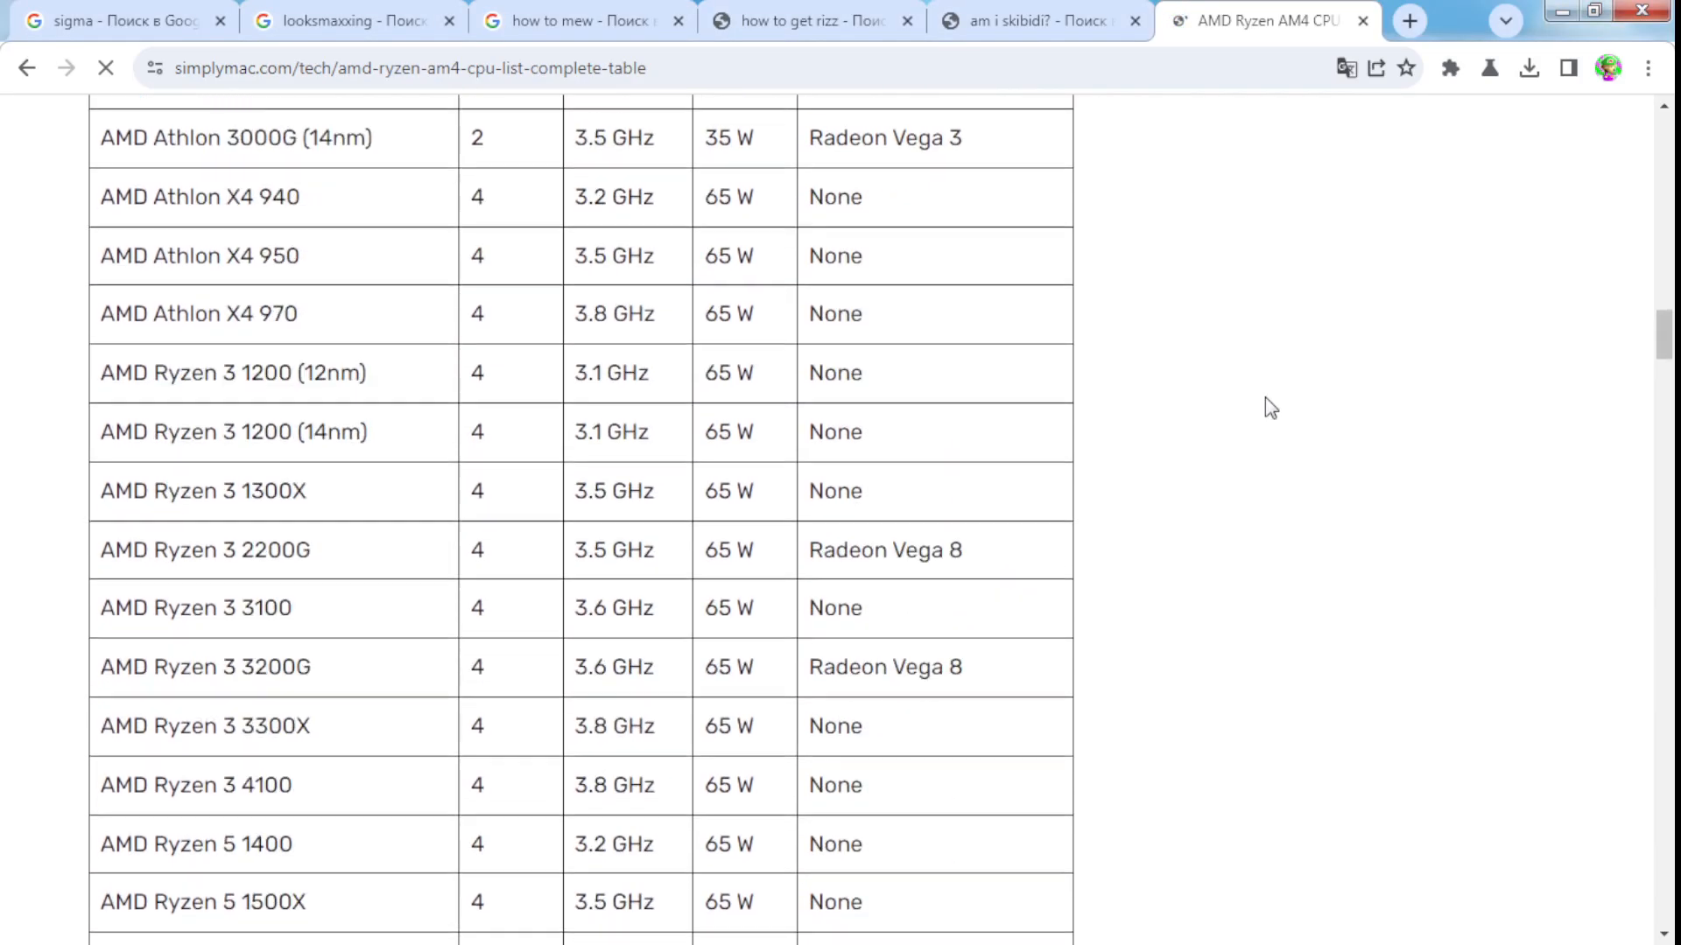
scroll("down", 3)
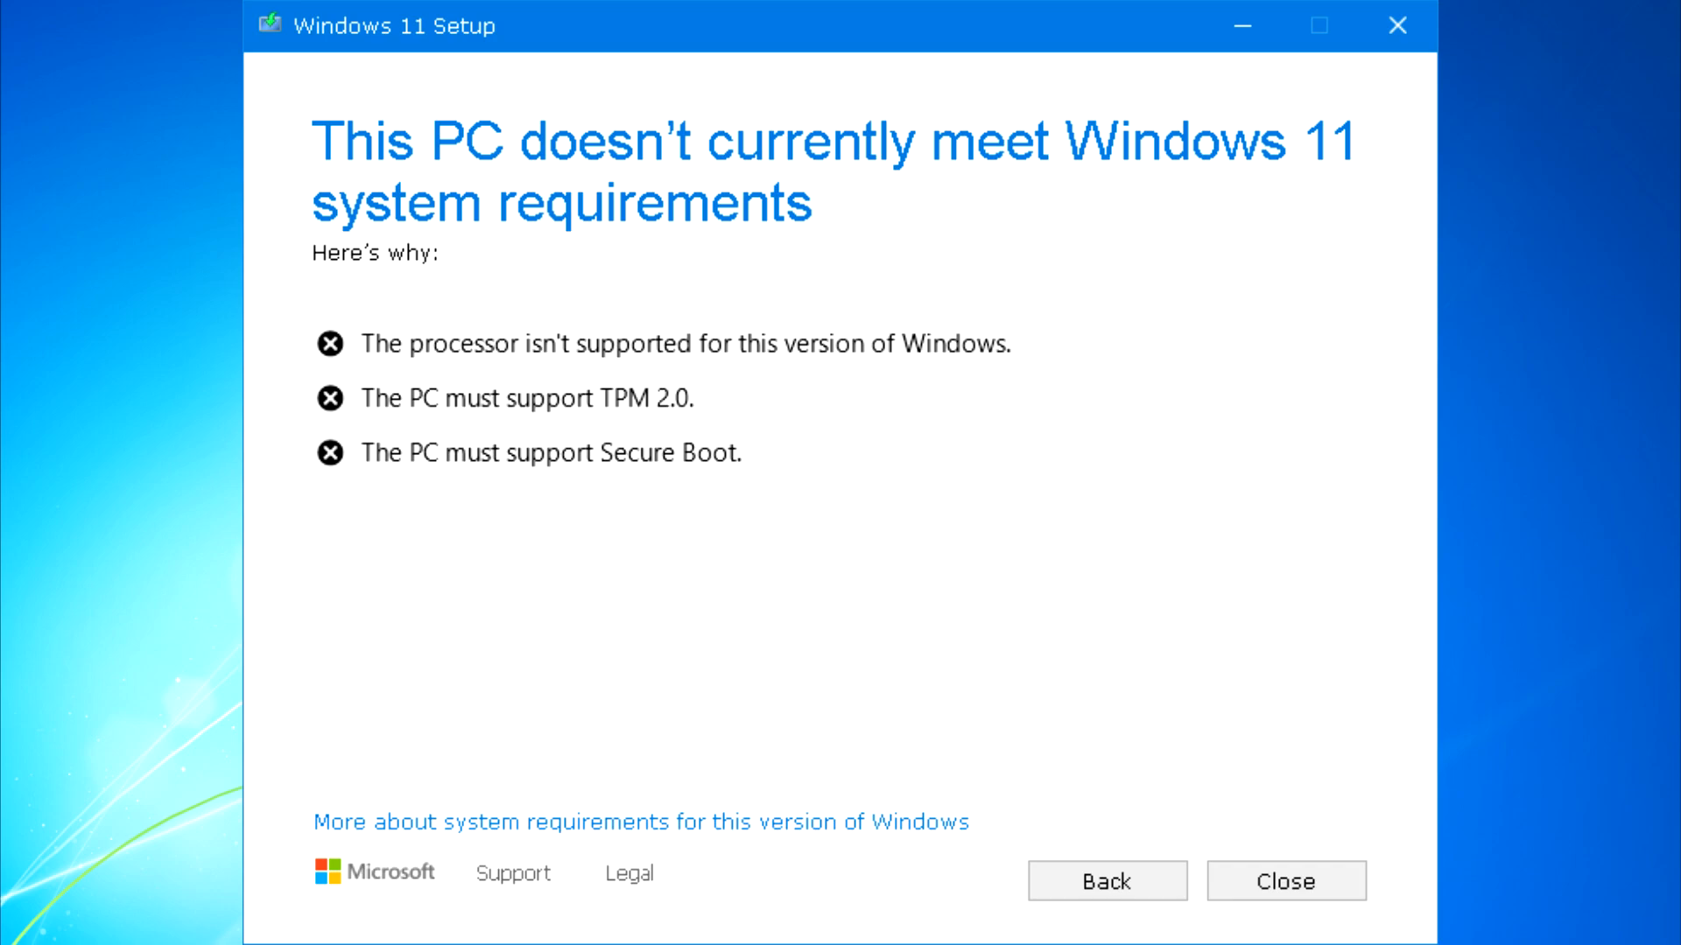
Step: Close the Windows 11 Setup report of unsupported processor, missing TPM 2.0 and Secure Boot
left_click(1285, 880)
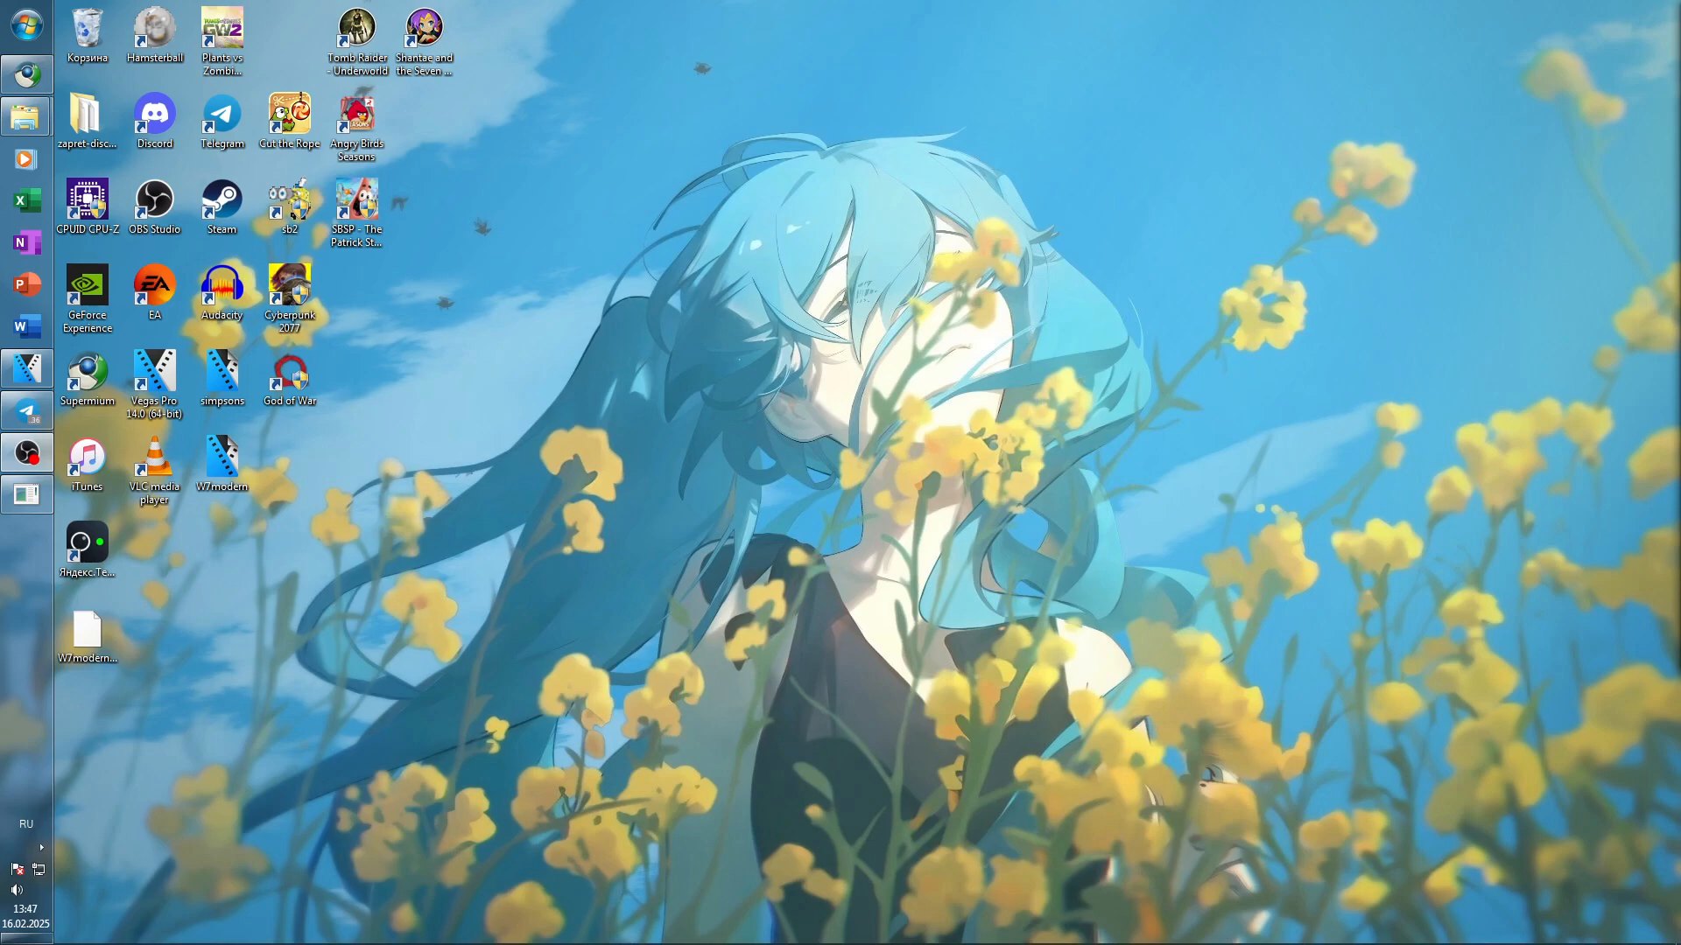
Step: Double-click the God of War desktop shortcut
left_click(425, 35)
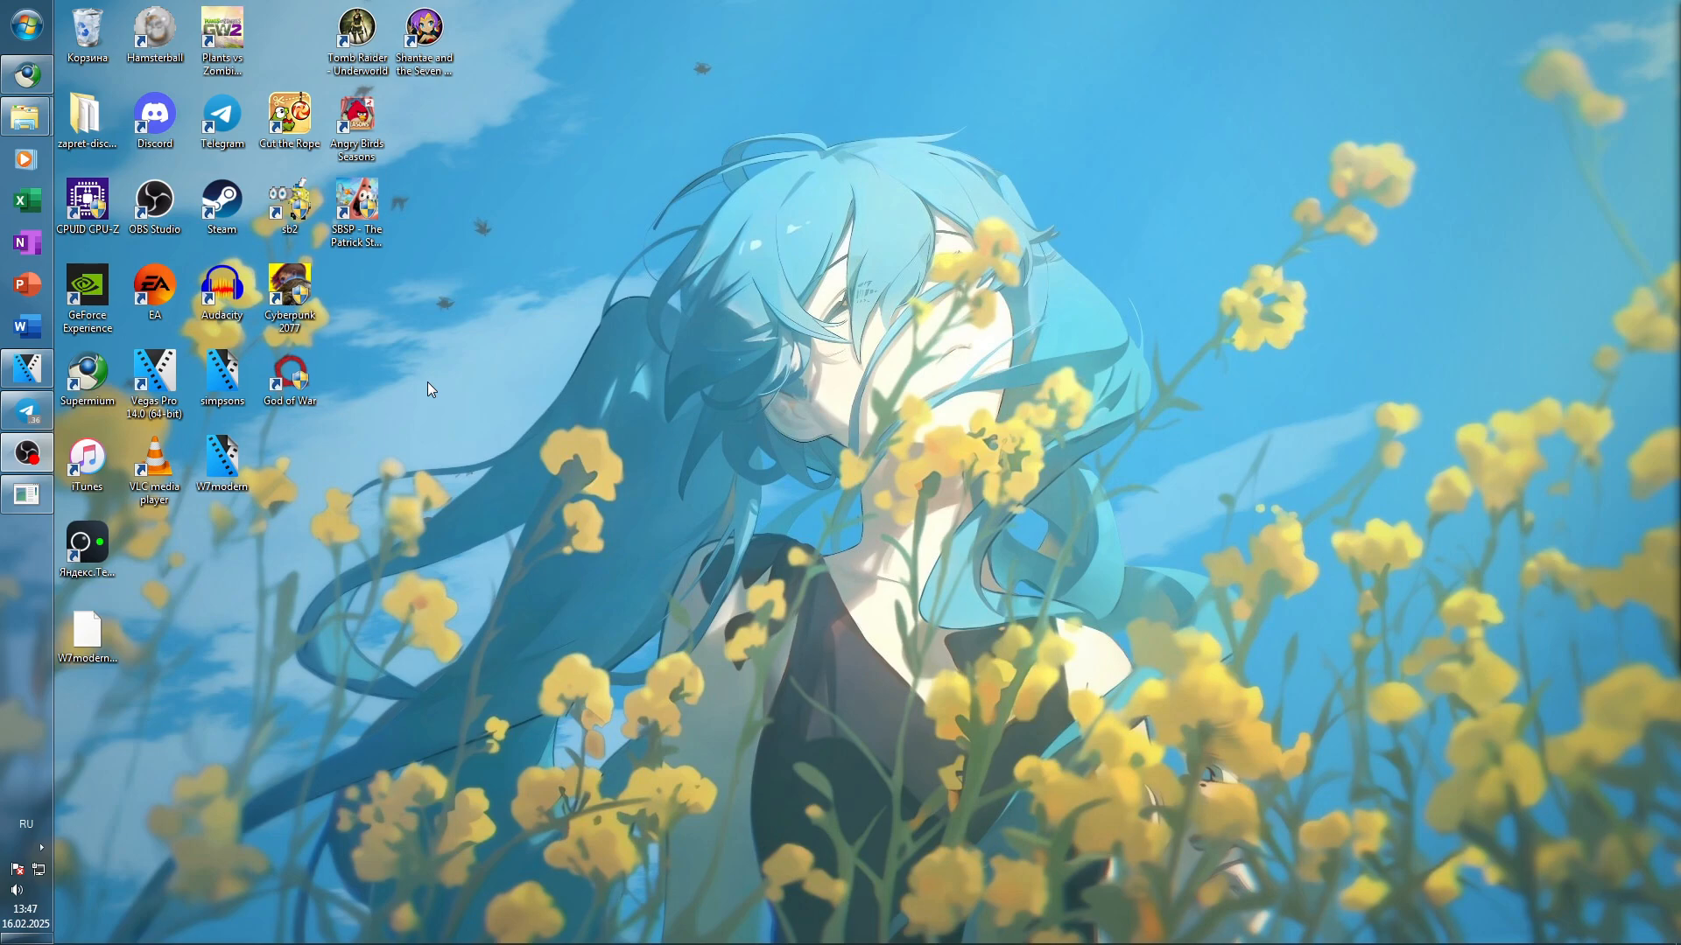
left_click(288, 378)
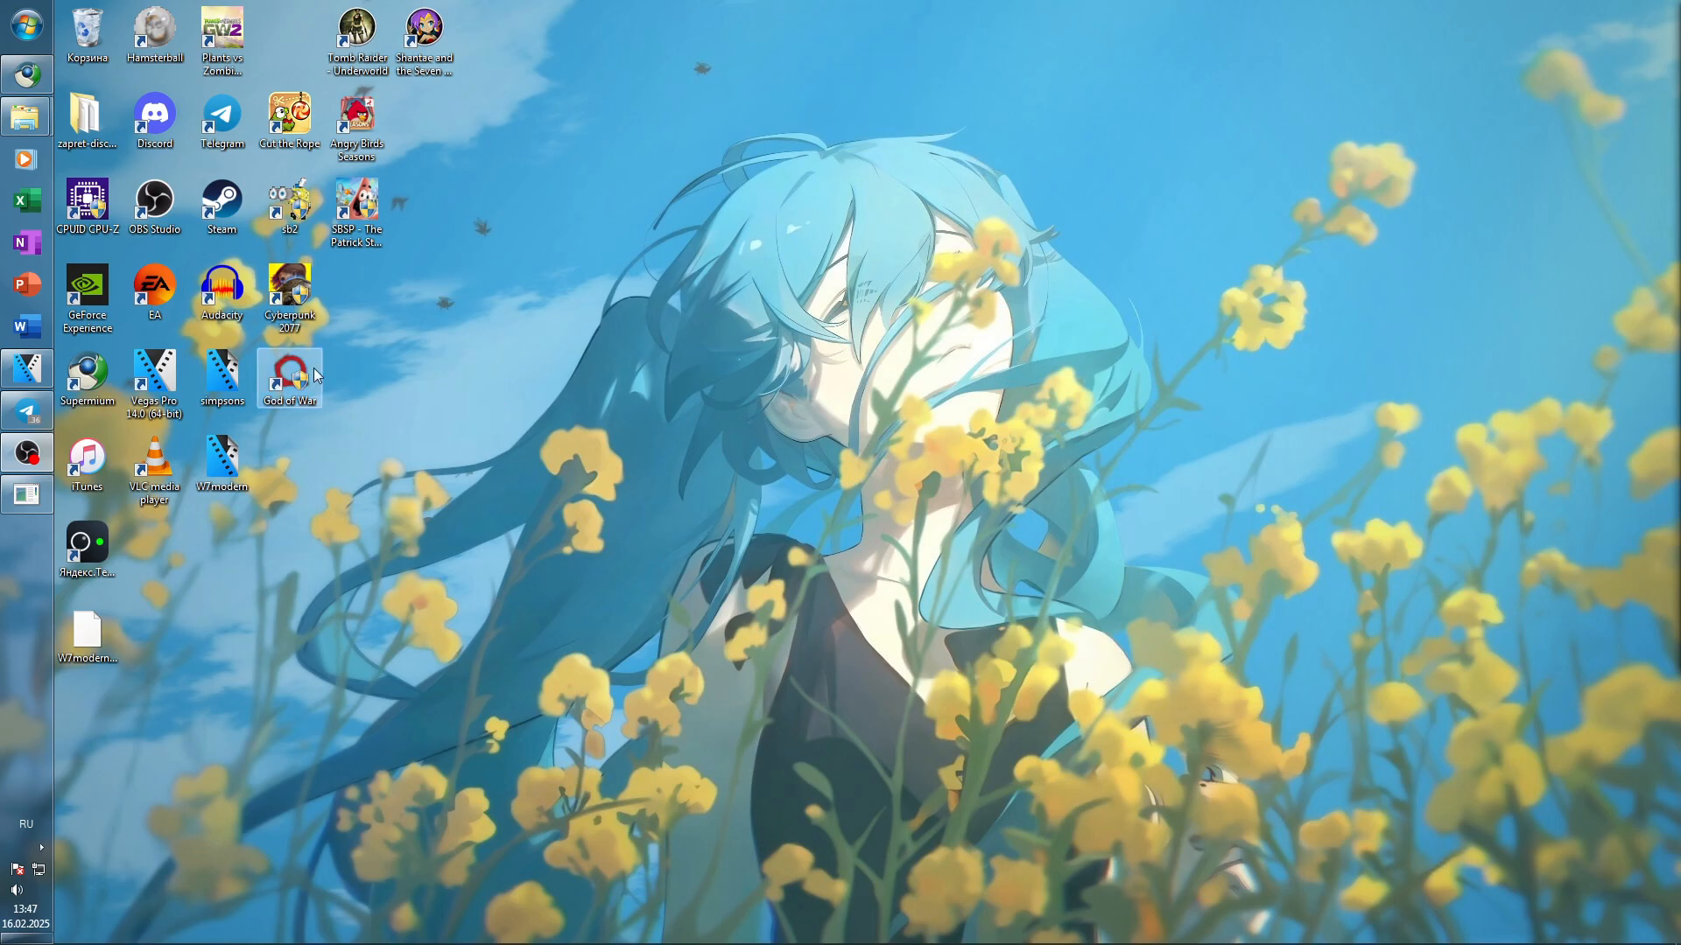
double_click(290, 375)
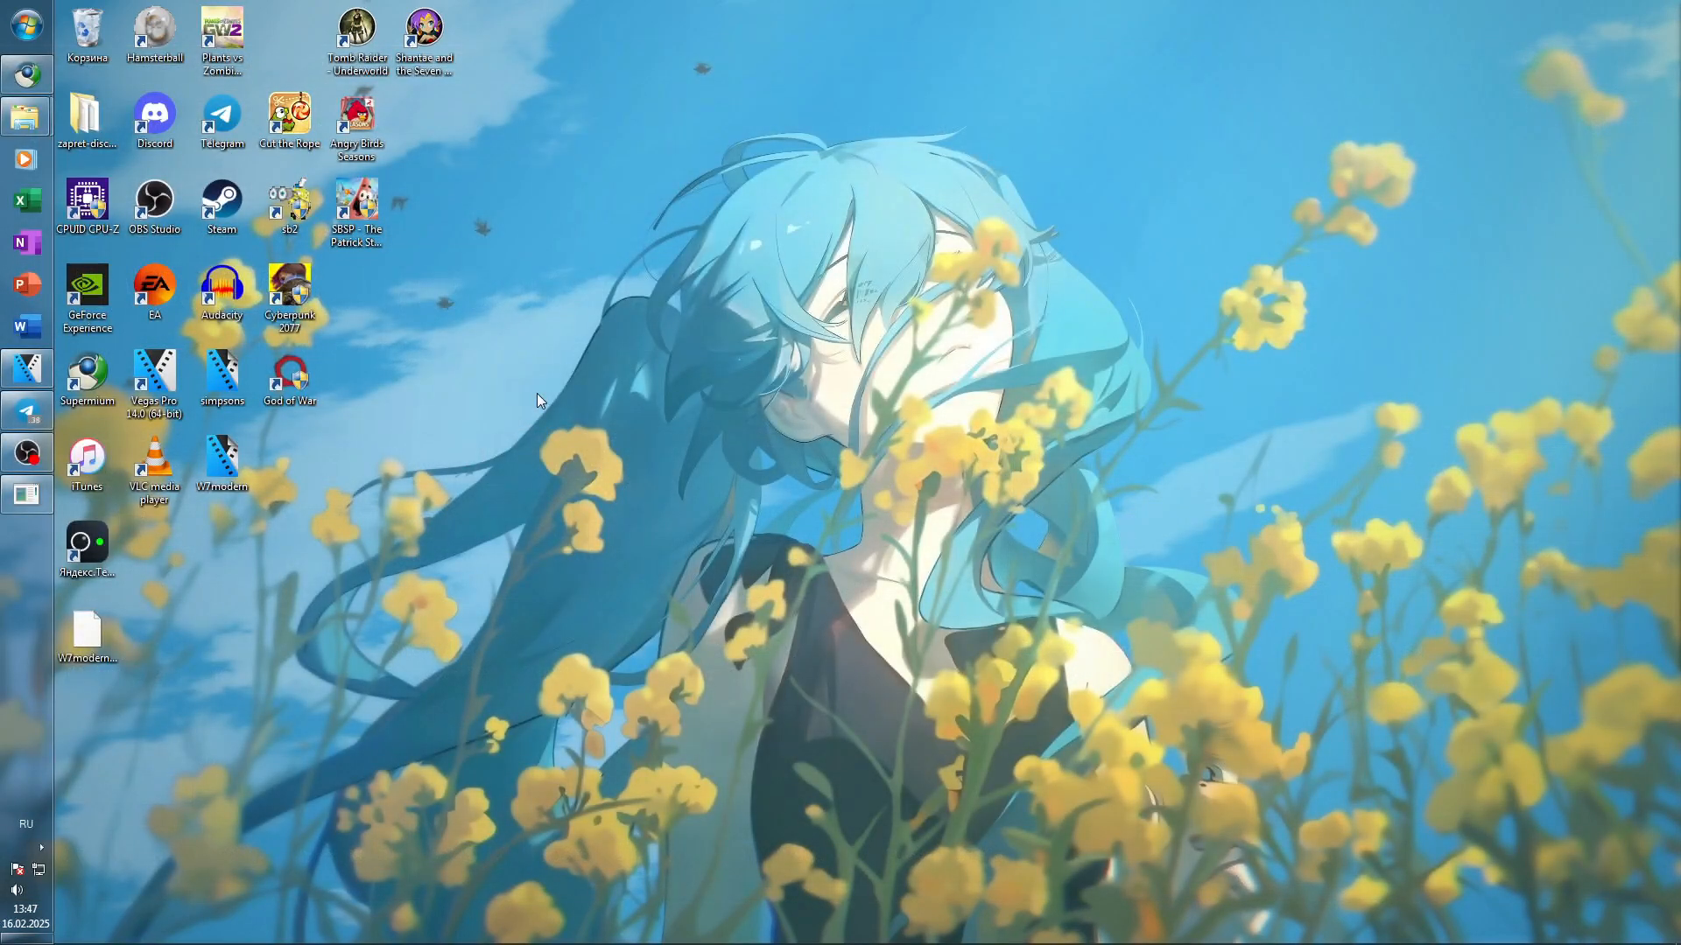
mouse_move(478, 483)
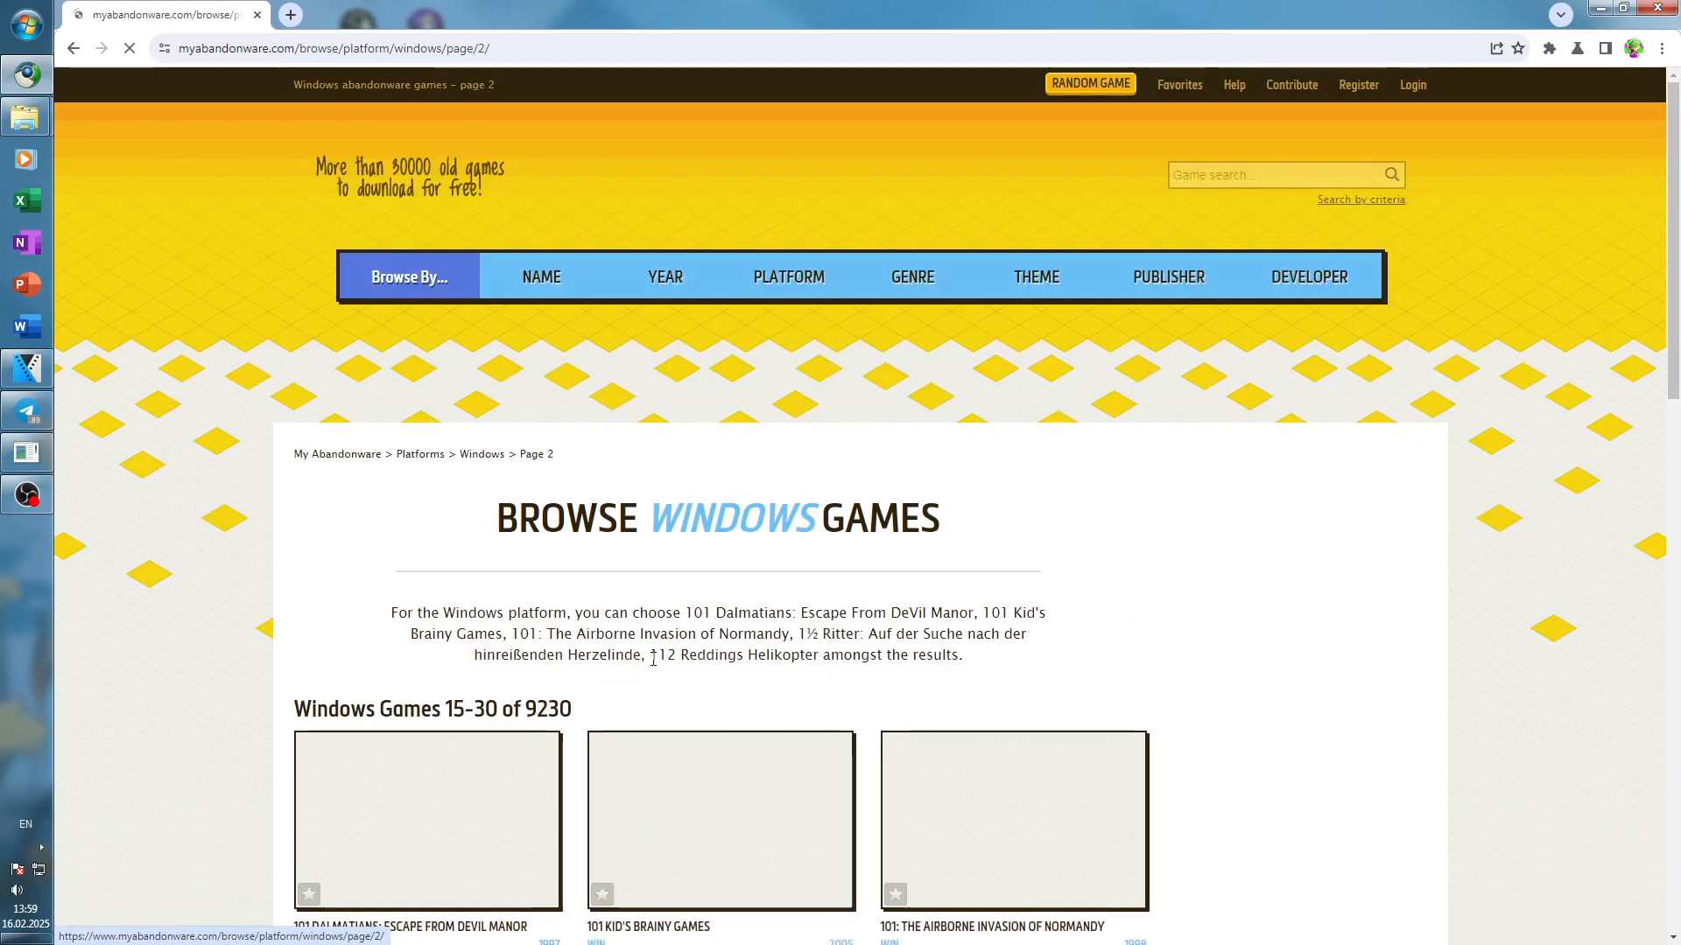
Step: Page through the Windows games listing from page 3 to page 7
scroll("down", 3)
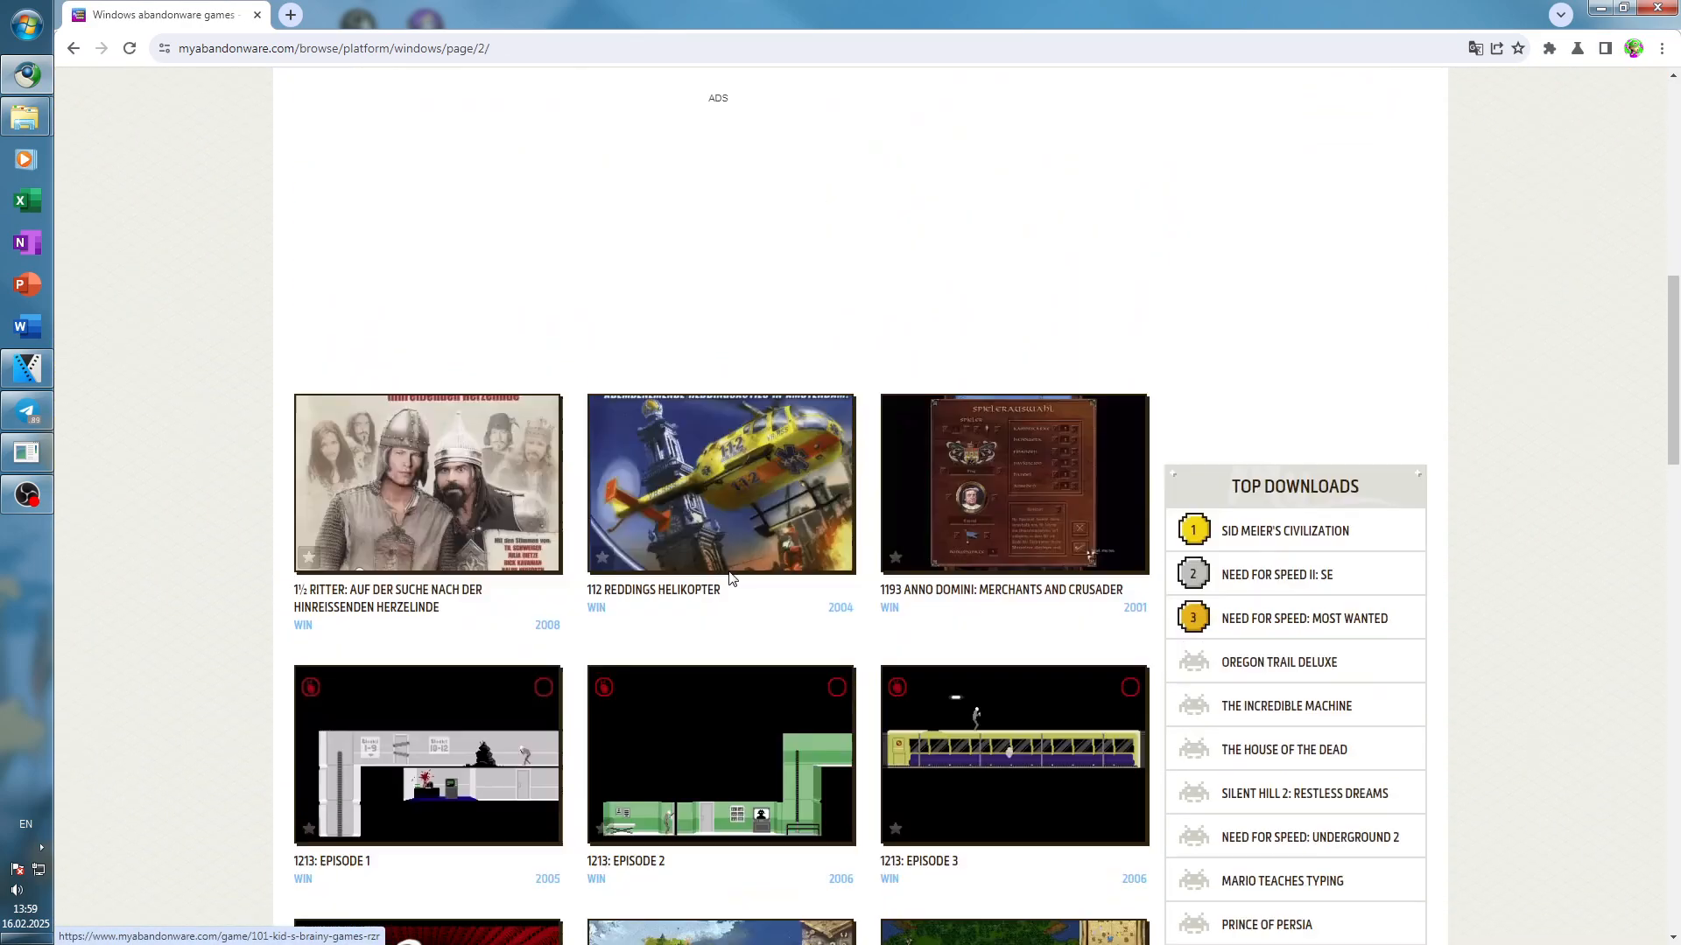
scroll("down", 3)
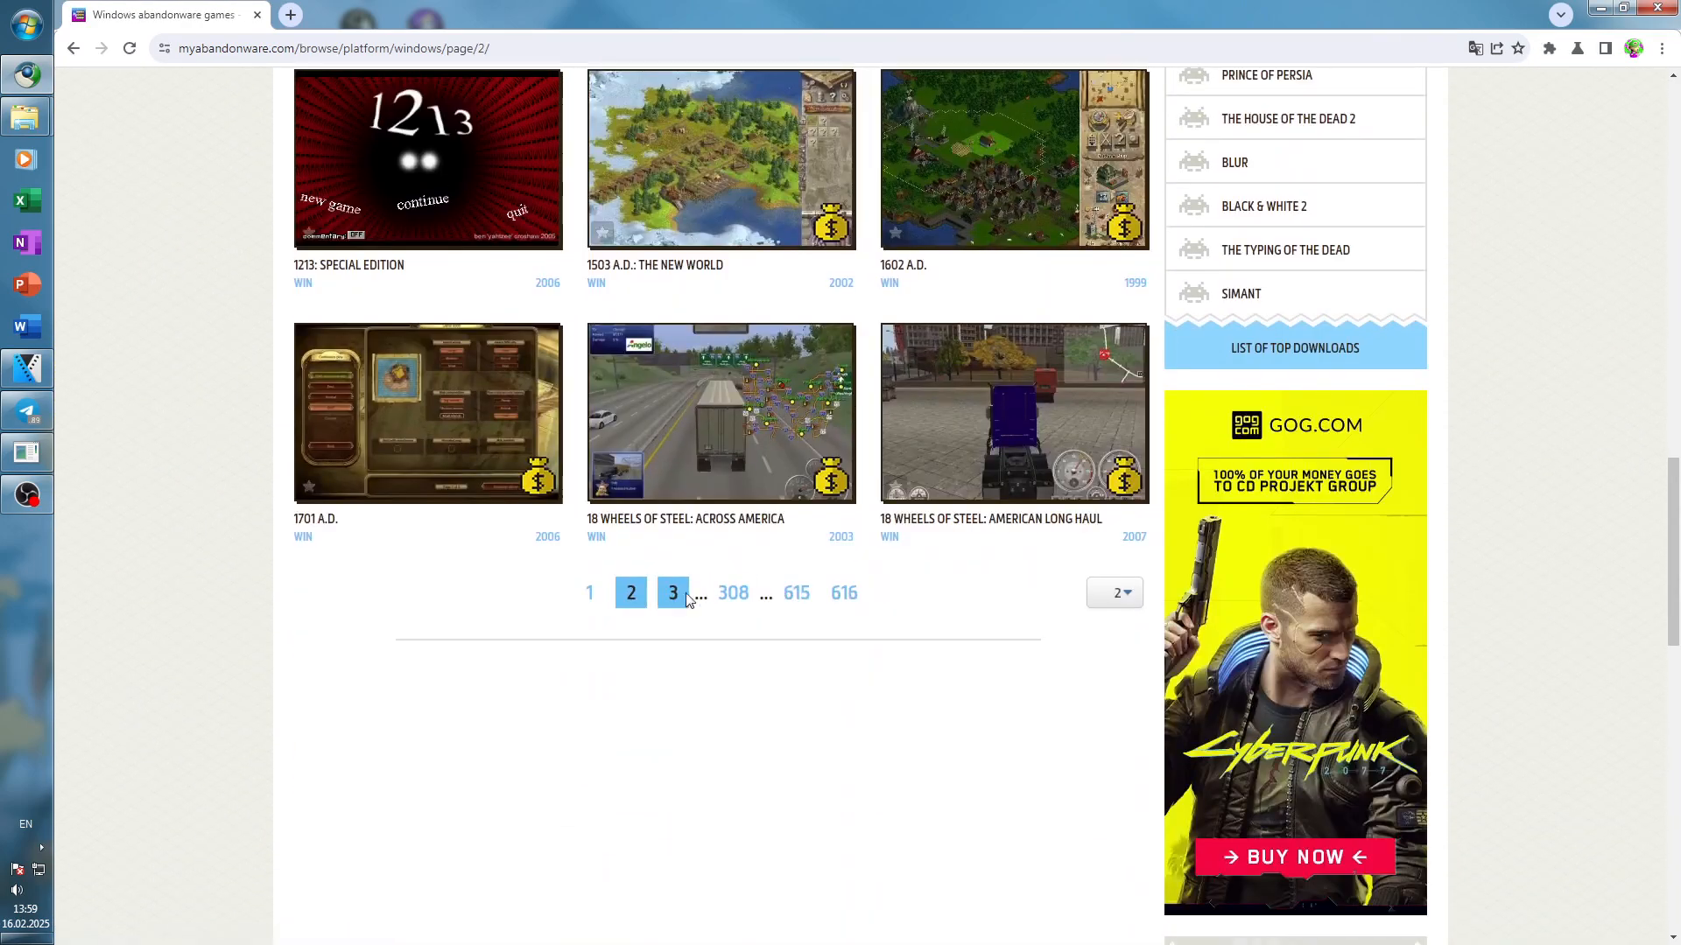
left_click(672, 591)
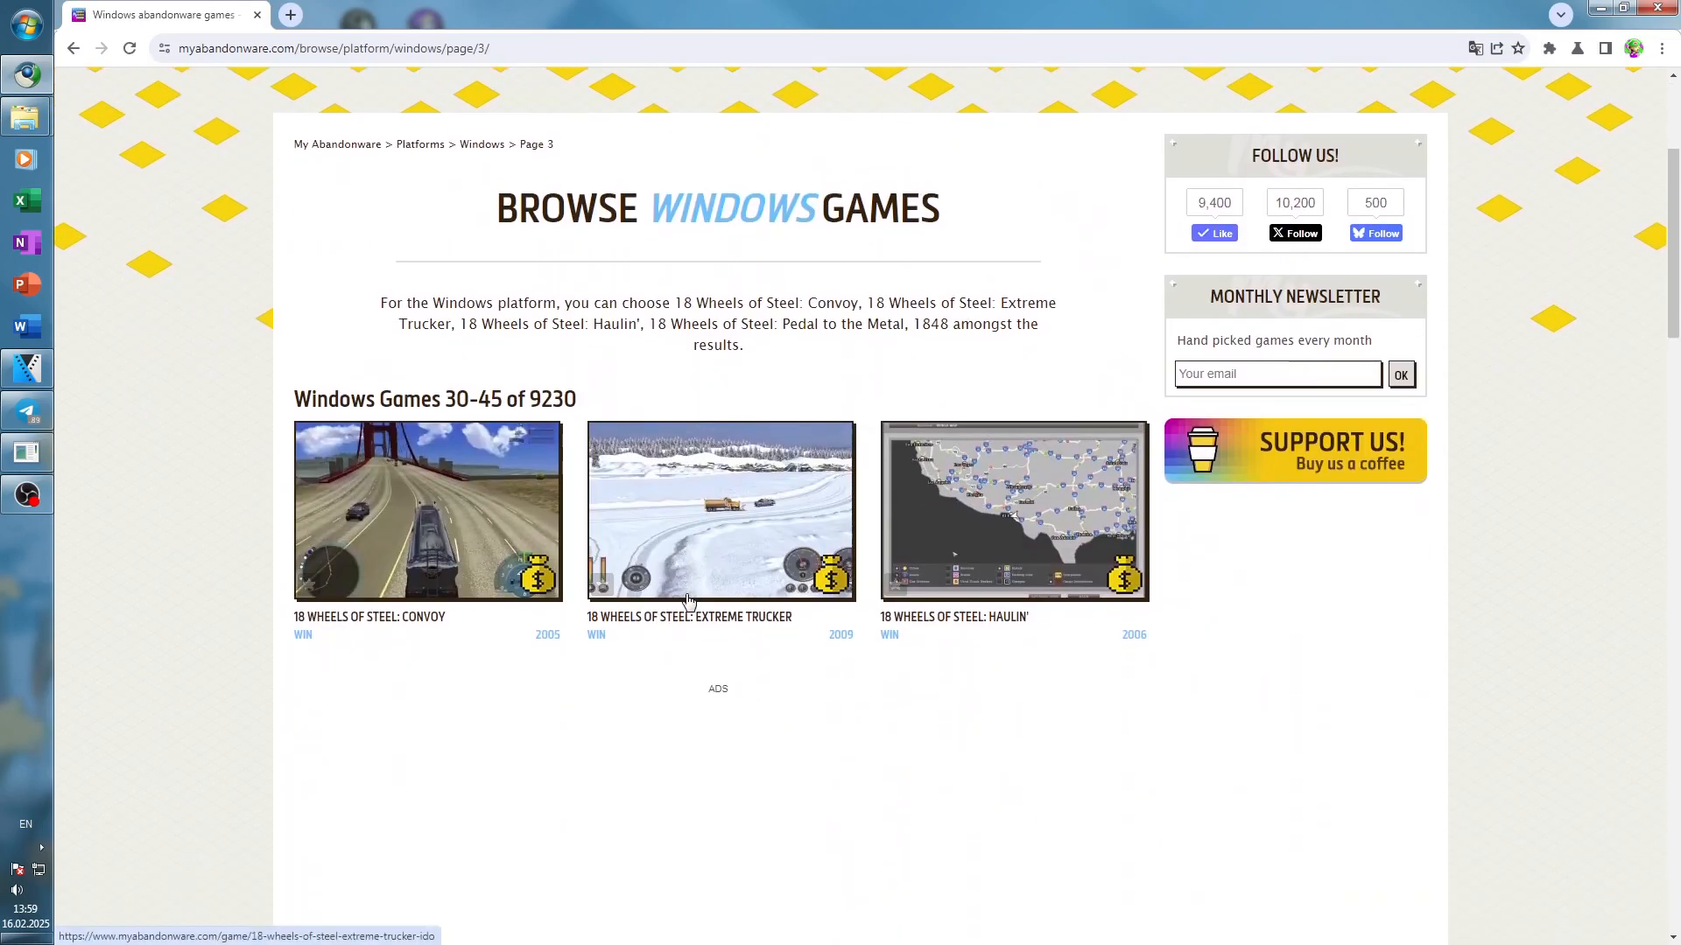
scroll("down", 3)
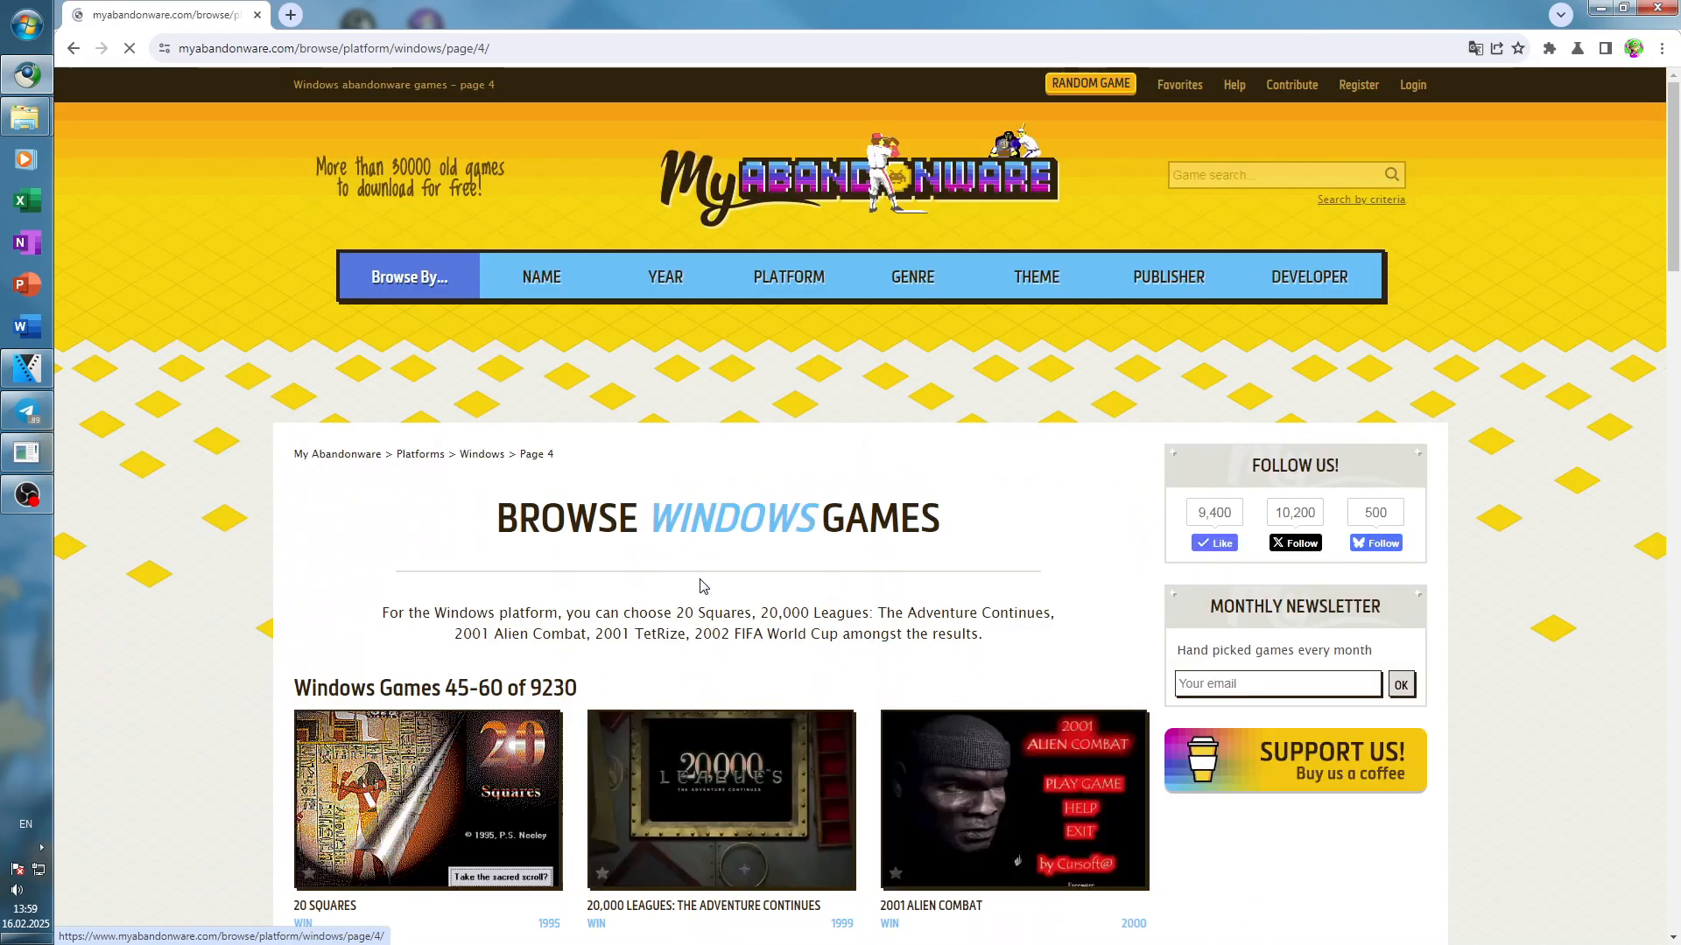
scroll("down", 3)
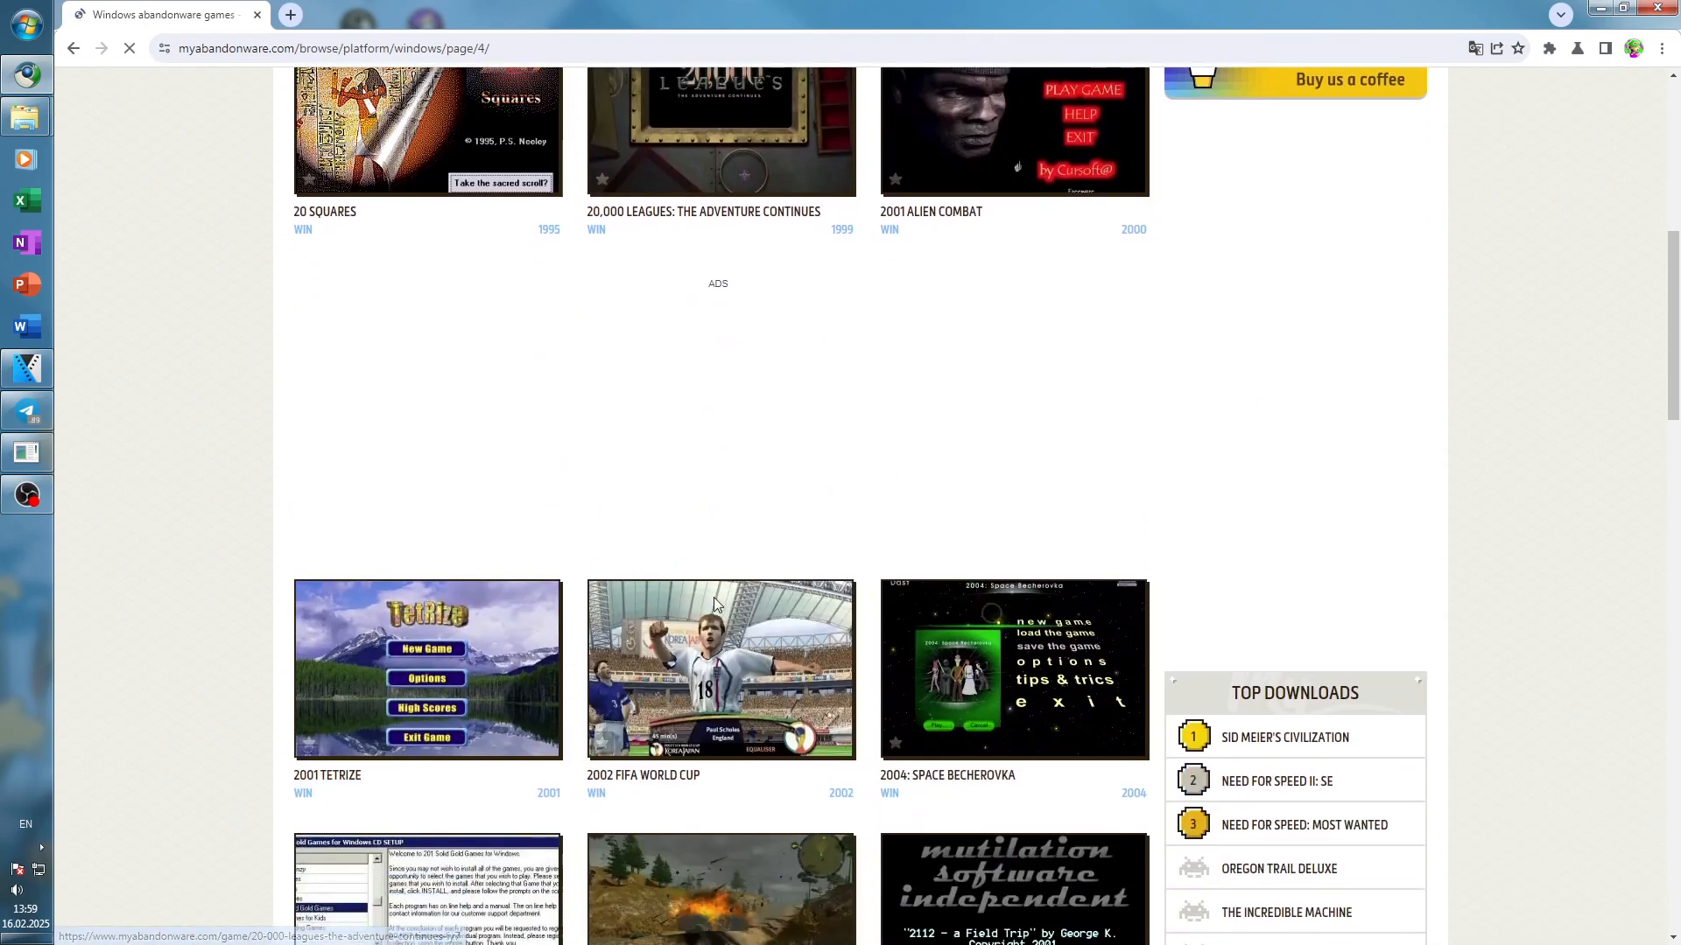
scroll("down", 3)
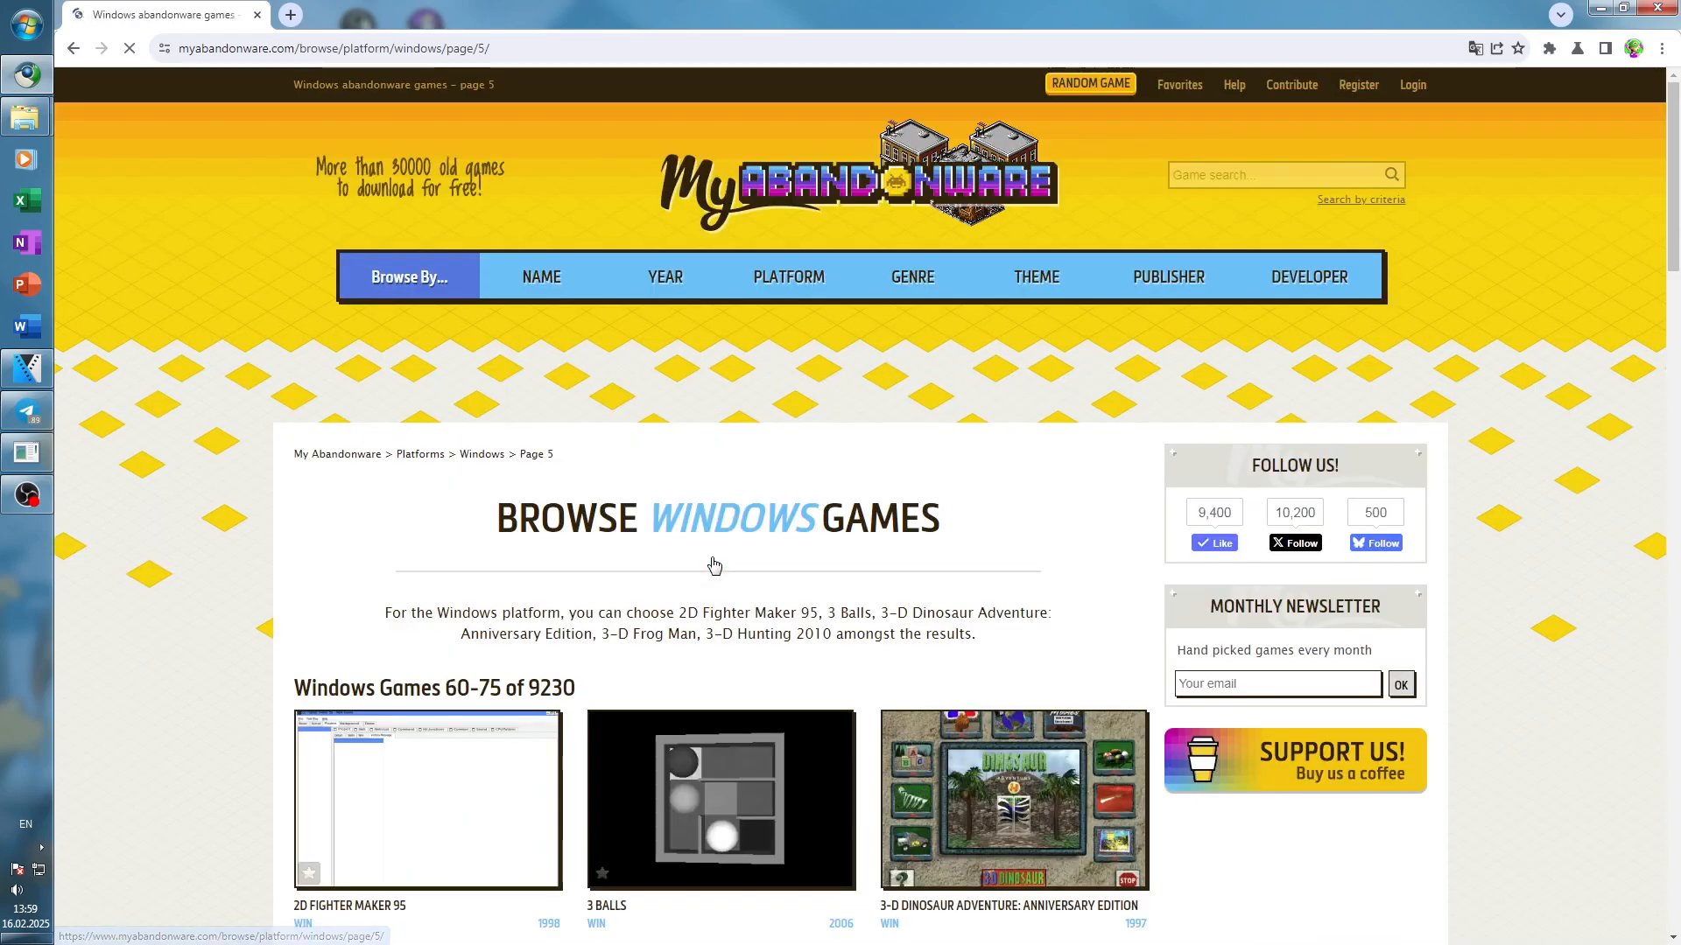
scroll("down", 3)
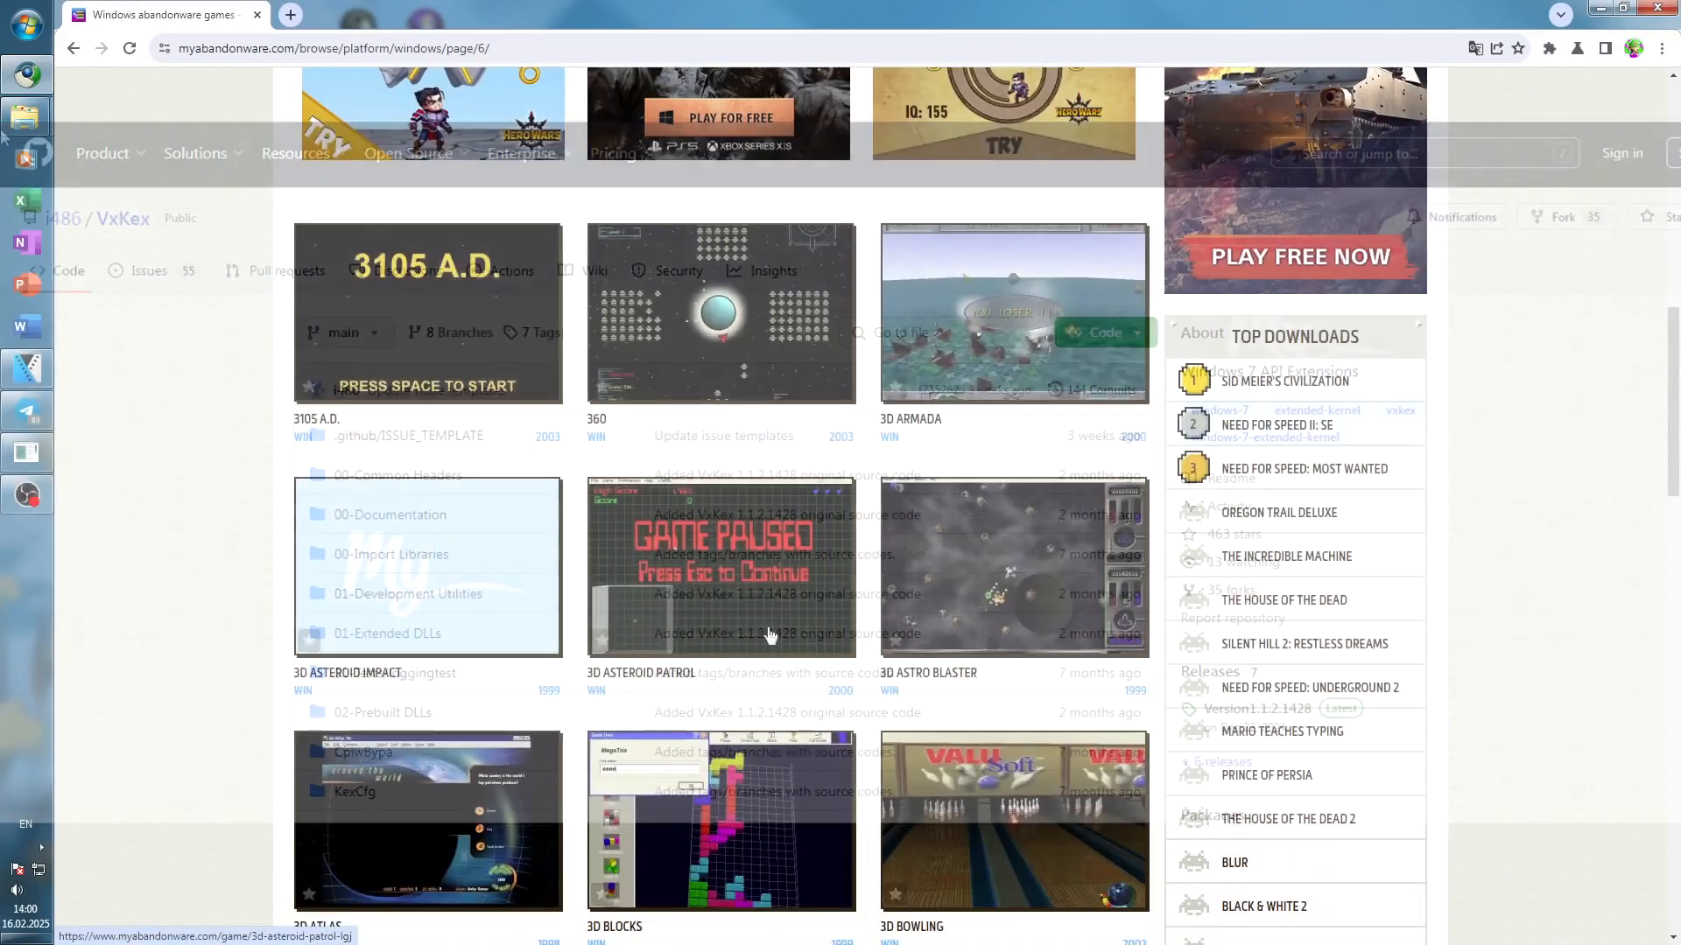
scroll("down", 3)
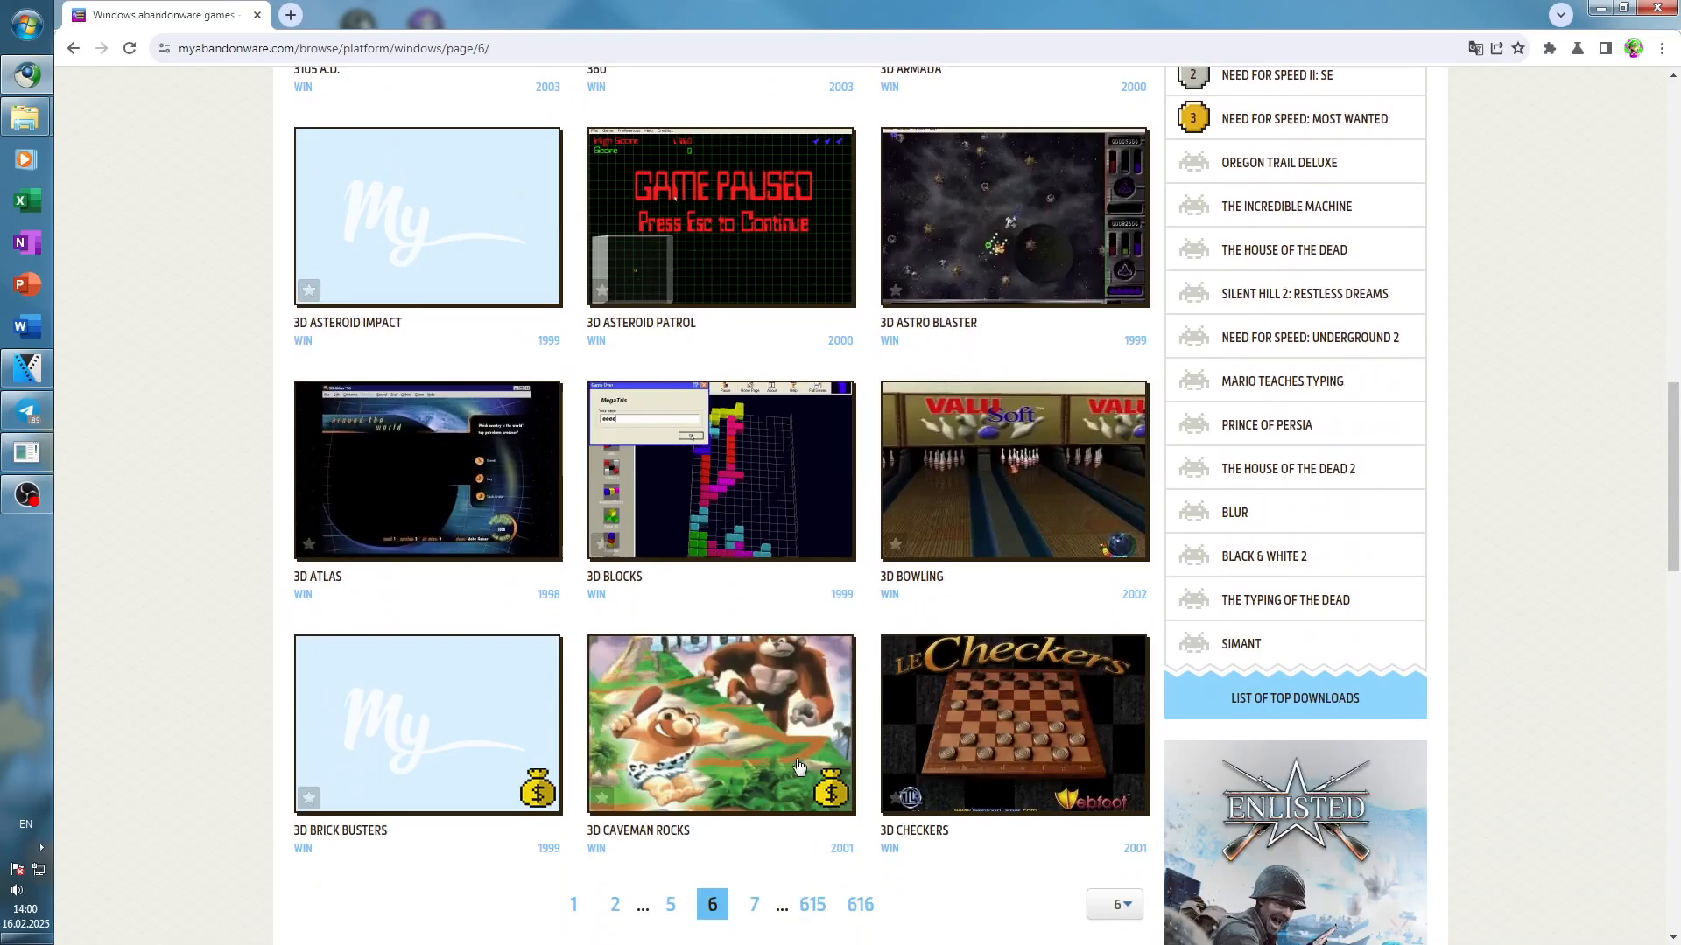
left_click(754, 903)
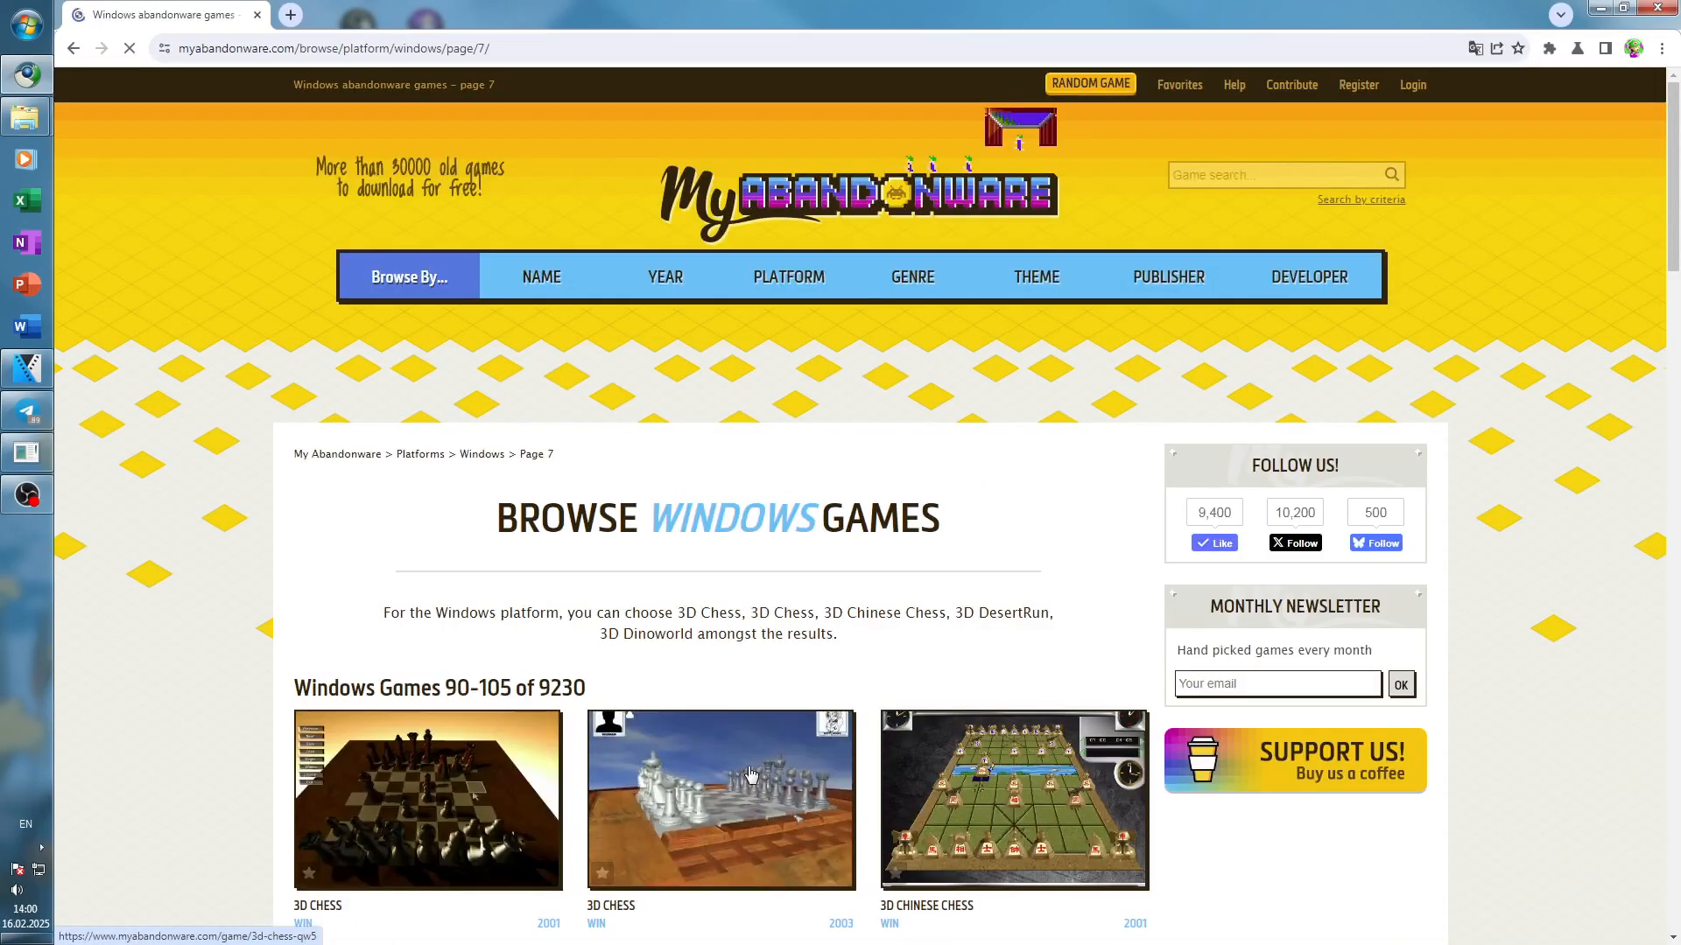
Step: Continue through pages 8, 9, 10 and 11 to reach page 12
scroll("down", 3)
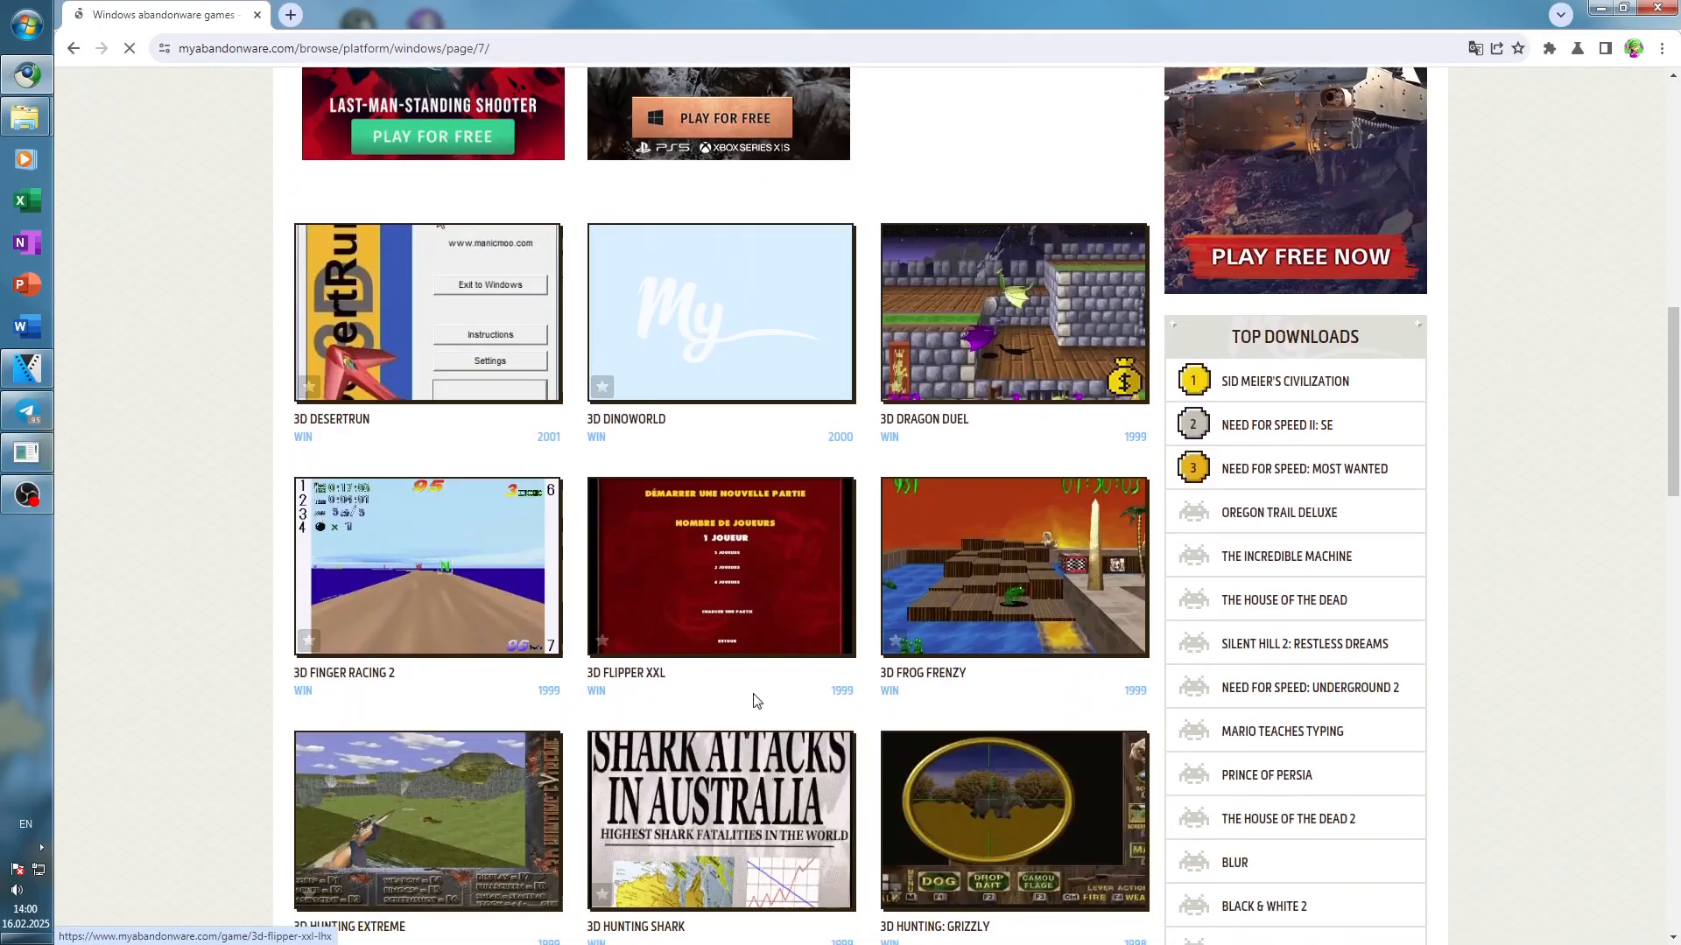
scroll("down", 3)
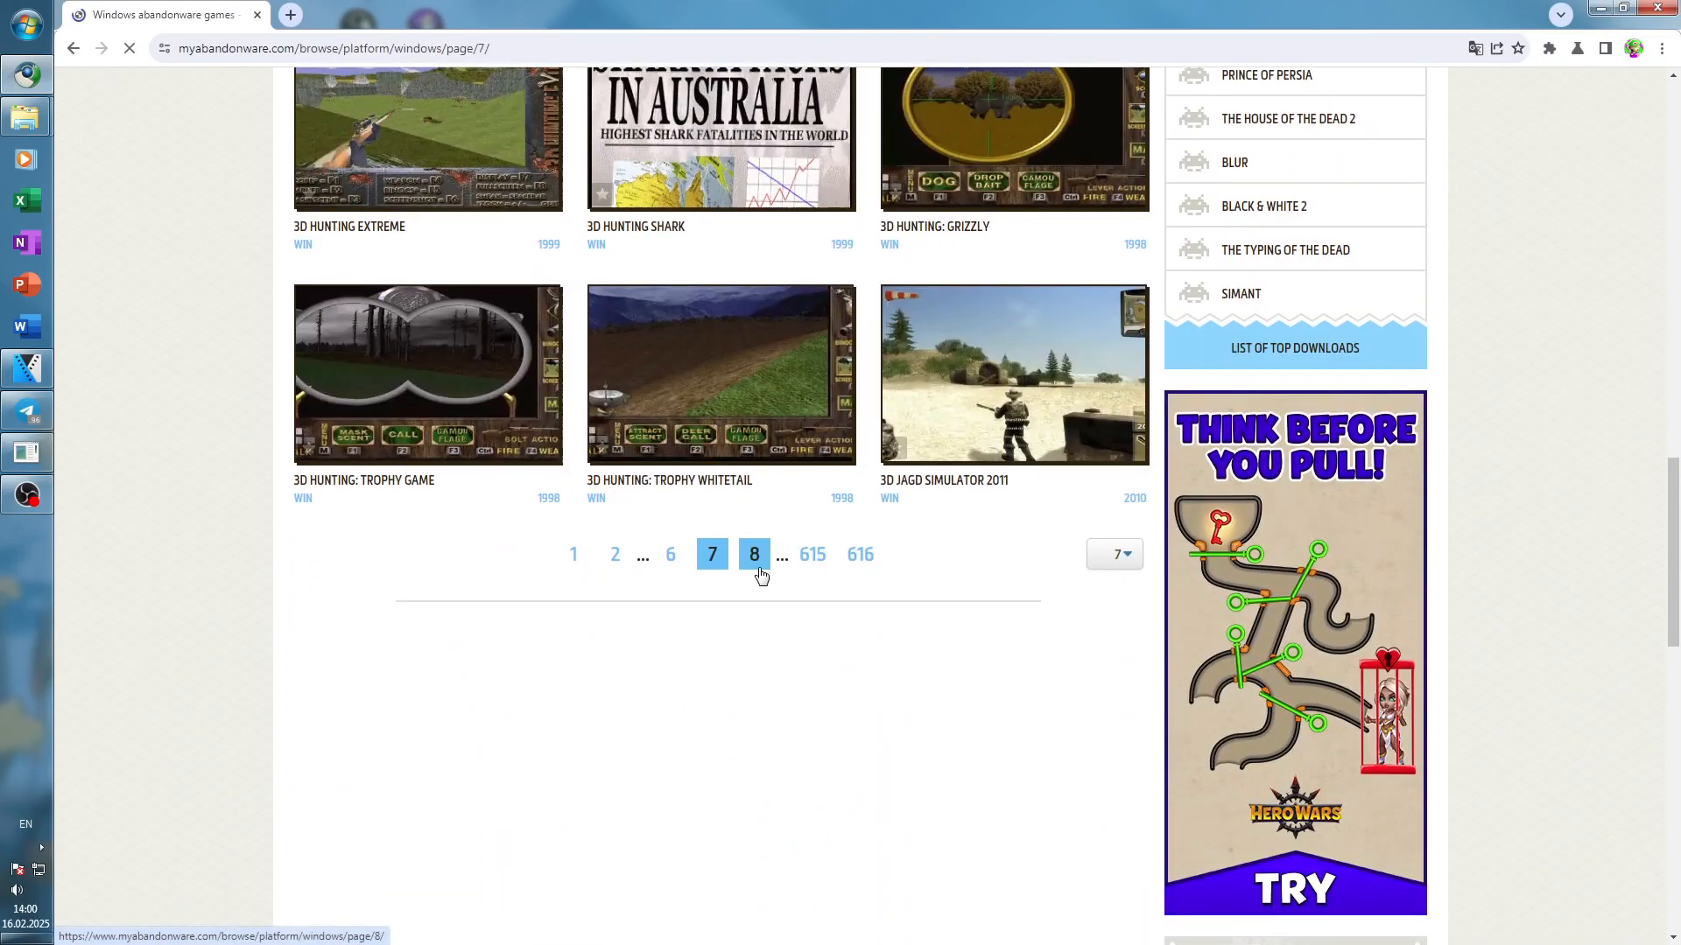
left_click(753, 554)
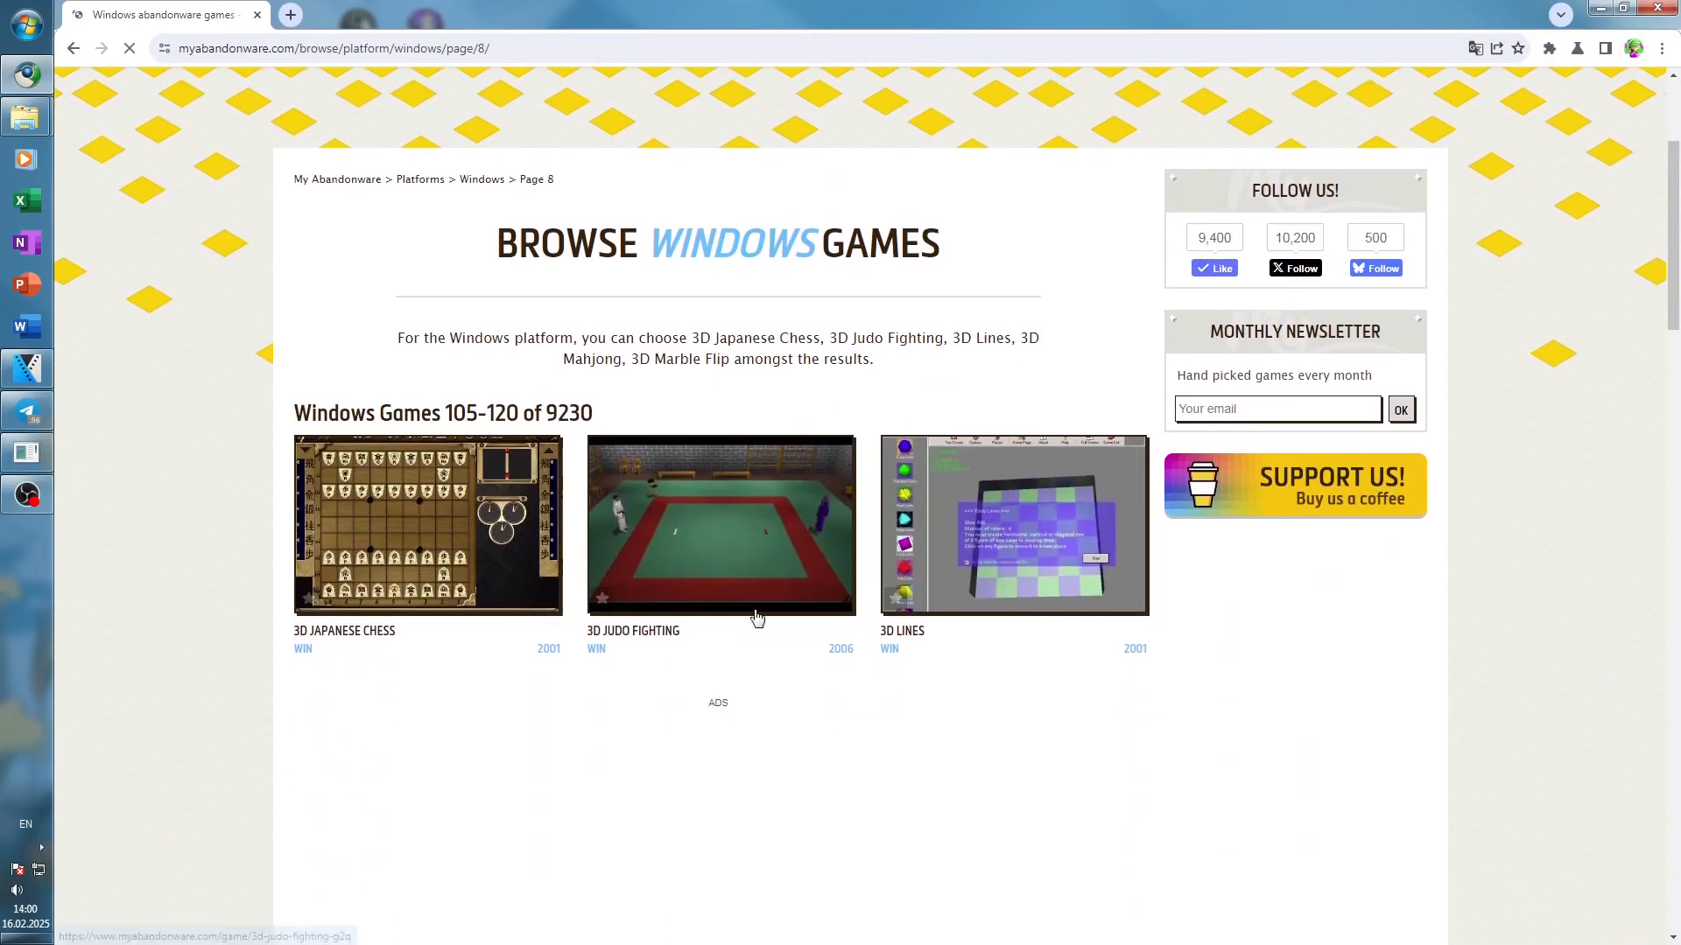
scroll("down", 3)
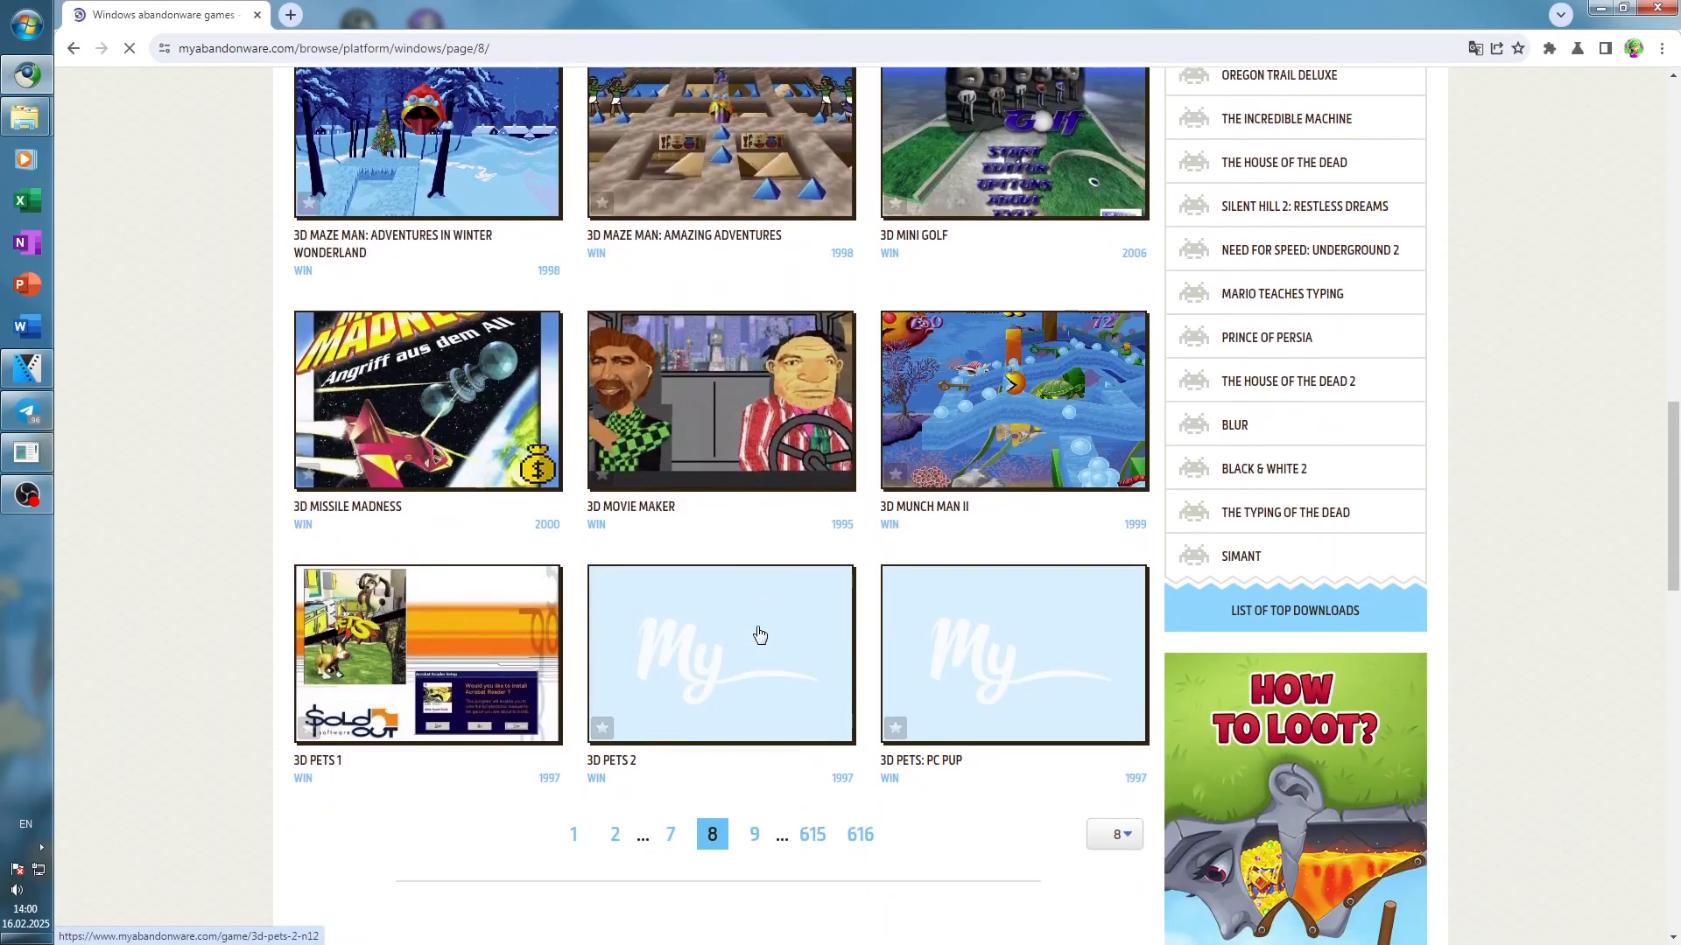
left_click(754, 834)
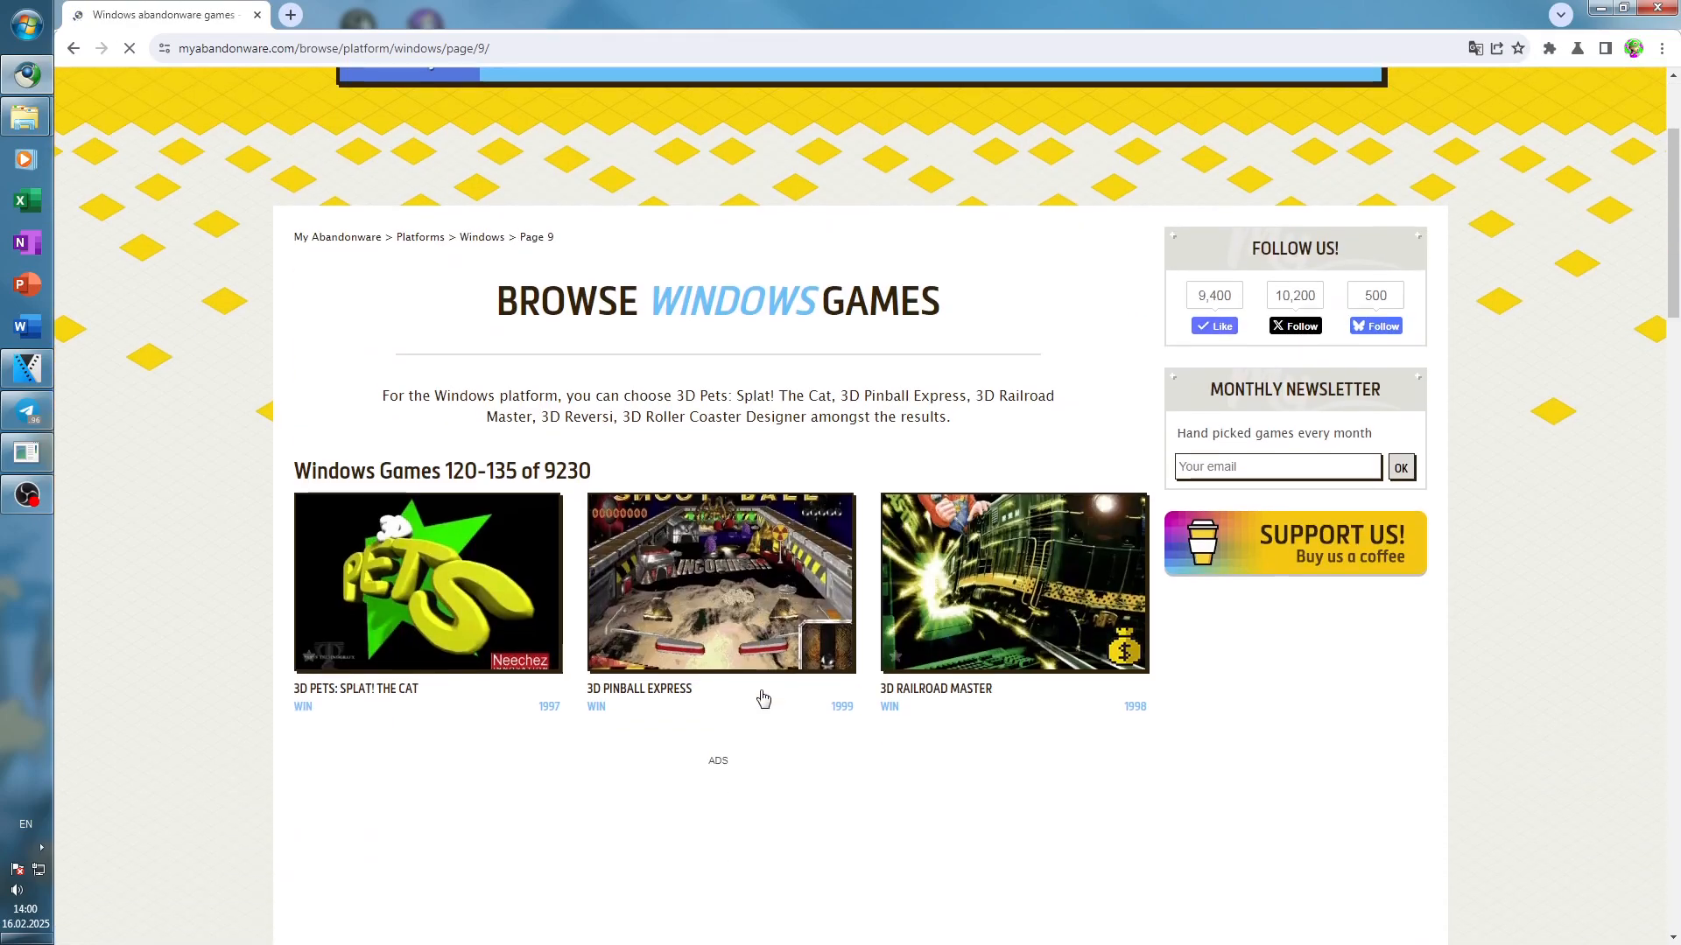
scroll("down", 3)
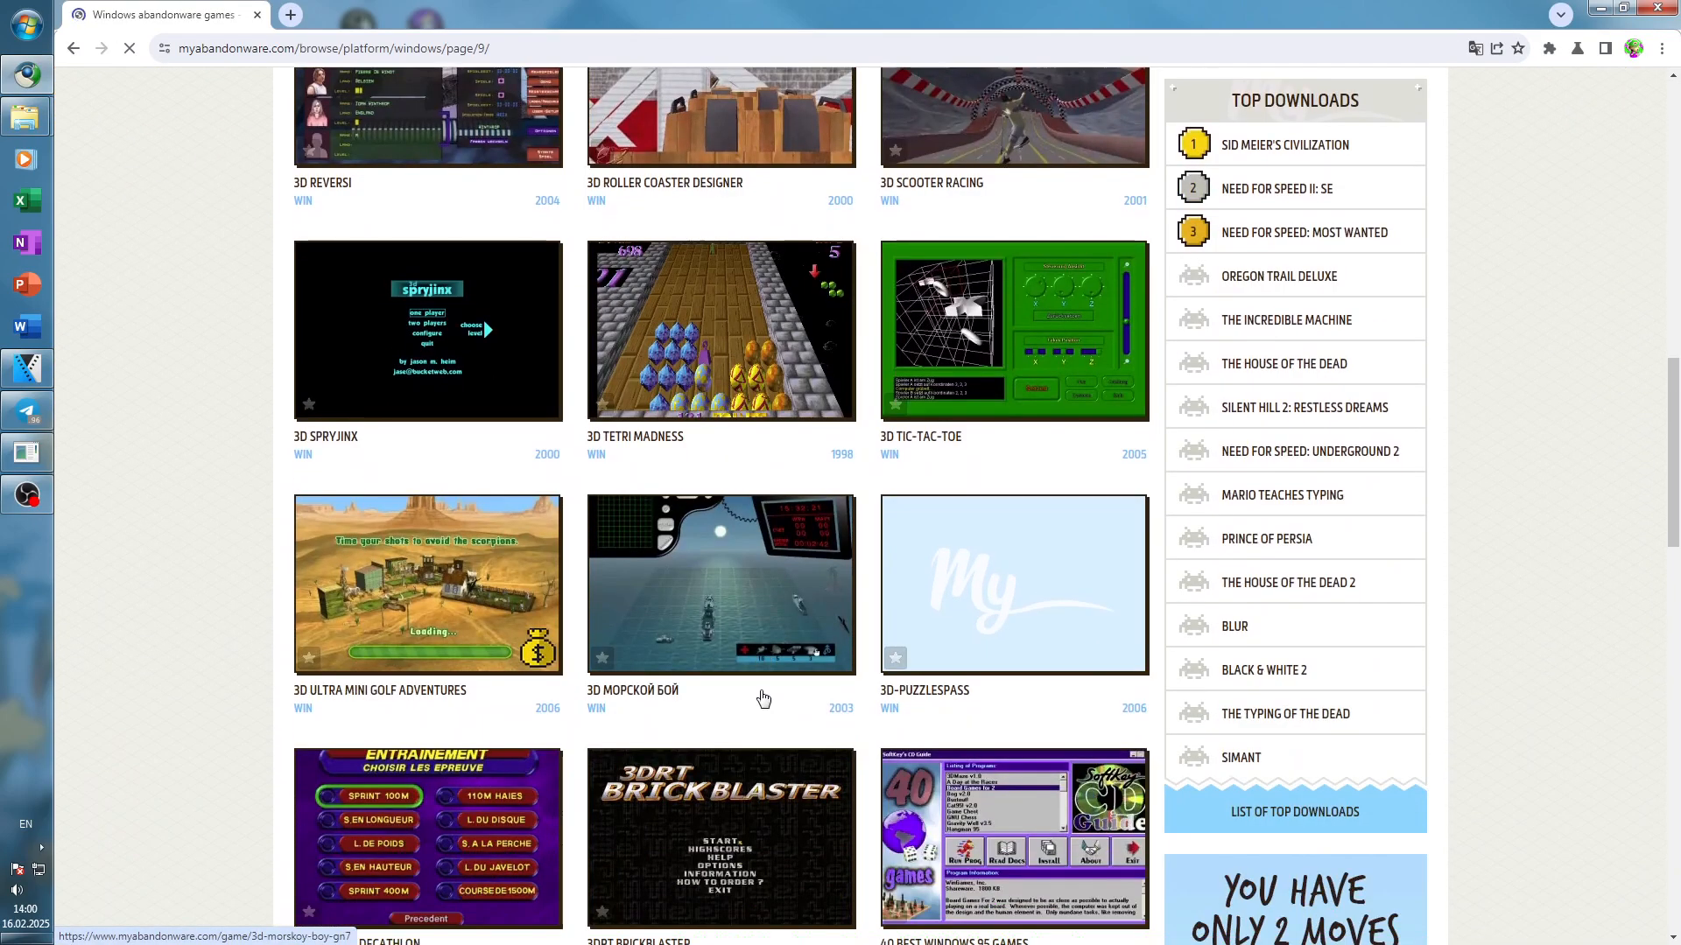
left_click(751, 756)
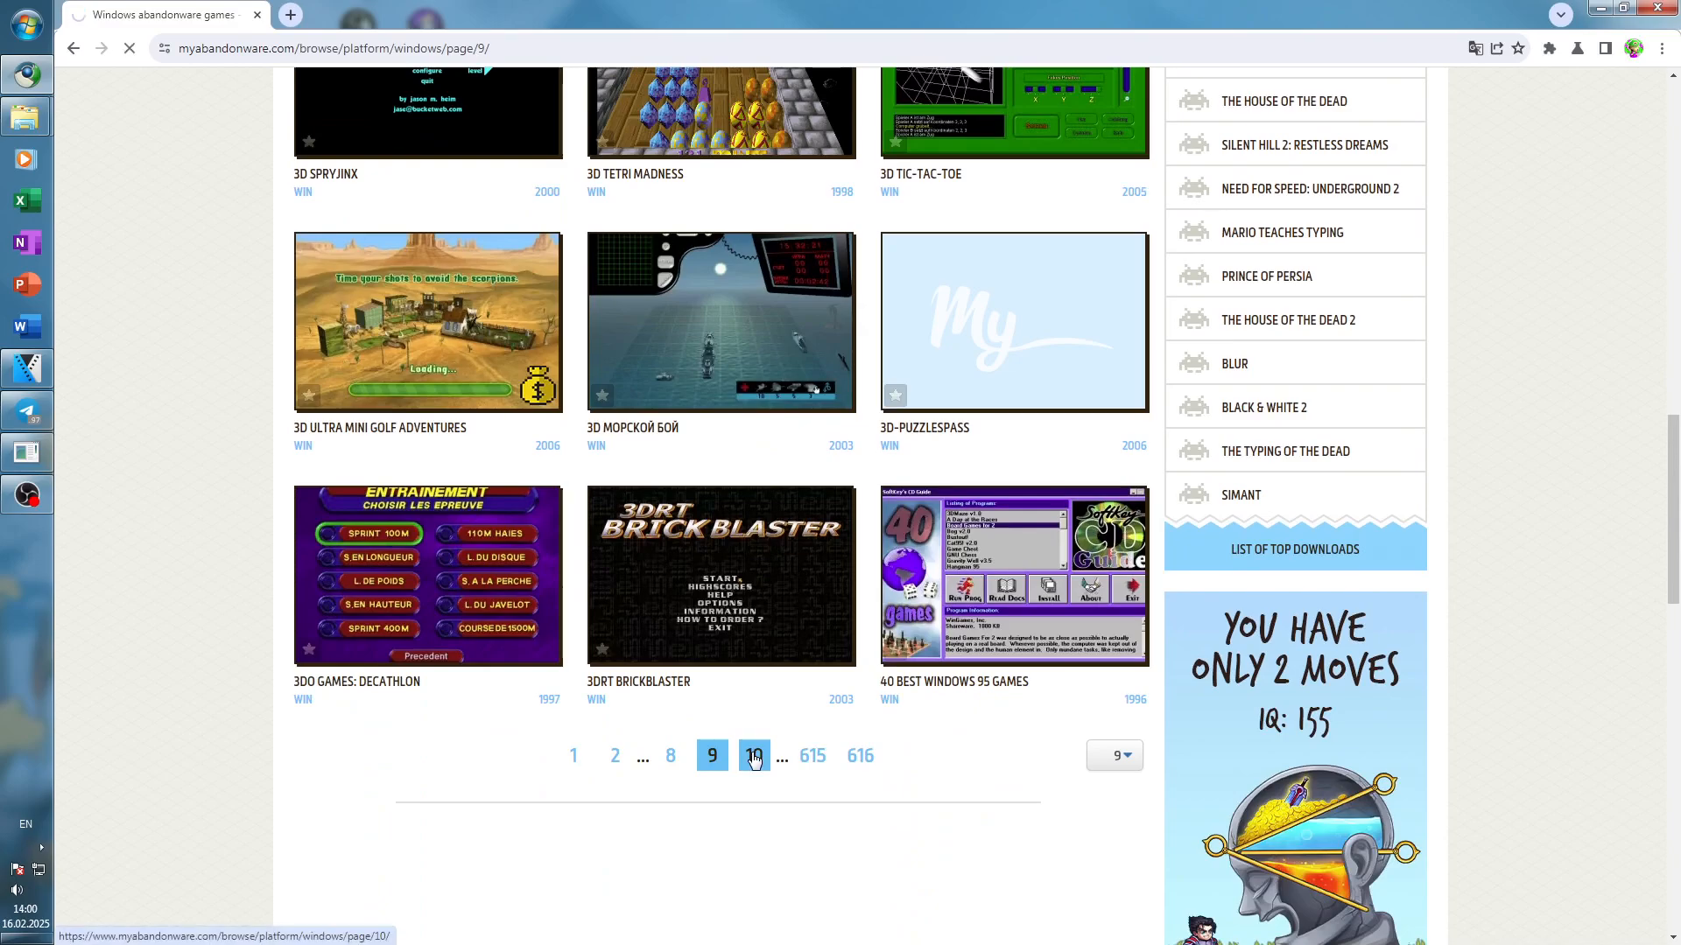
left_click(753, 755)
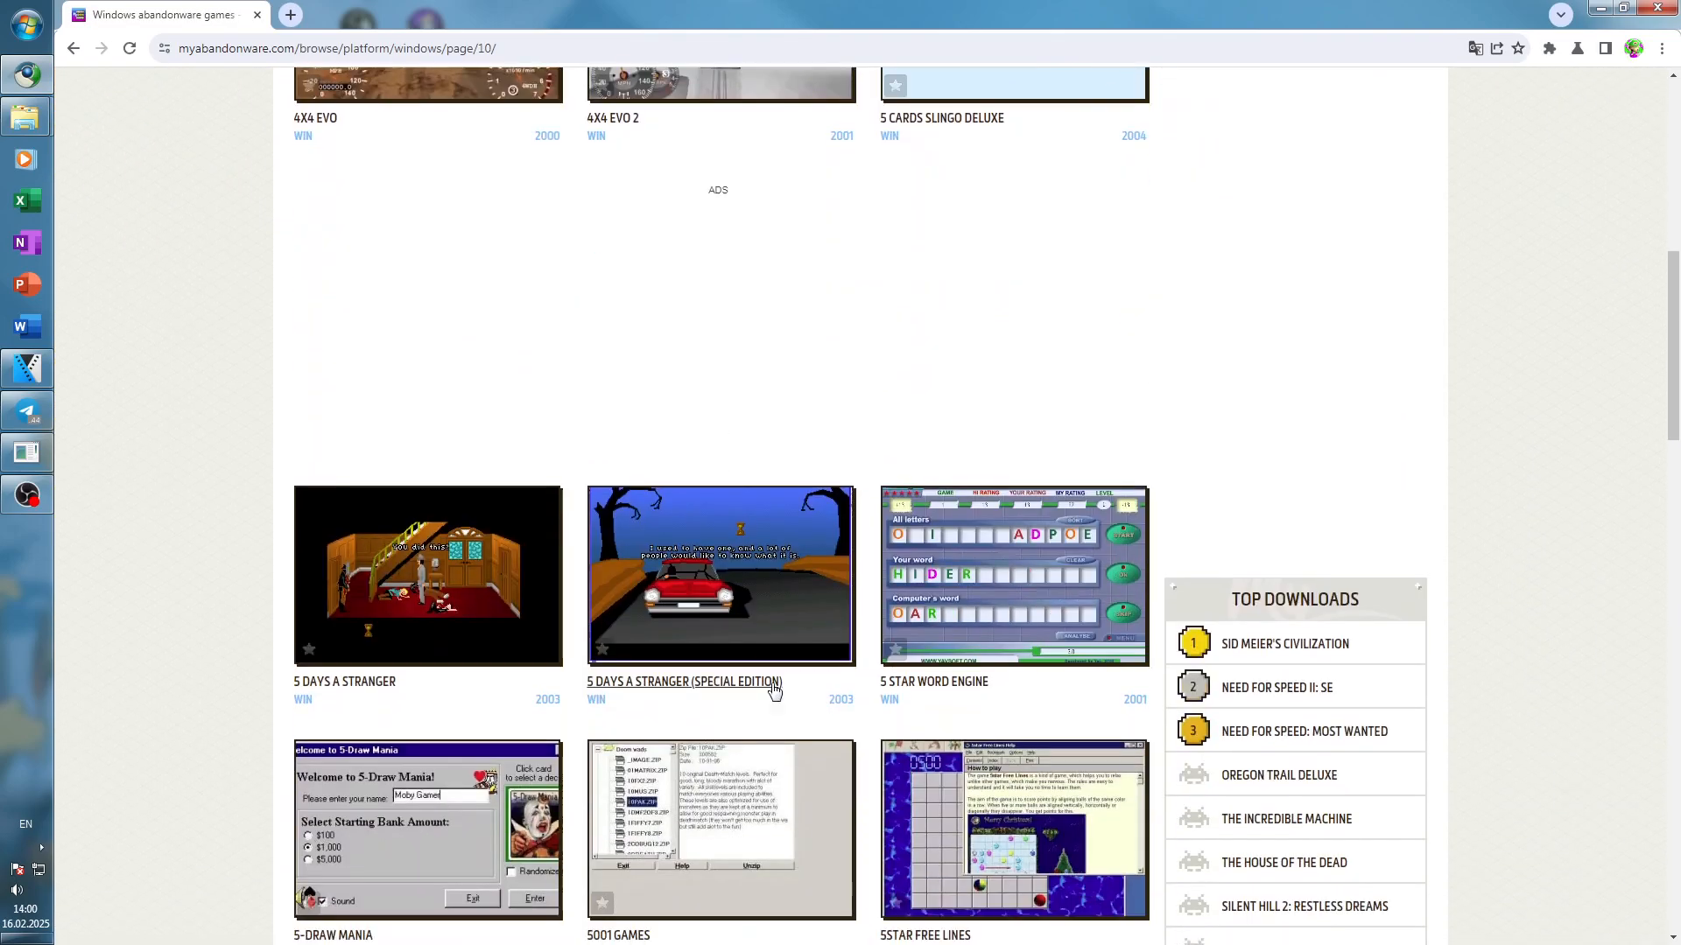
scroll("down", 3)
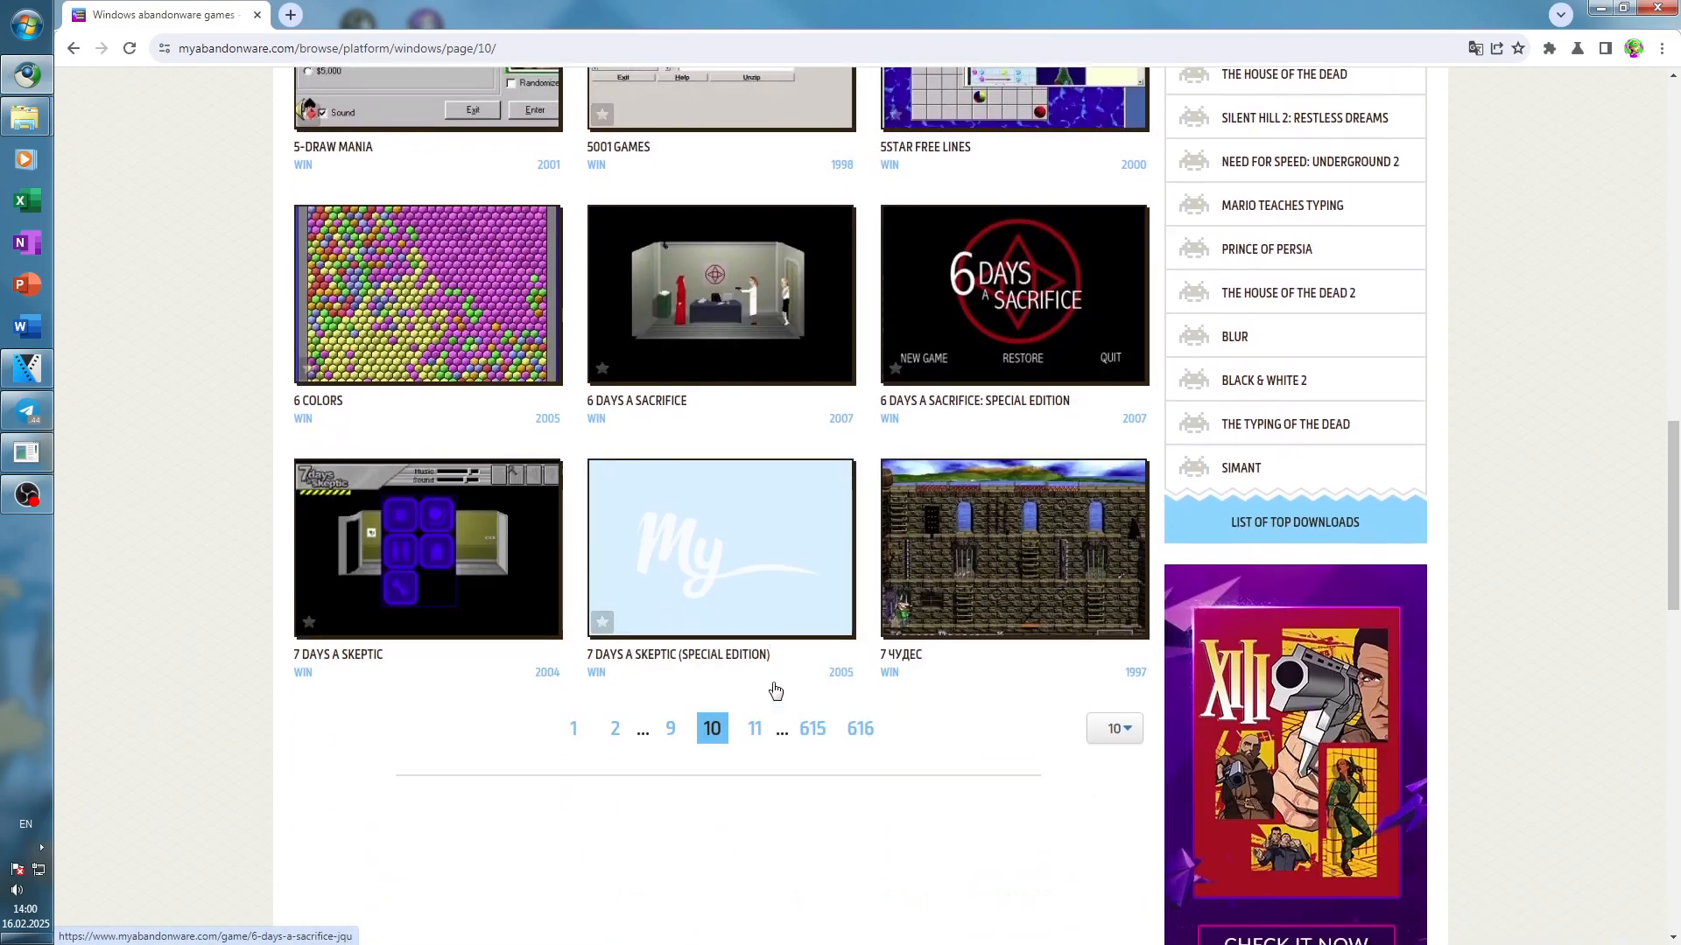
left_click(754, 729)
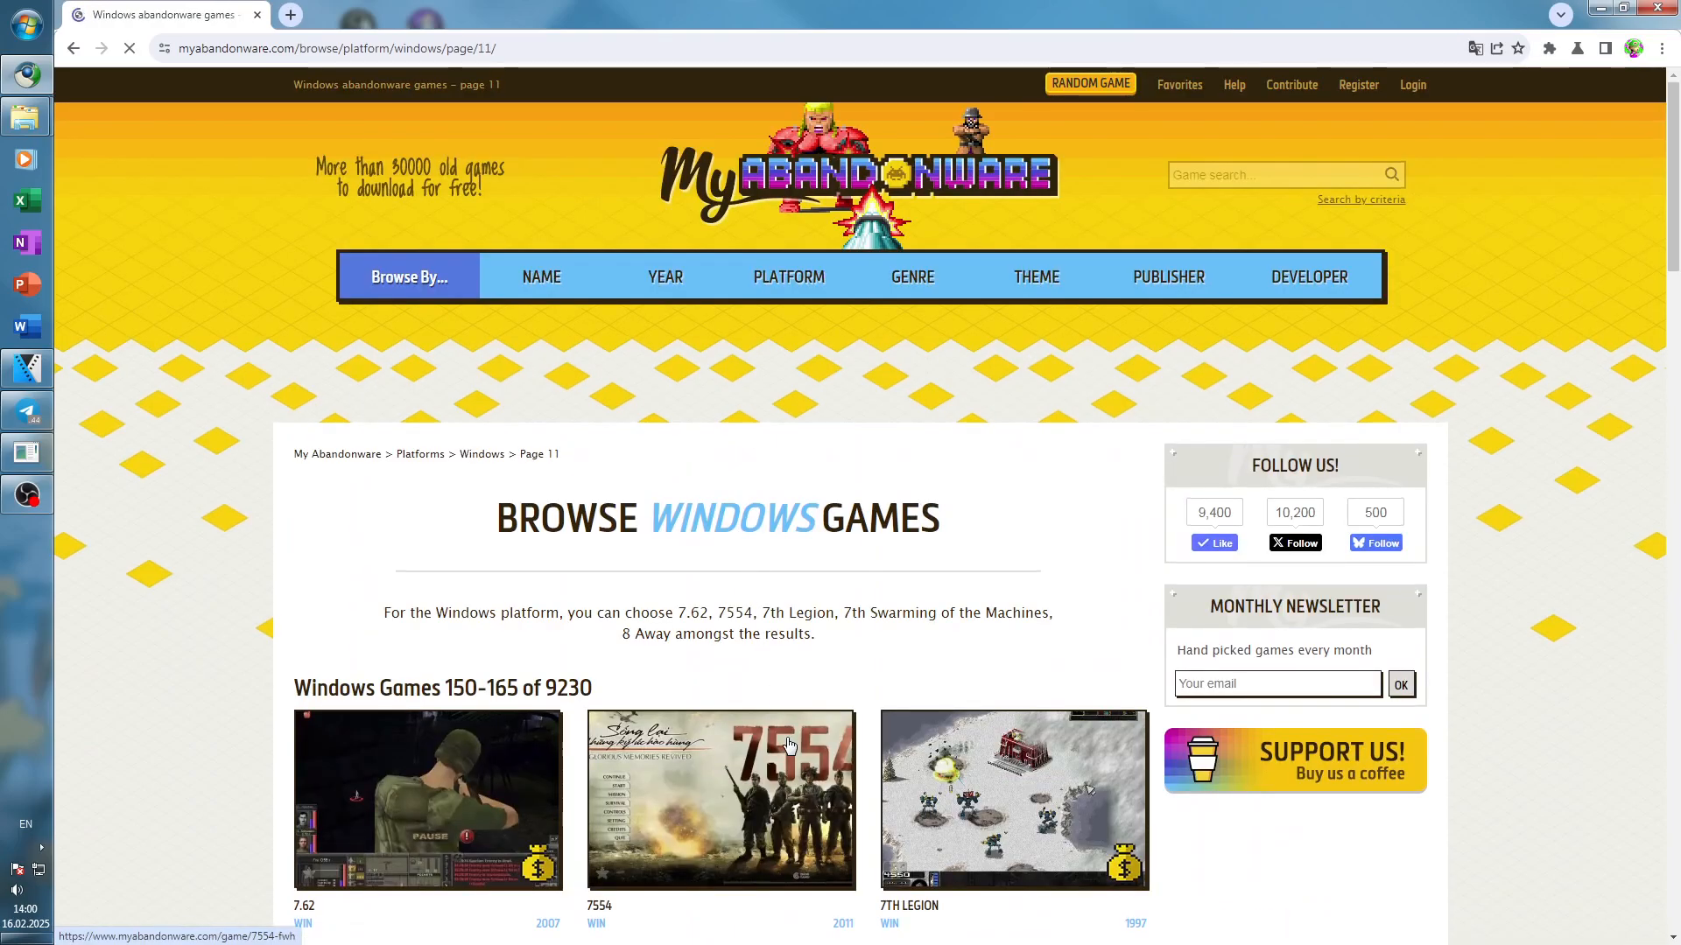
scroll("down", 3)
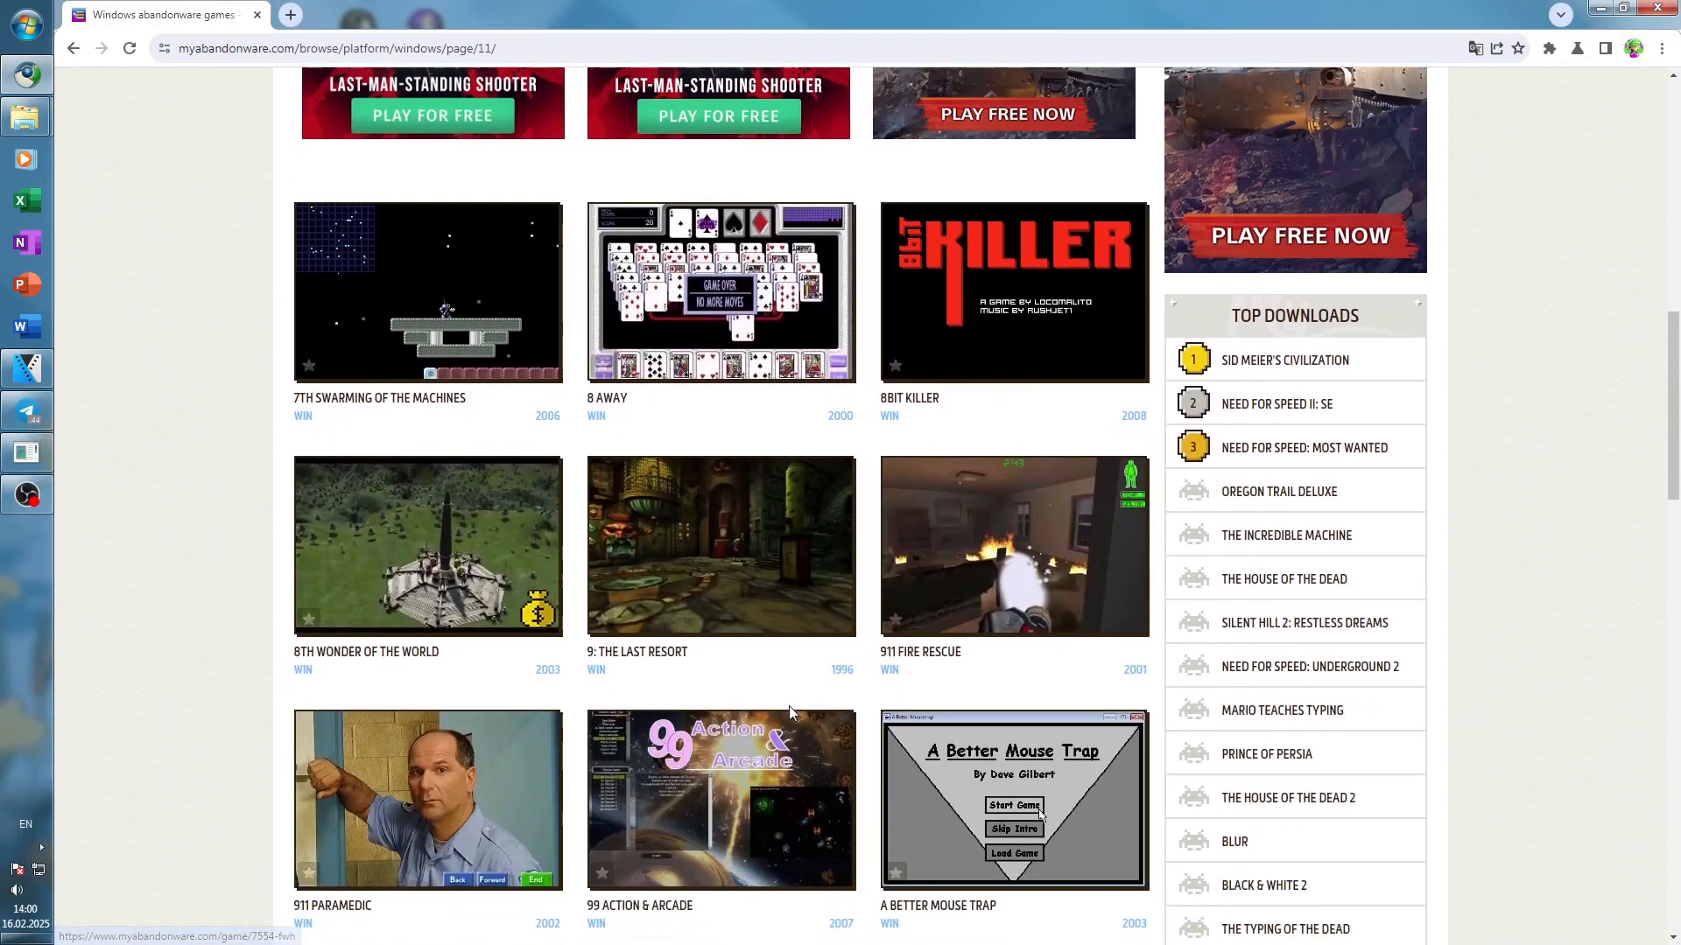
left_click(754, 641)
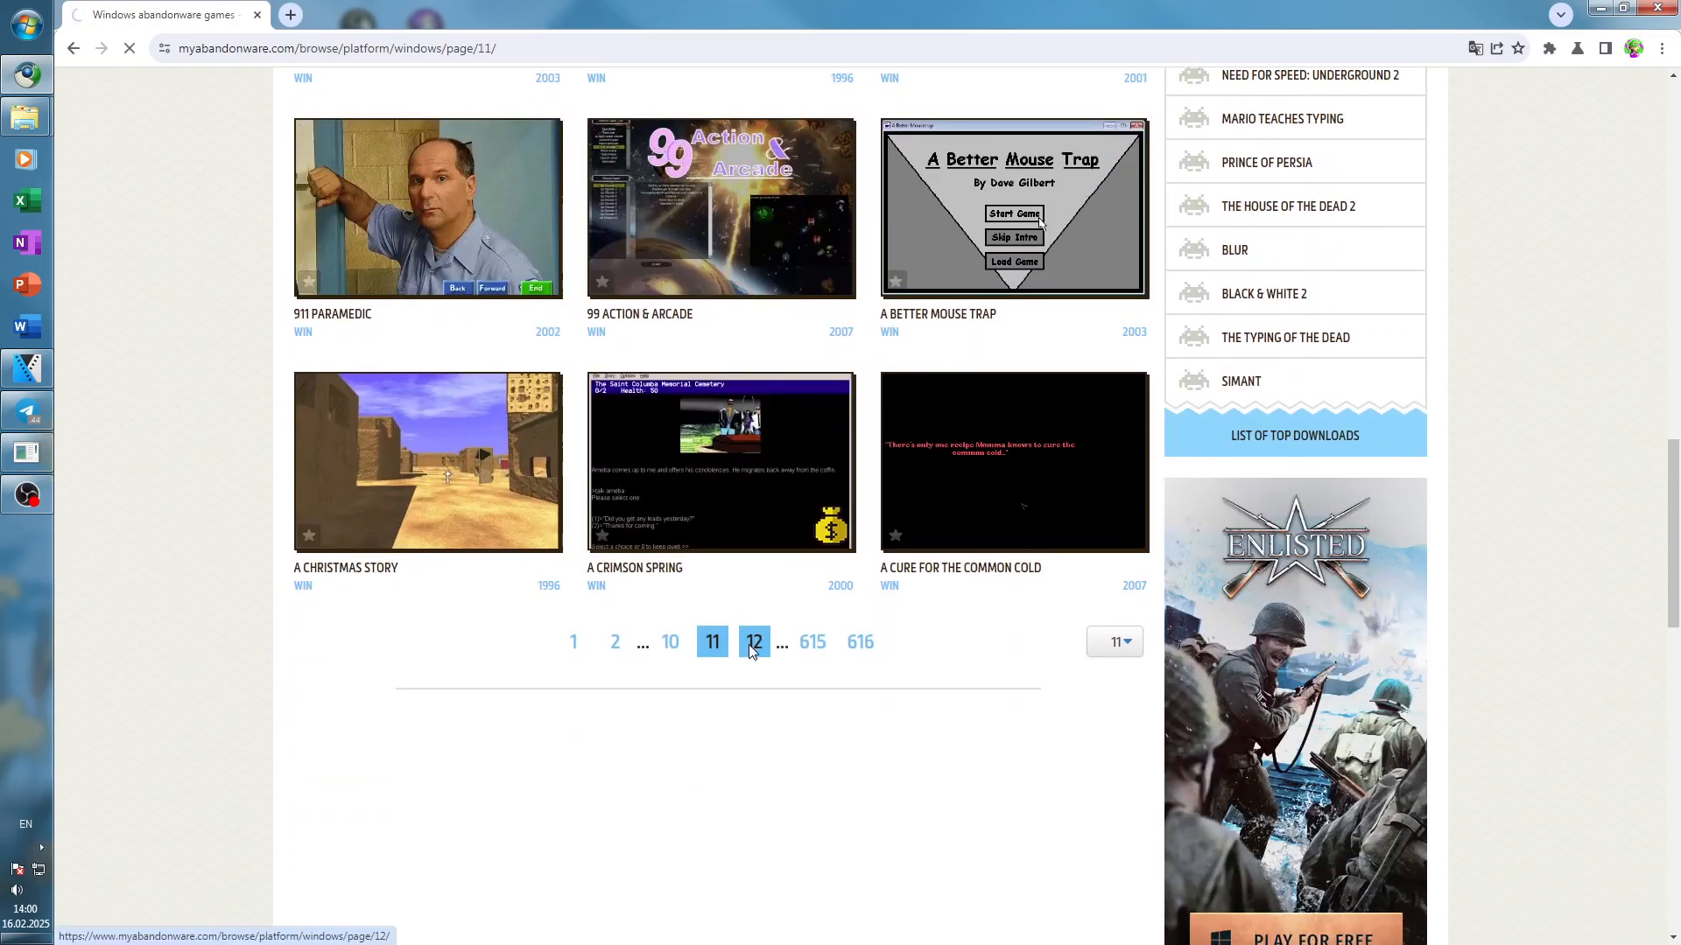
left_click(754, 640)
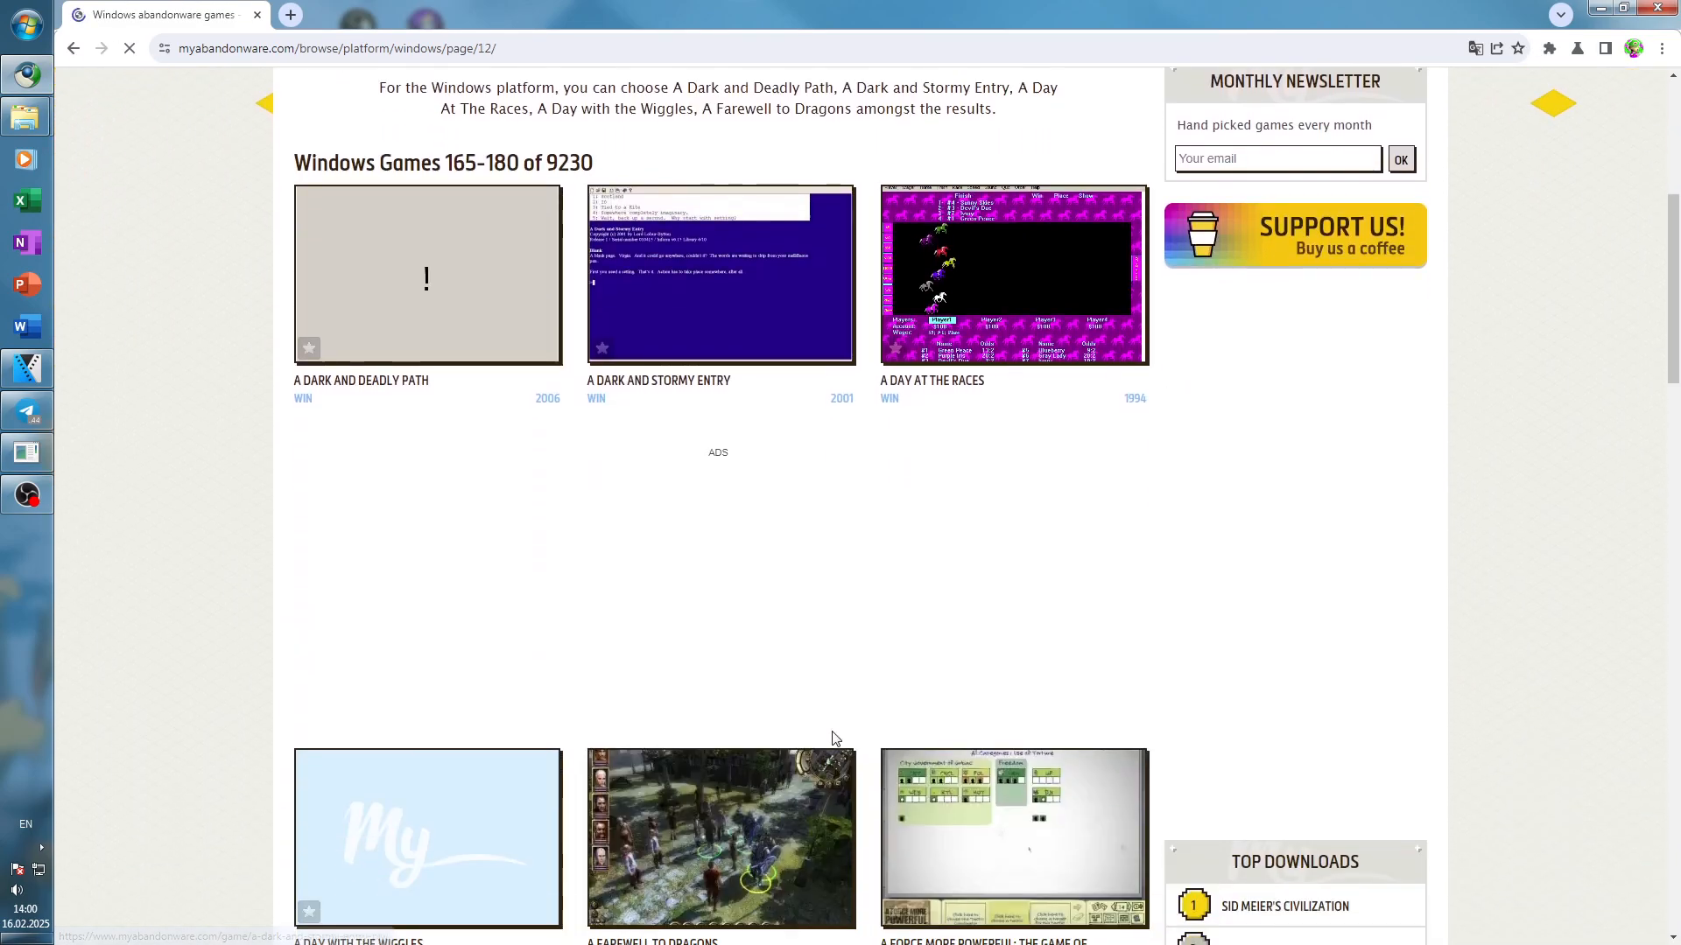
scroll("down", 3)
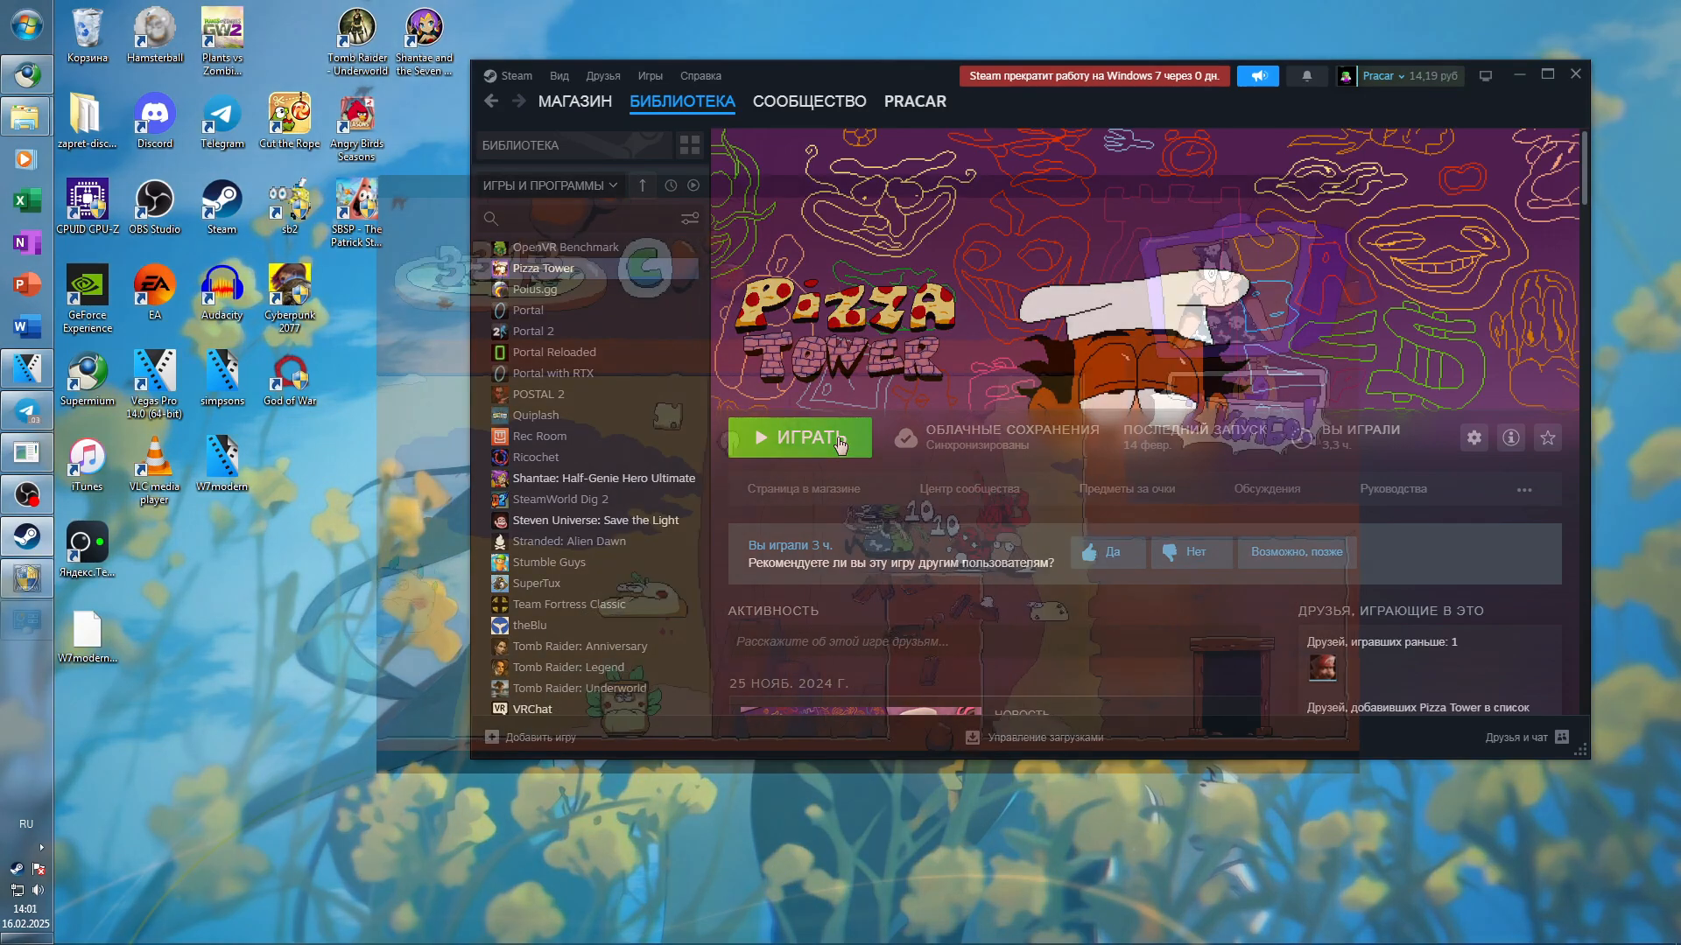
Step: Play Pizza Tower from the Steam Library
left_click(797, 438)
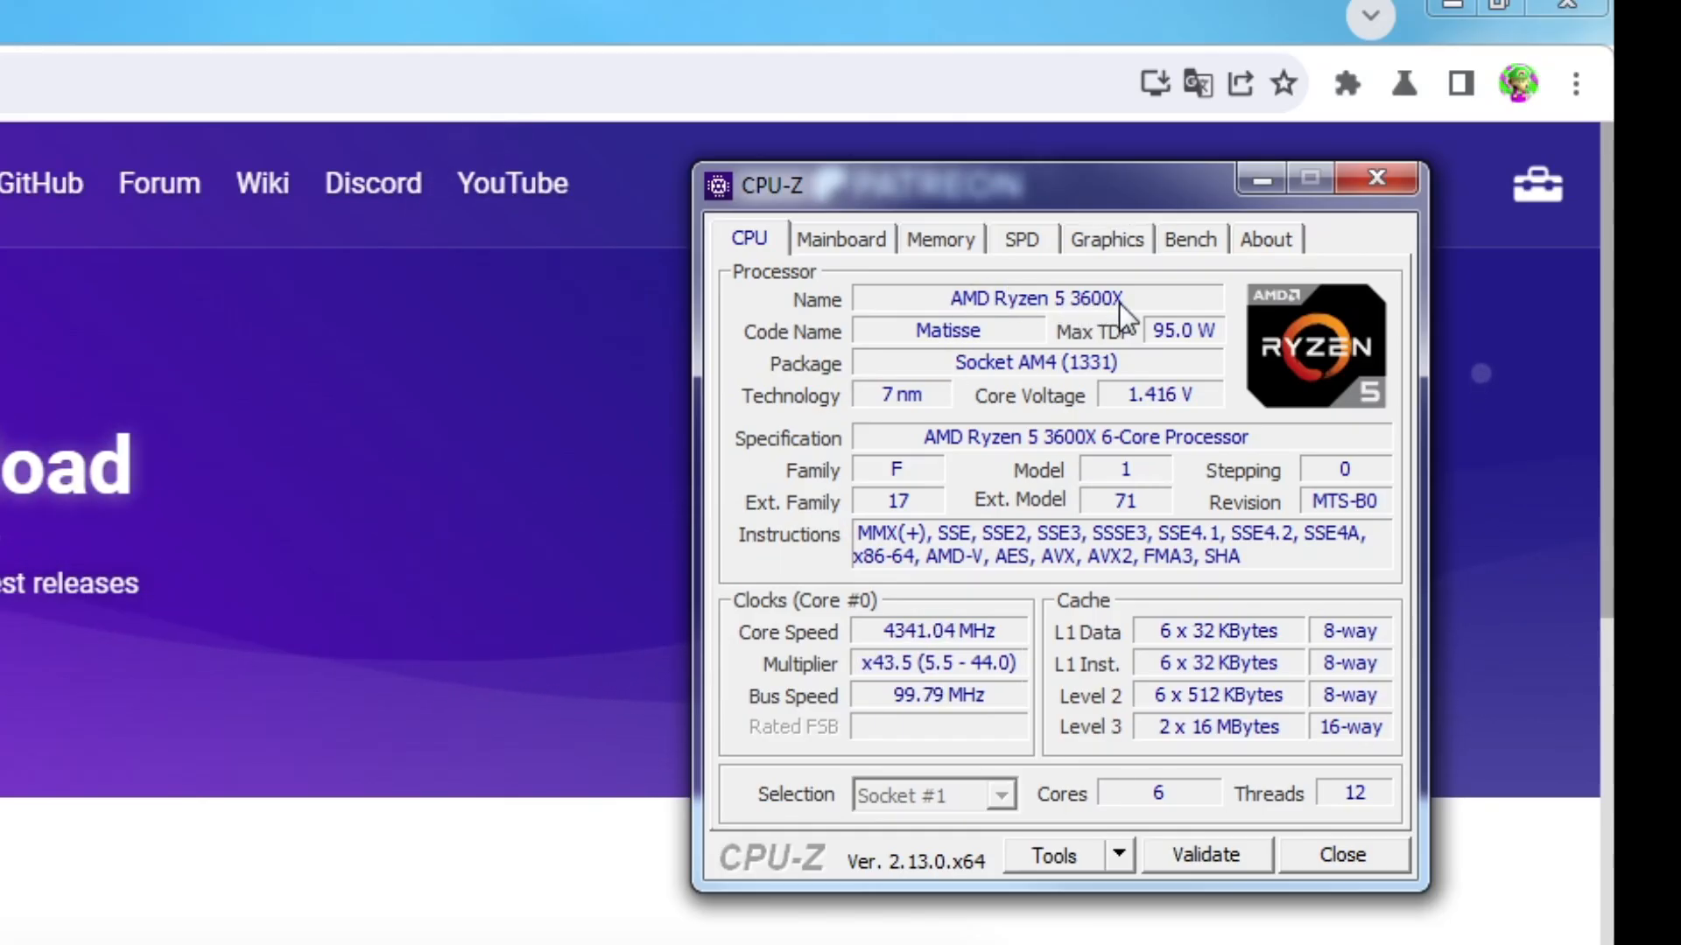
Step: Show CPU-Z's Graphics tab listing the NVIDIA GeForce RTX 3060 with 12 GB GDDR6
left_click(1107, 238)
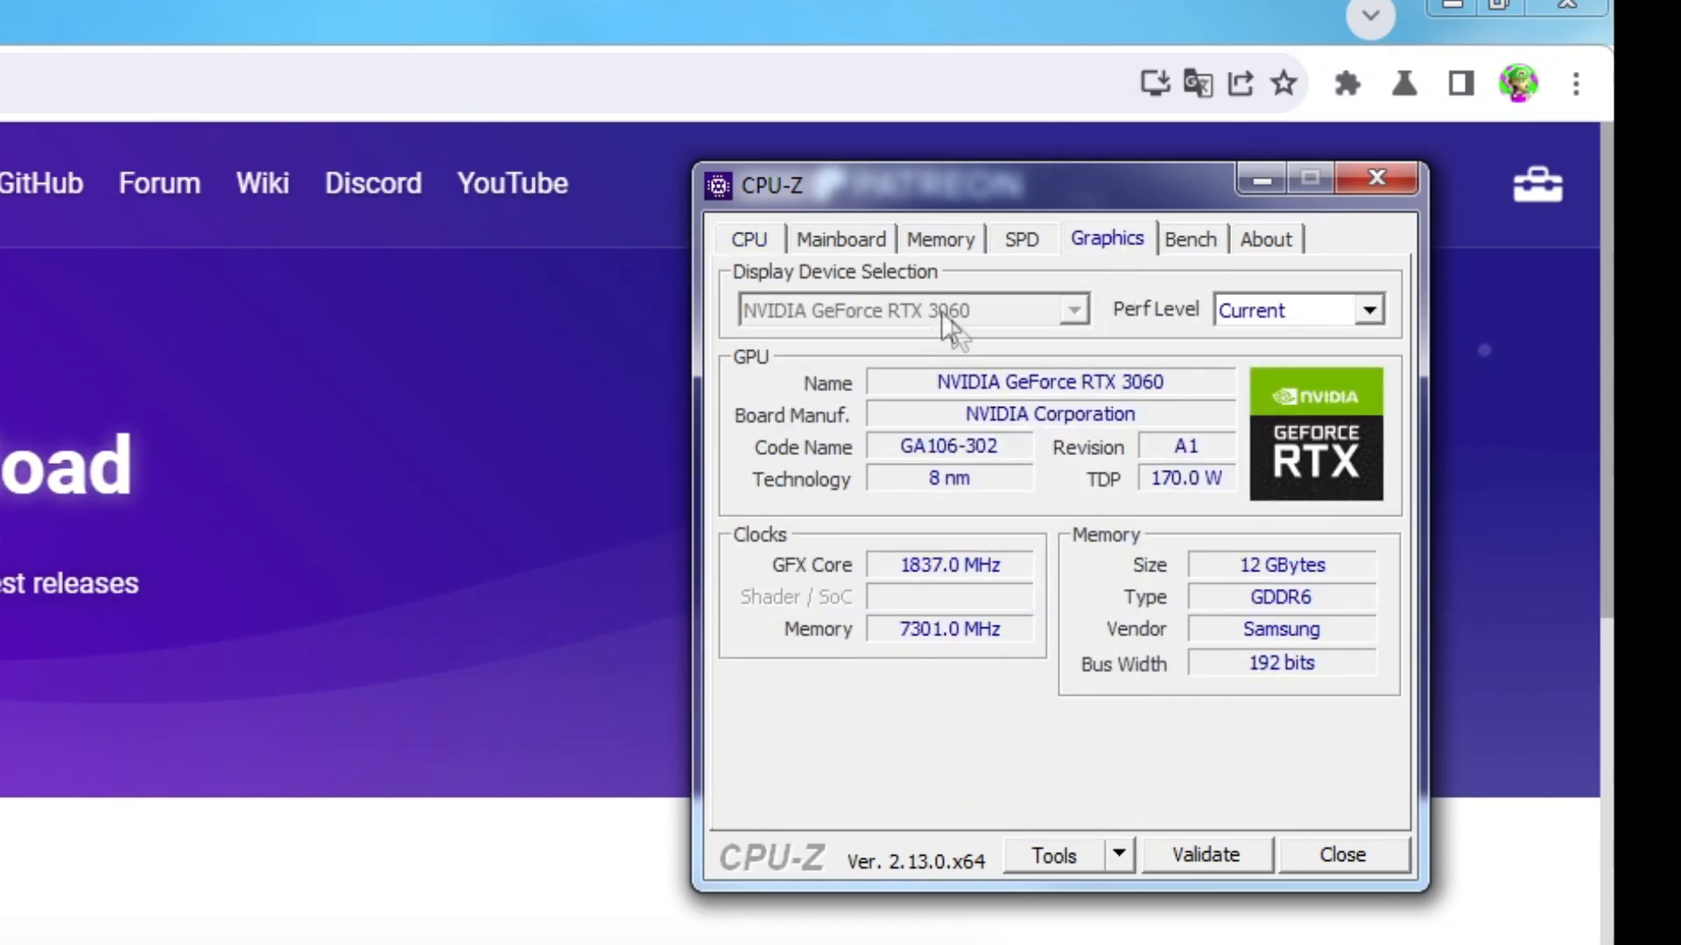
left_click(940, 238)
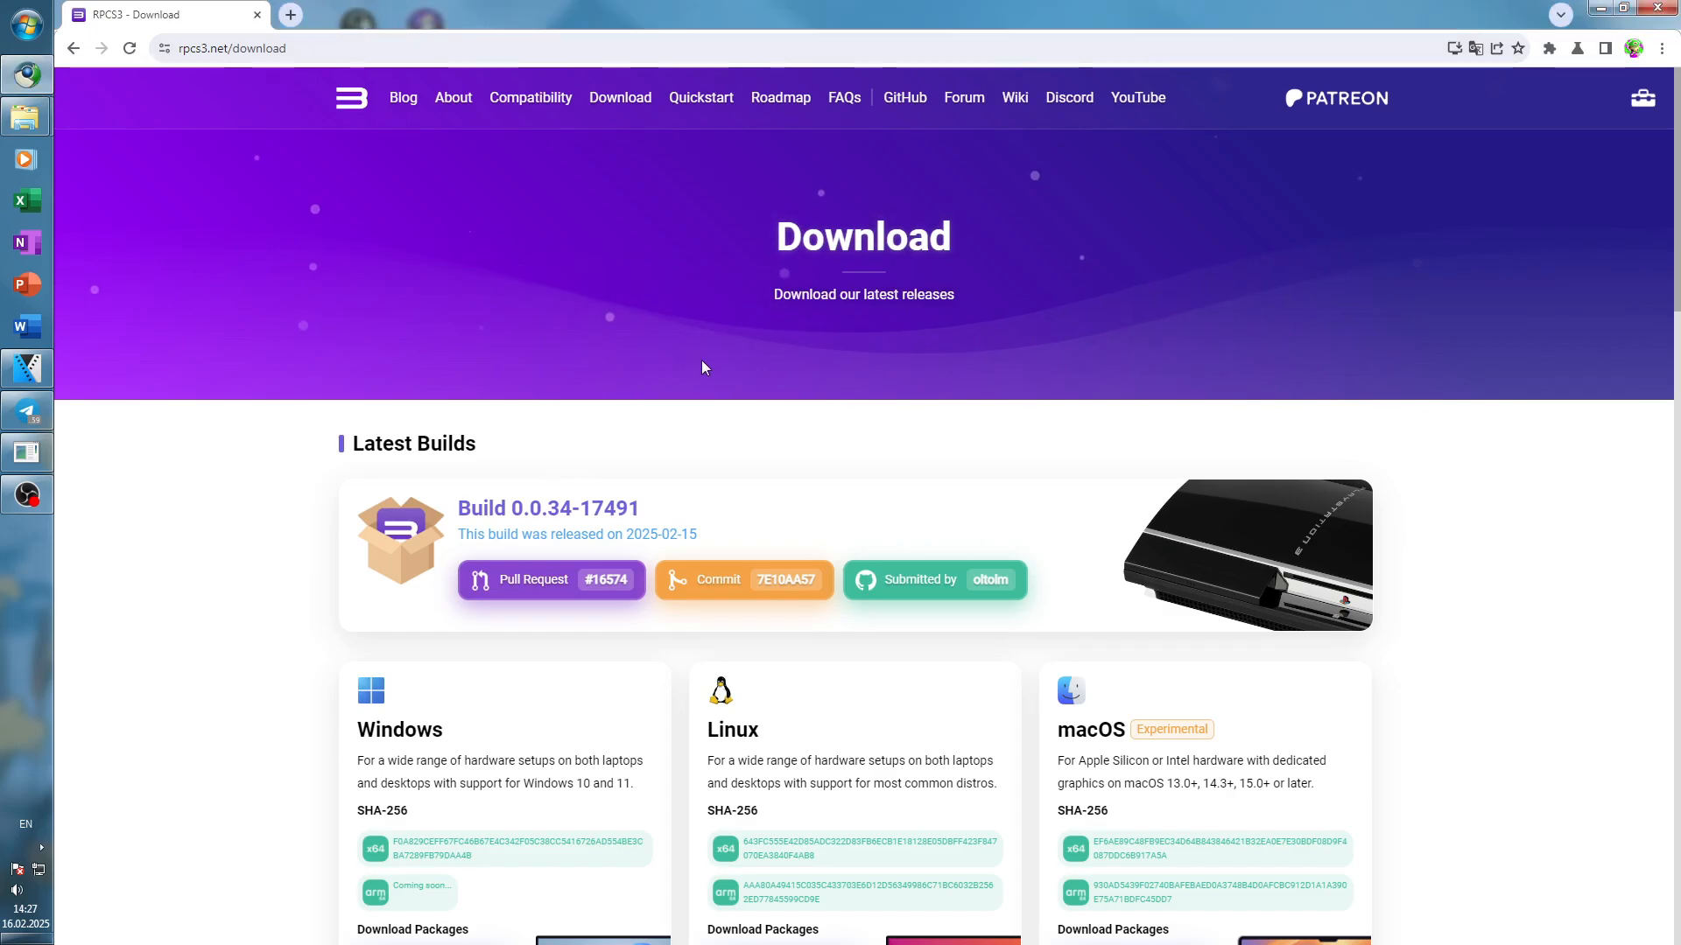
Step: Scroll to 'Installing on a legacy OS' on rpcs3.net, then highlight and deselect its paragraph
scroll("down", 3)
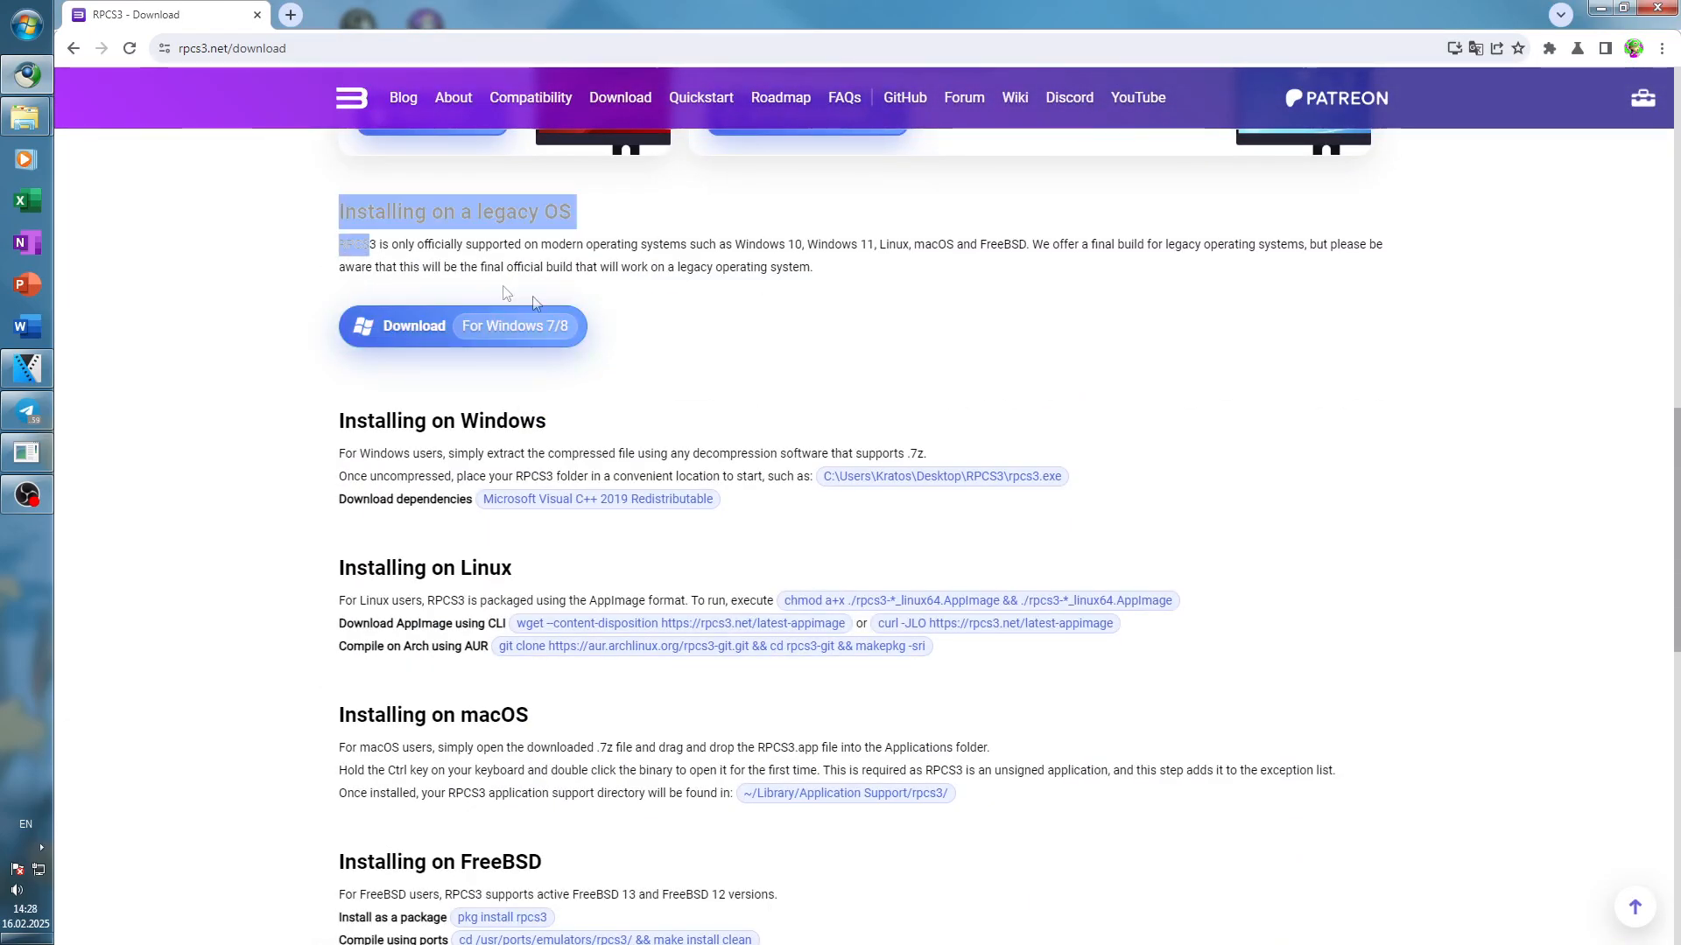
scroll("up", 3)
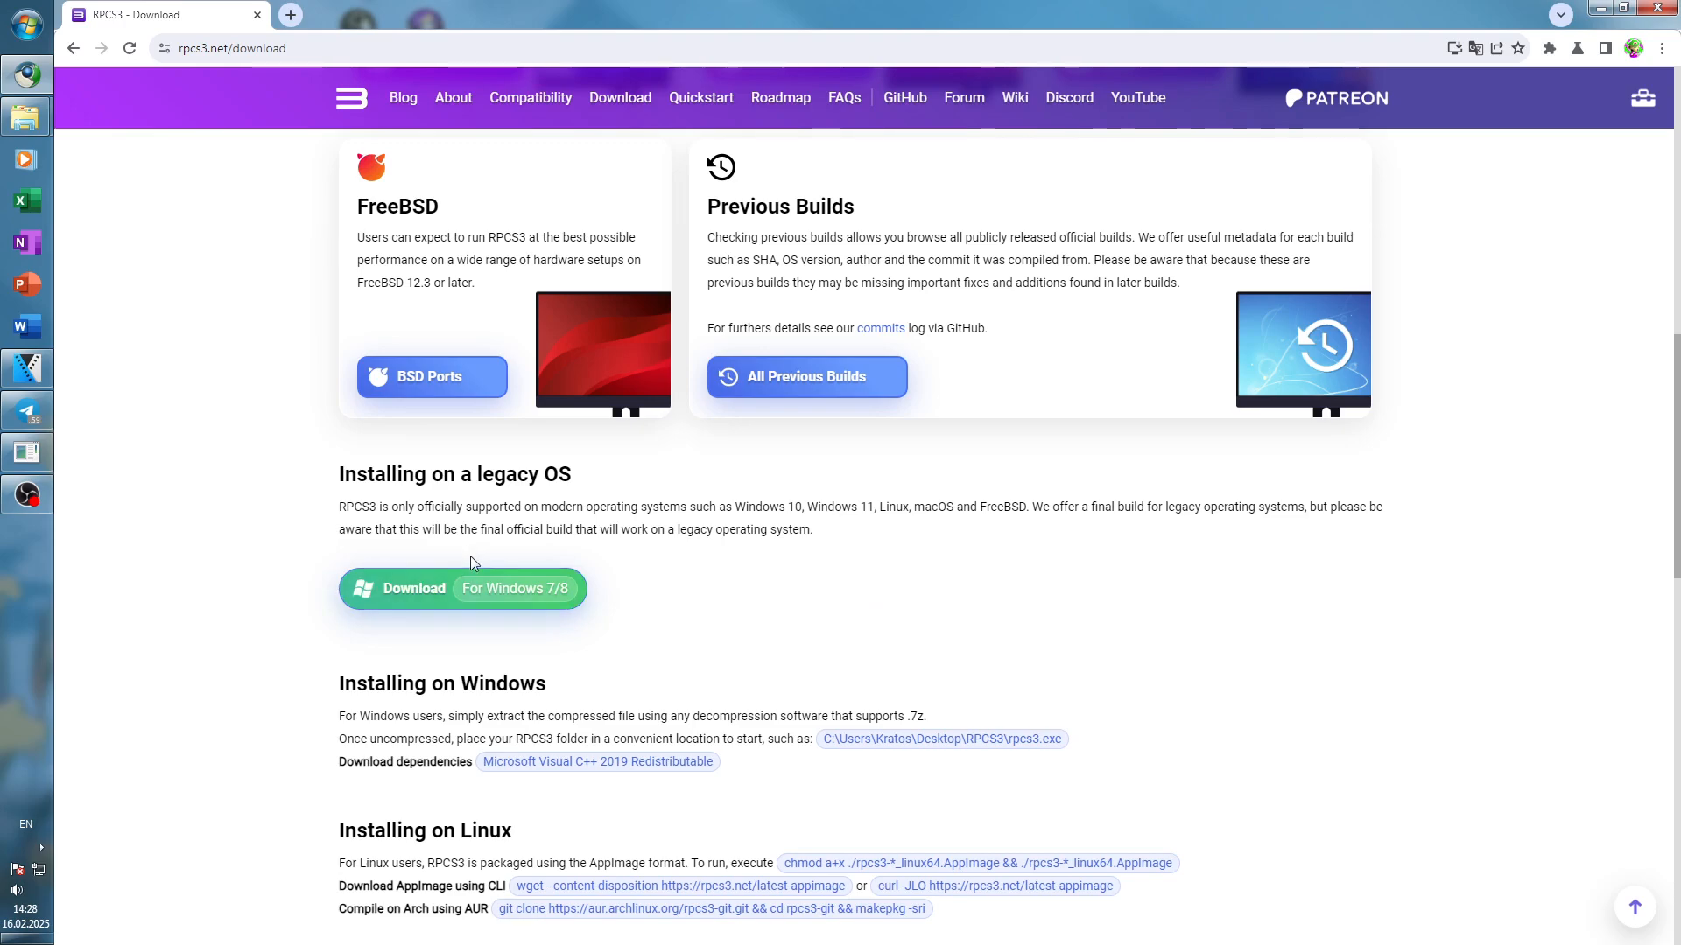
mouse_move(606, 654)
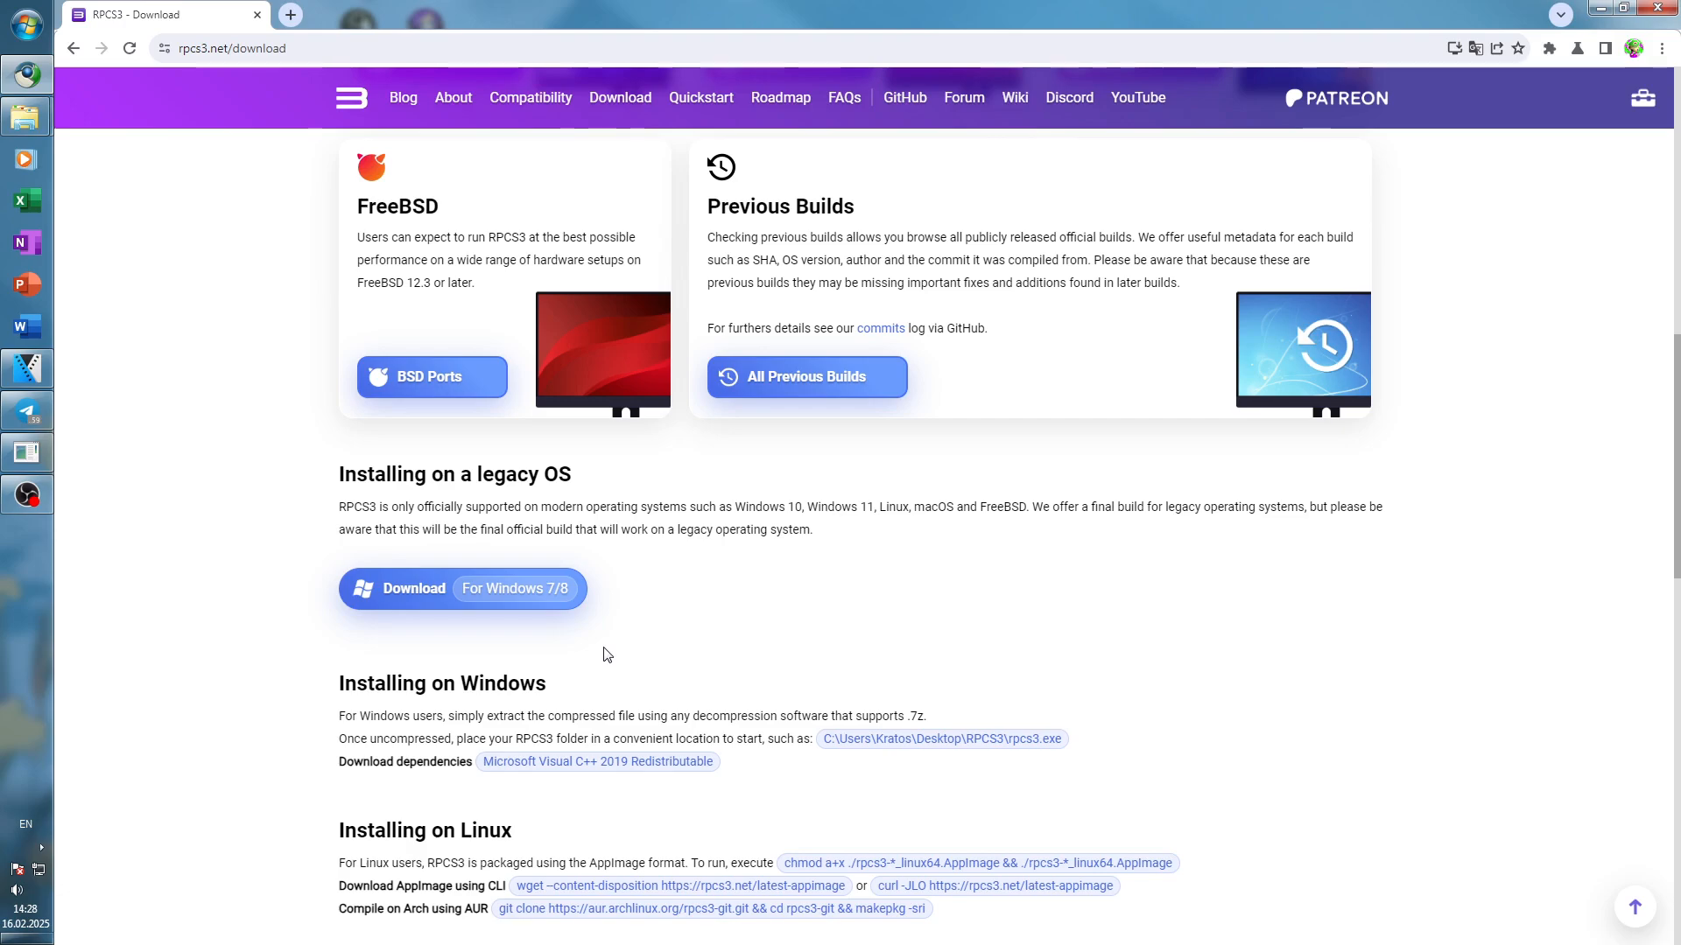
left_click_drag(338, 506, 812, 529)
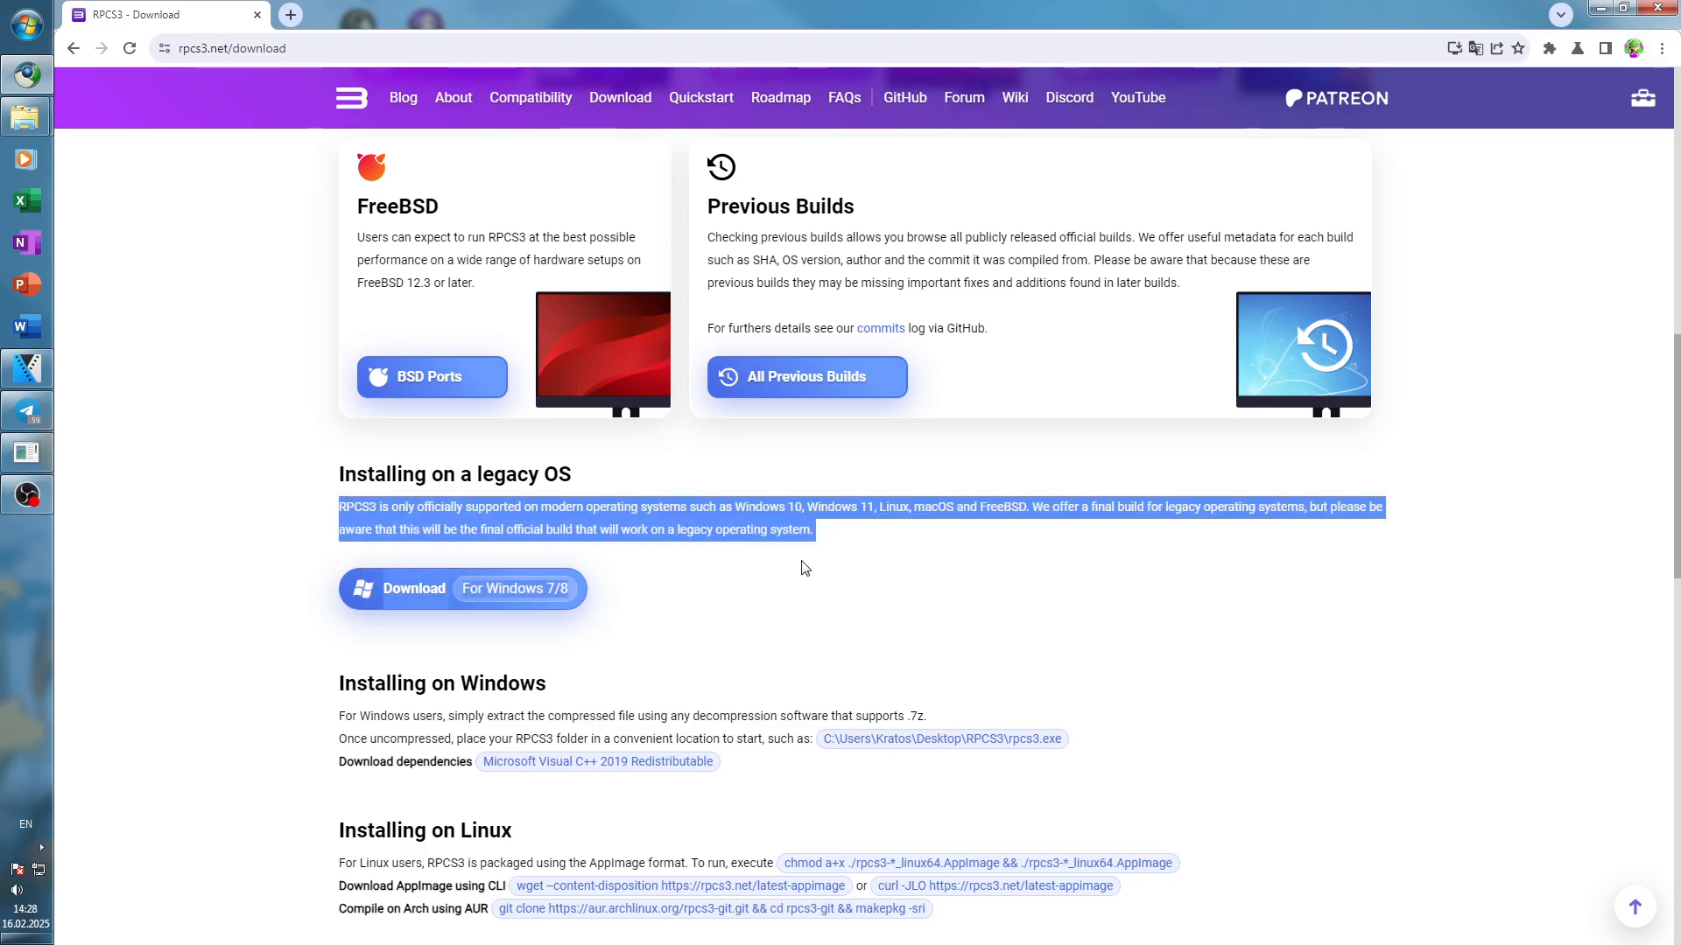
left_click(803, 567)
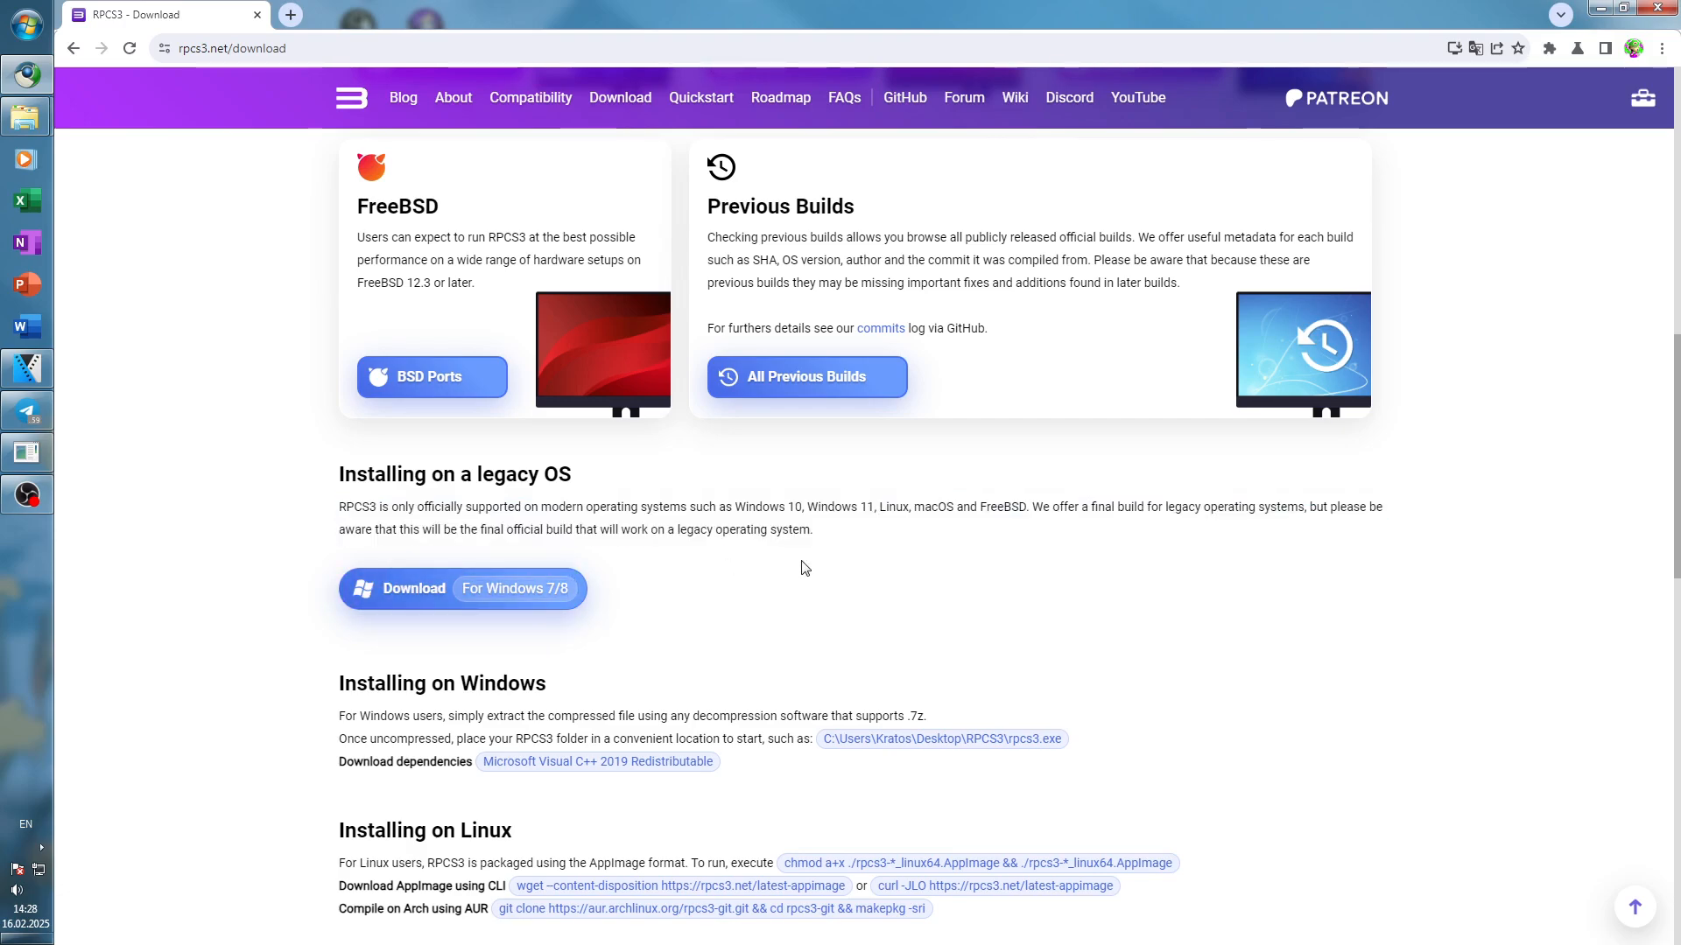